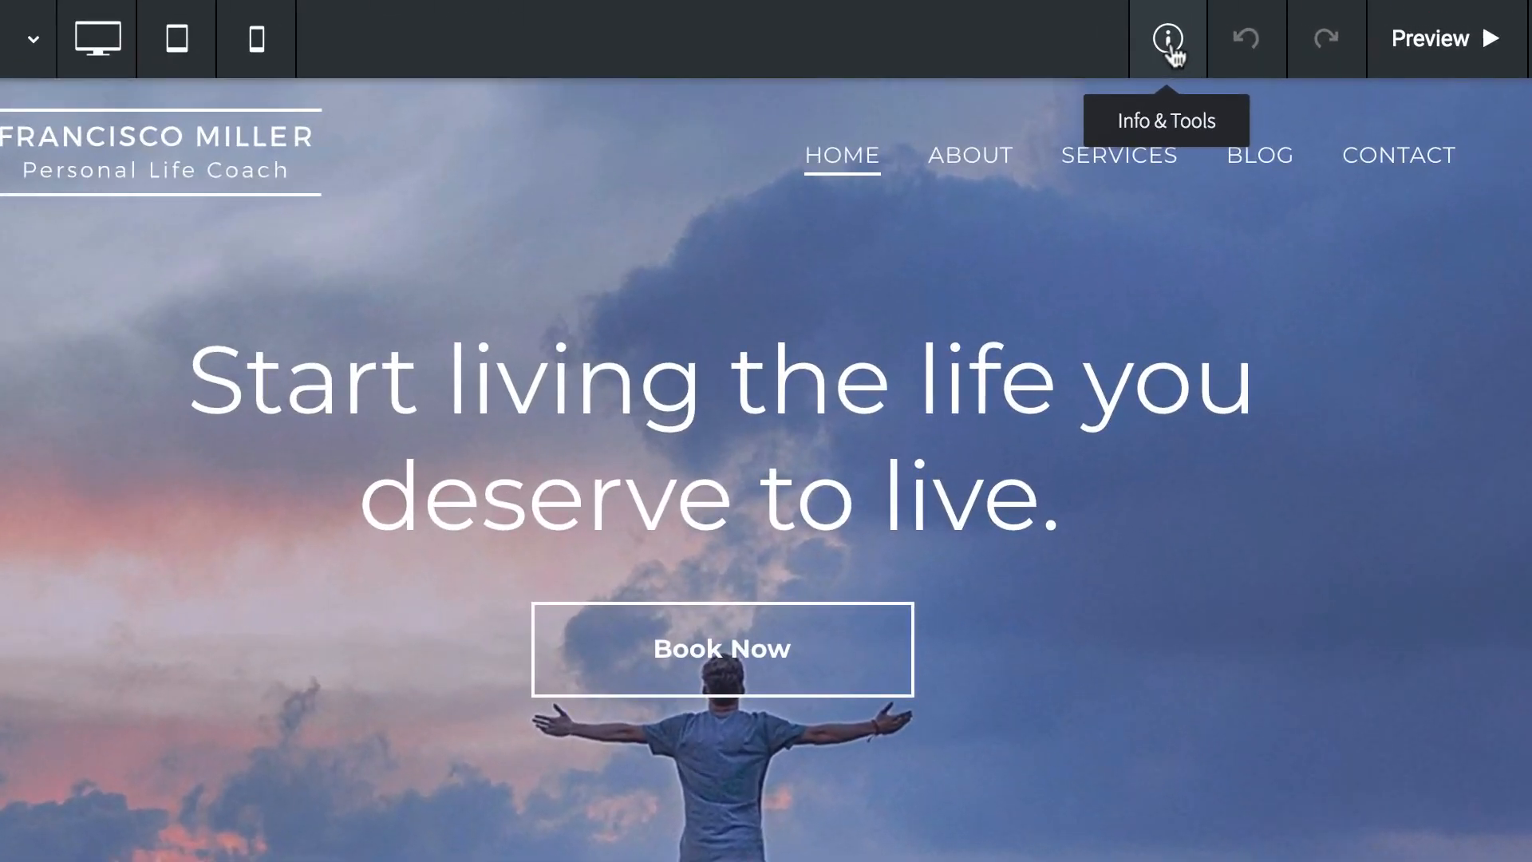
# - Show the shareable preview link for unpublished edits via the Info & Tools panel
pyautogui.click(1166, 39)
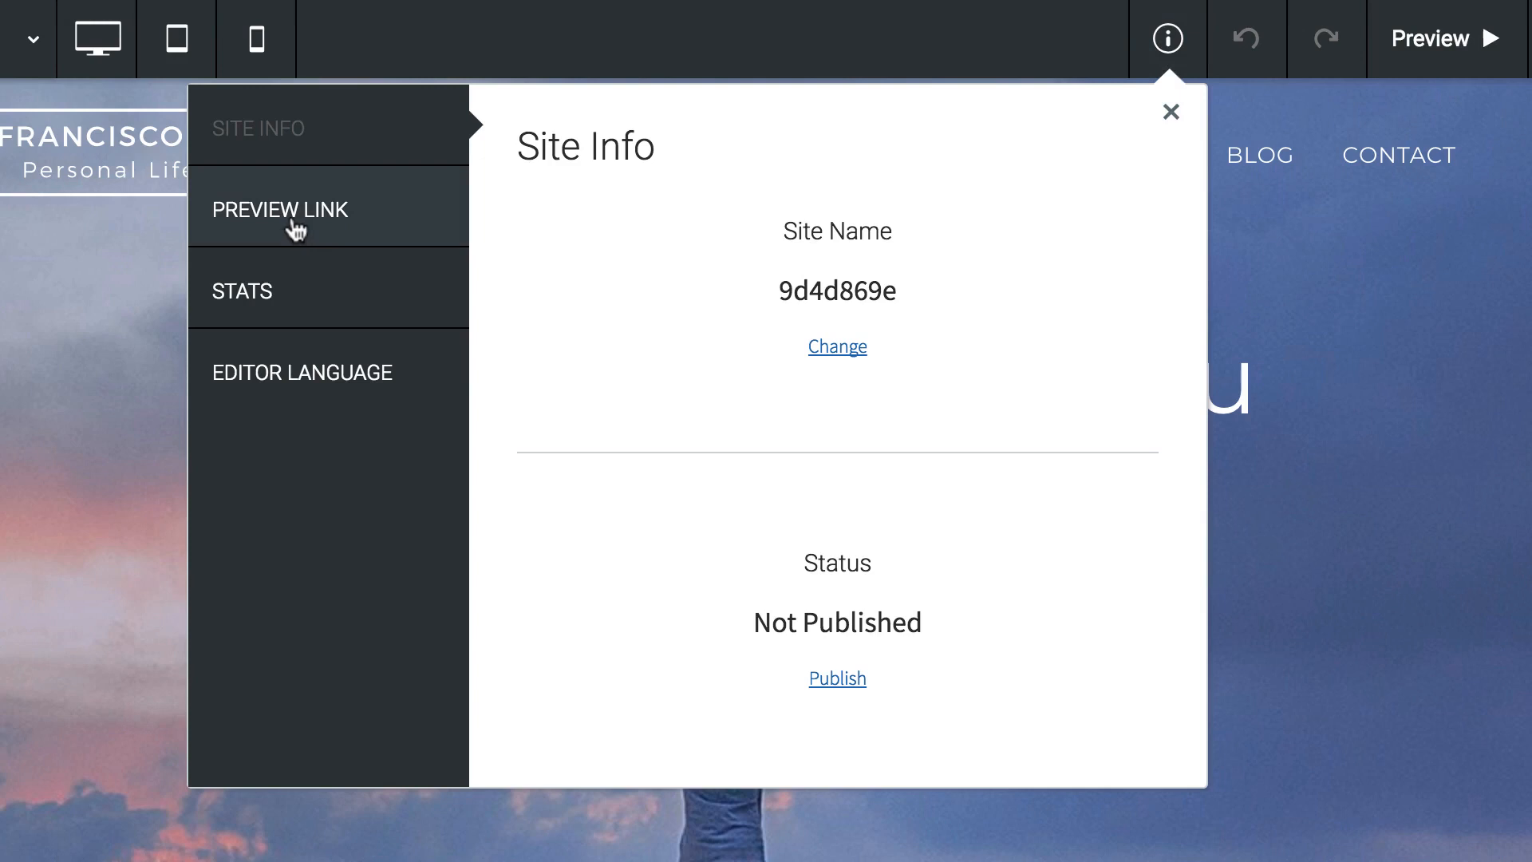
pyautogui.click(279, 209)
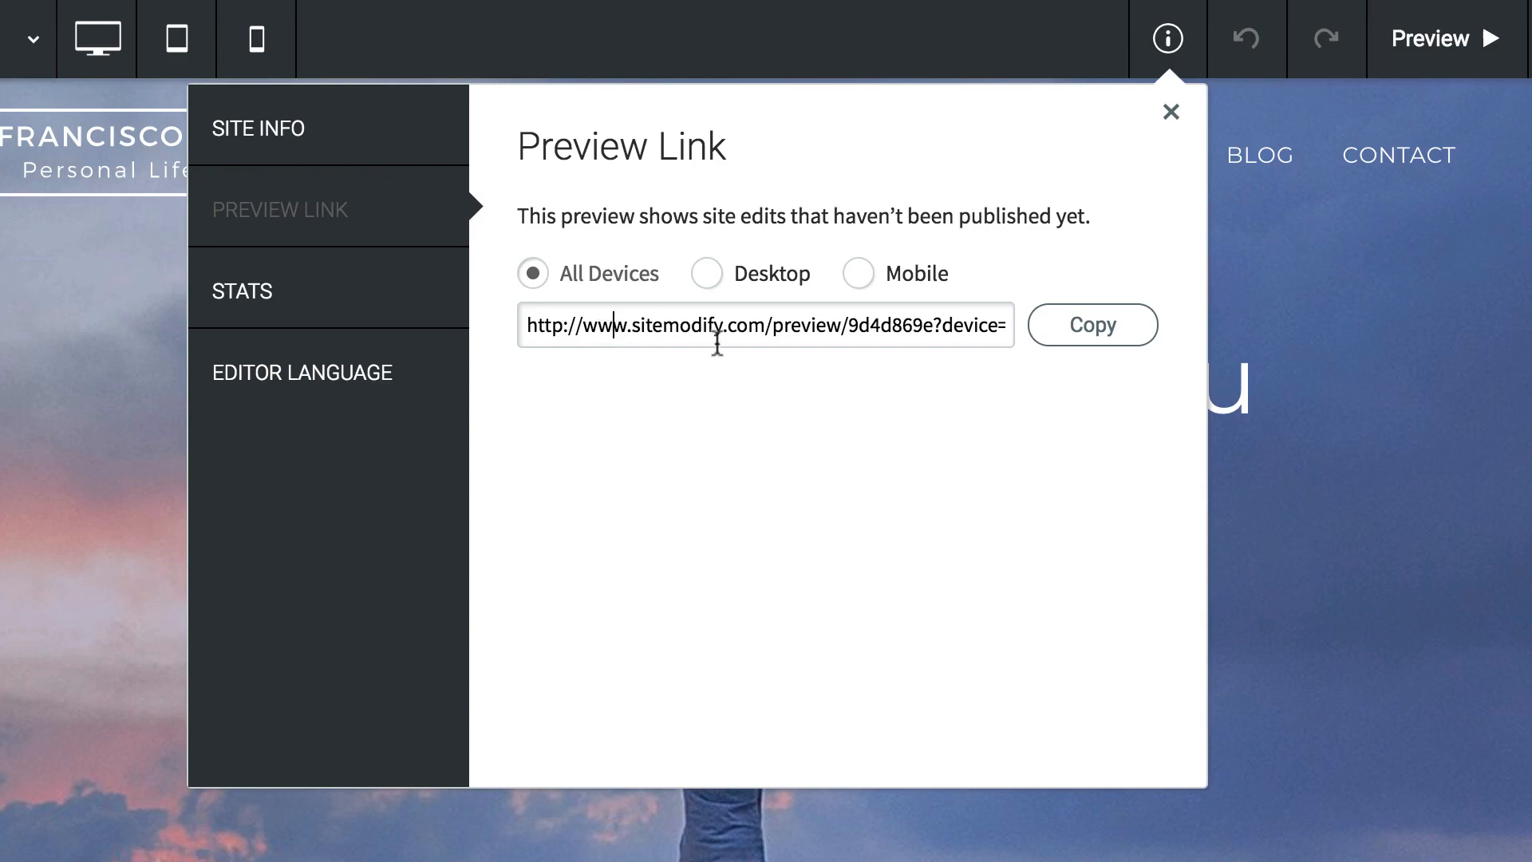
pyautogui.moveTo(717, 305)
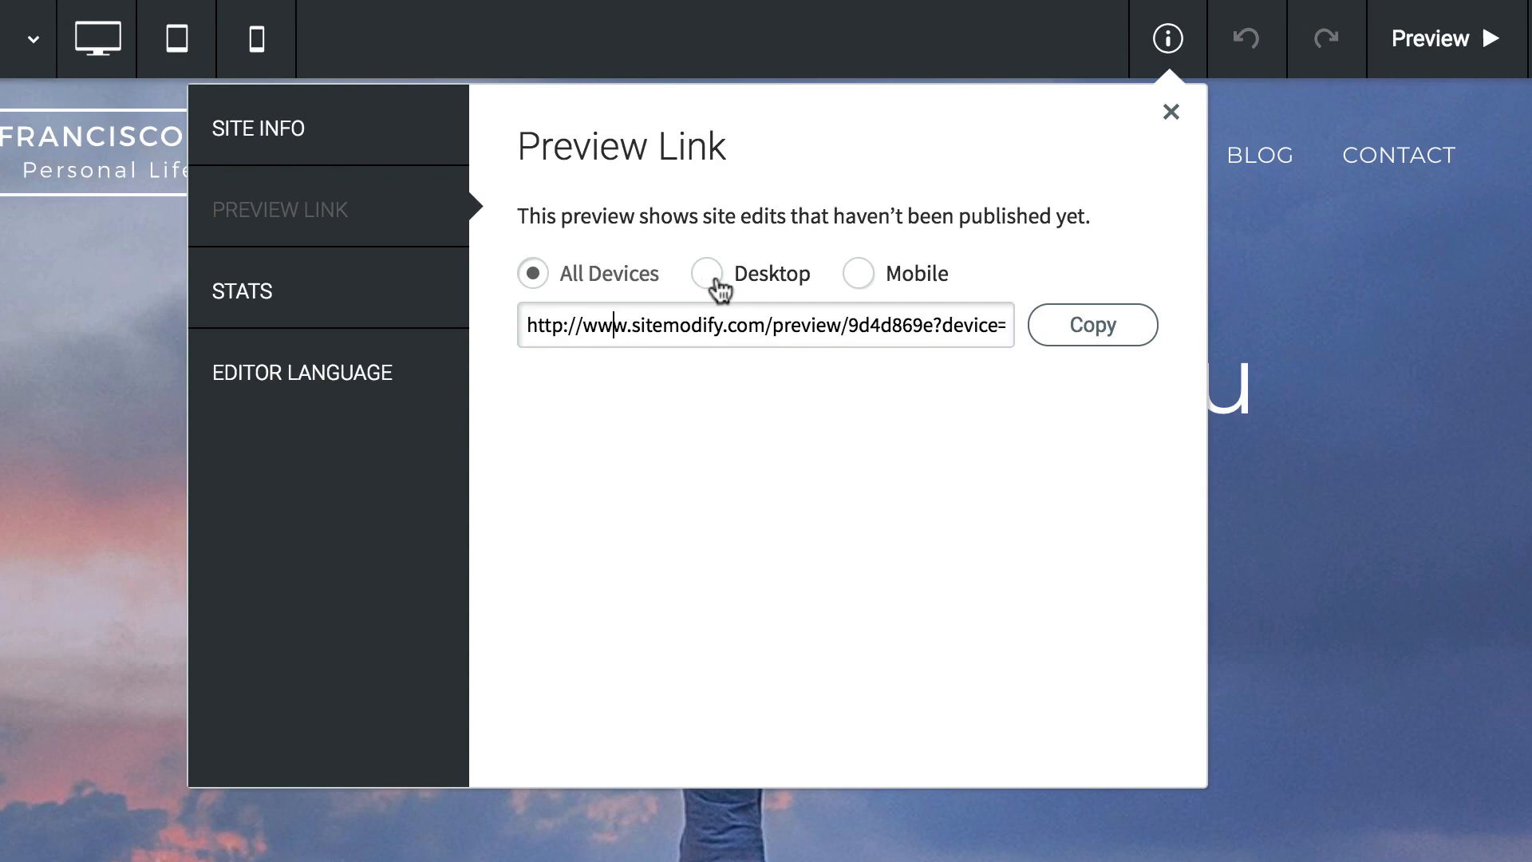
pyautogui.moveTo(864, 290)
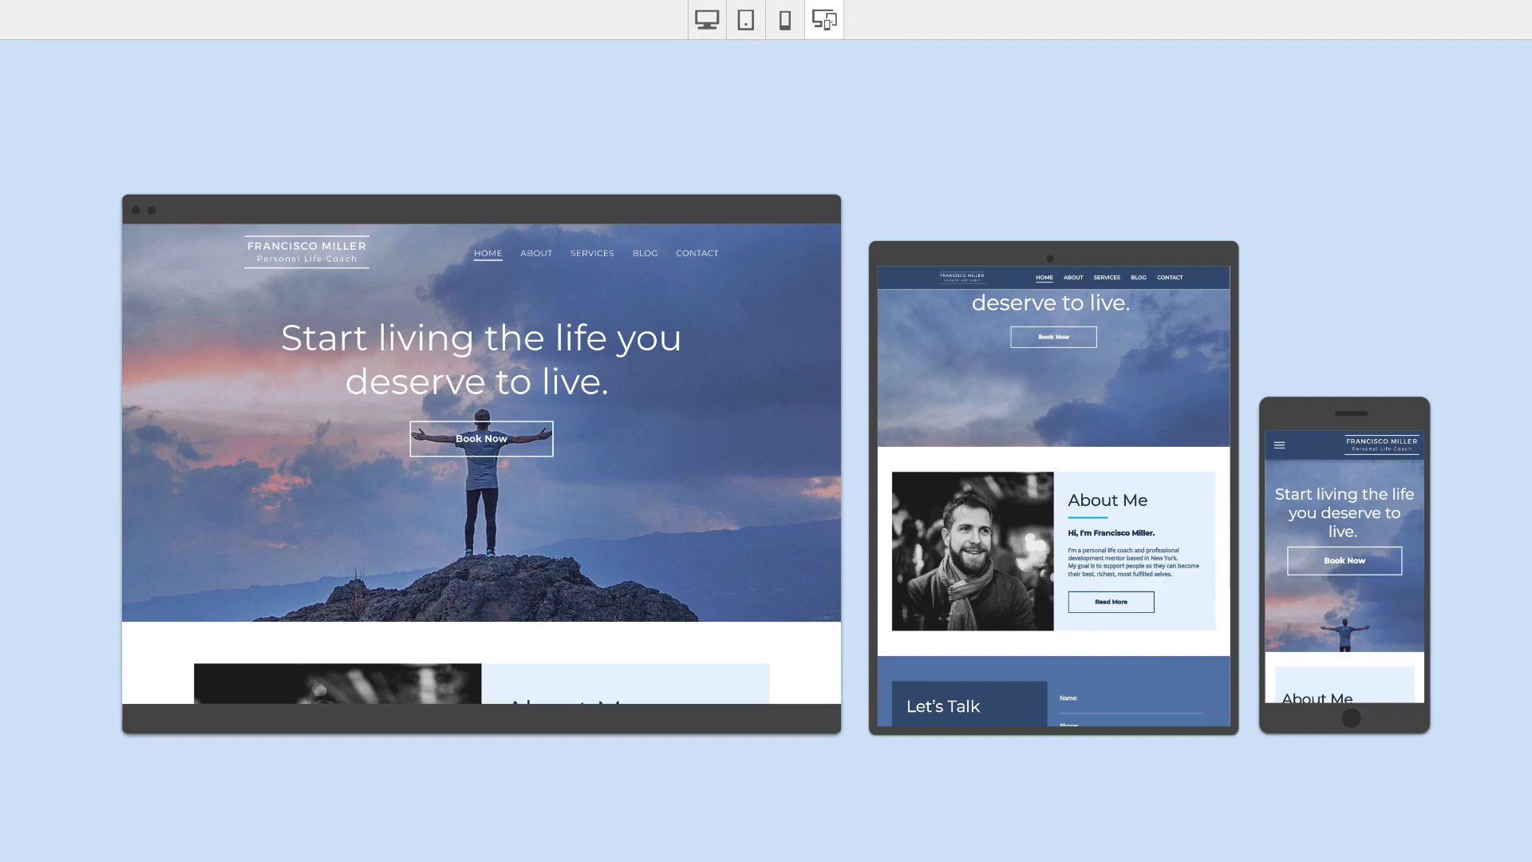
pyautogui.moveTo(683, 319)
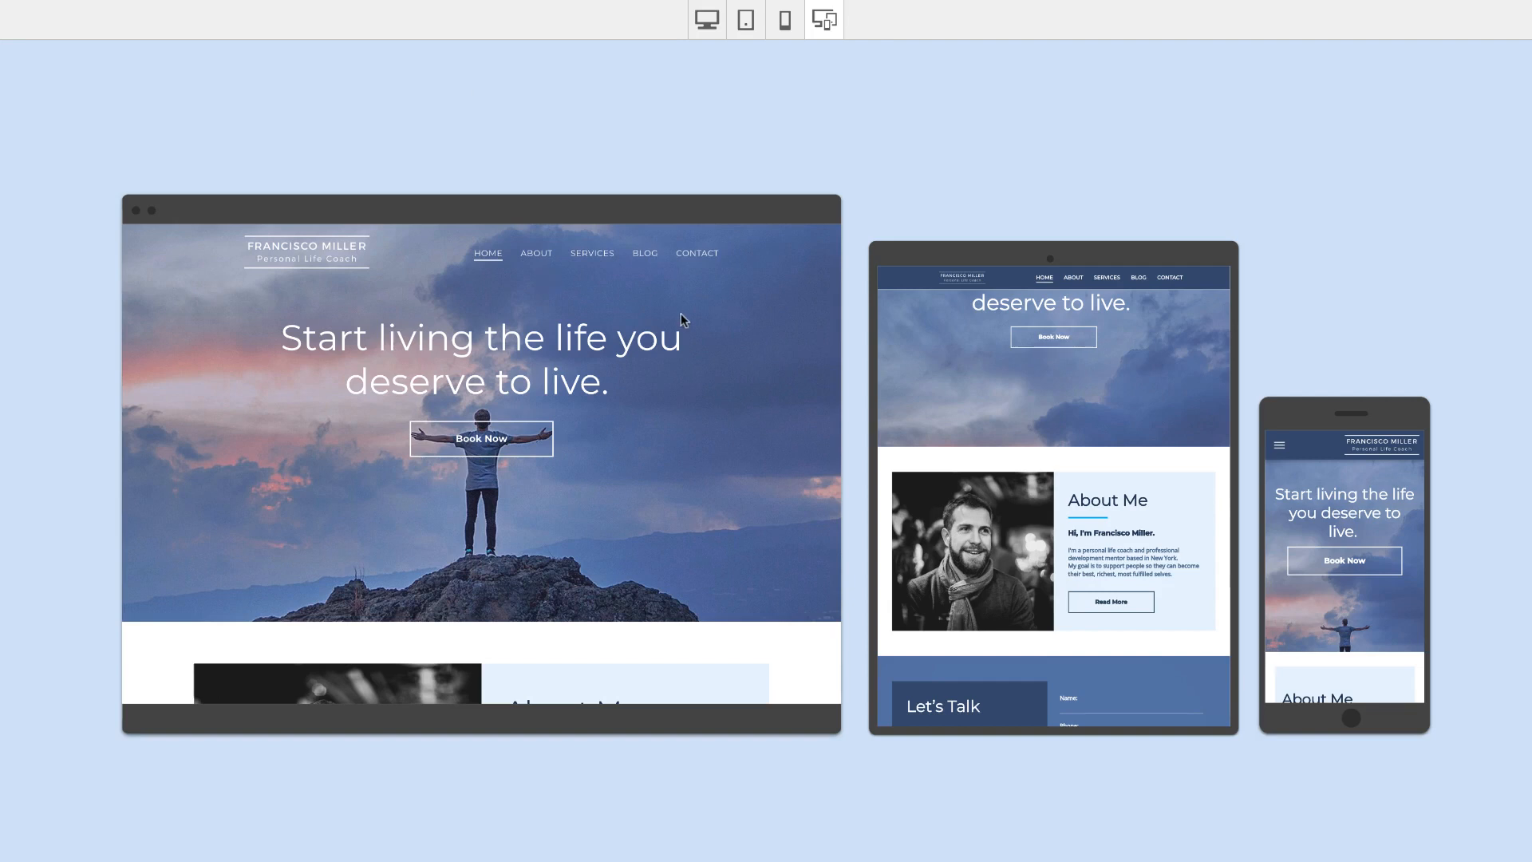
pyautogui.moveTo(1304, 388)
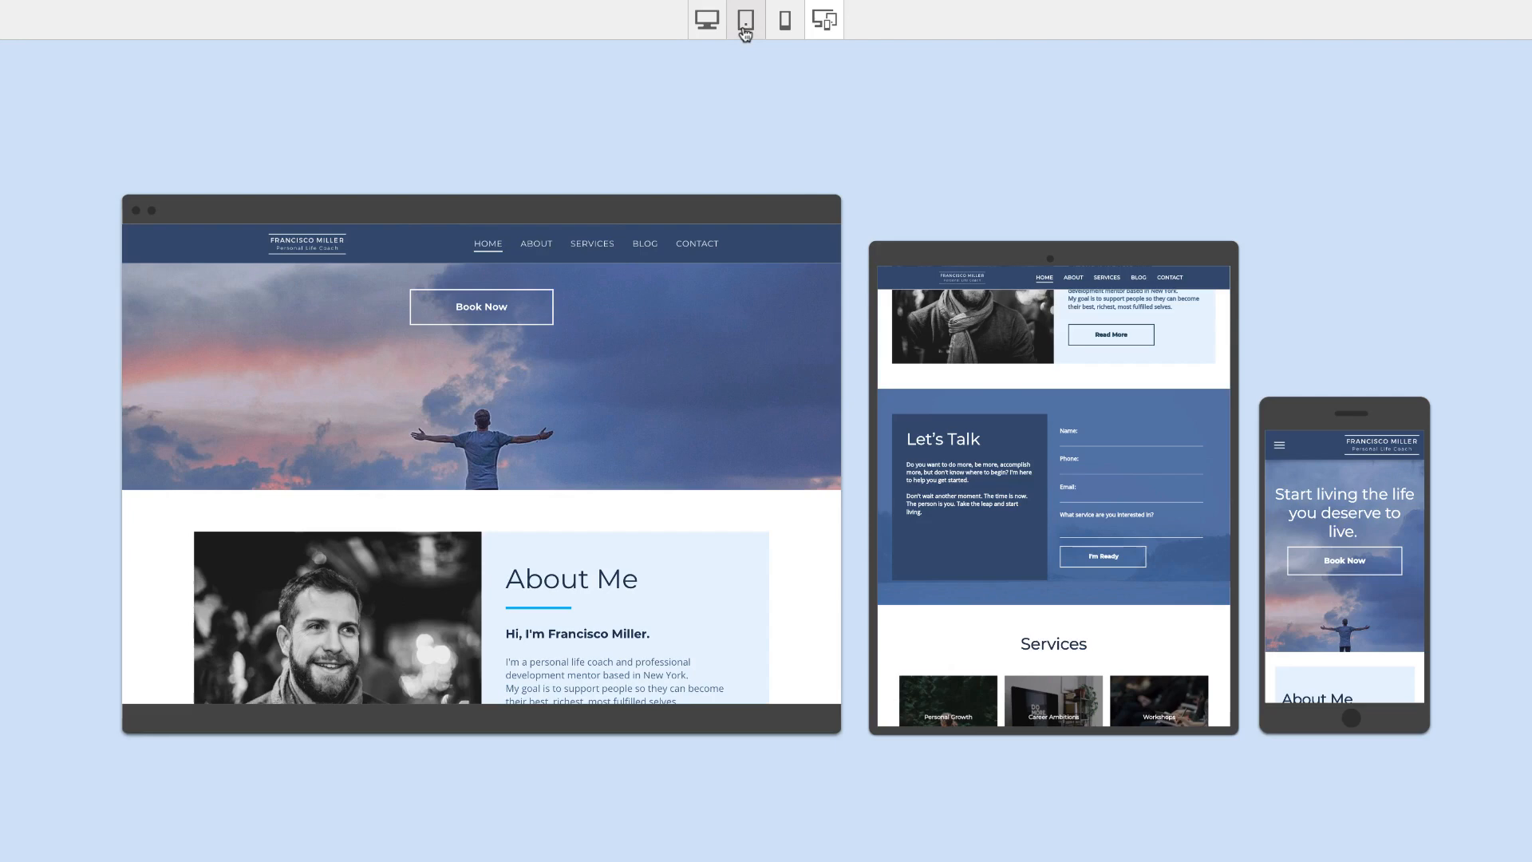
pyautogui.click(745, 19)
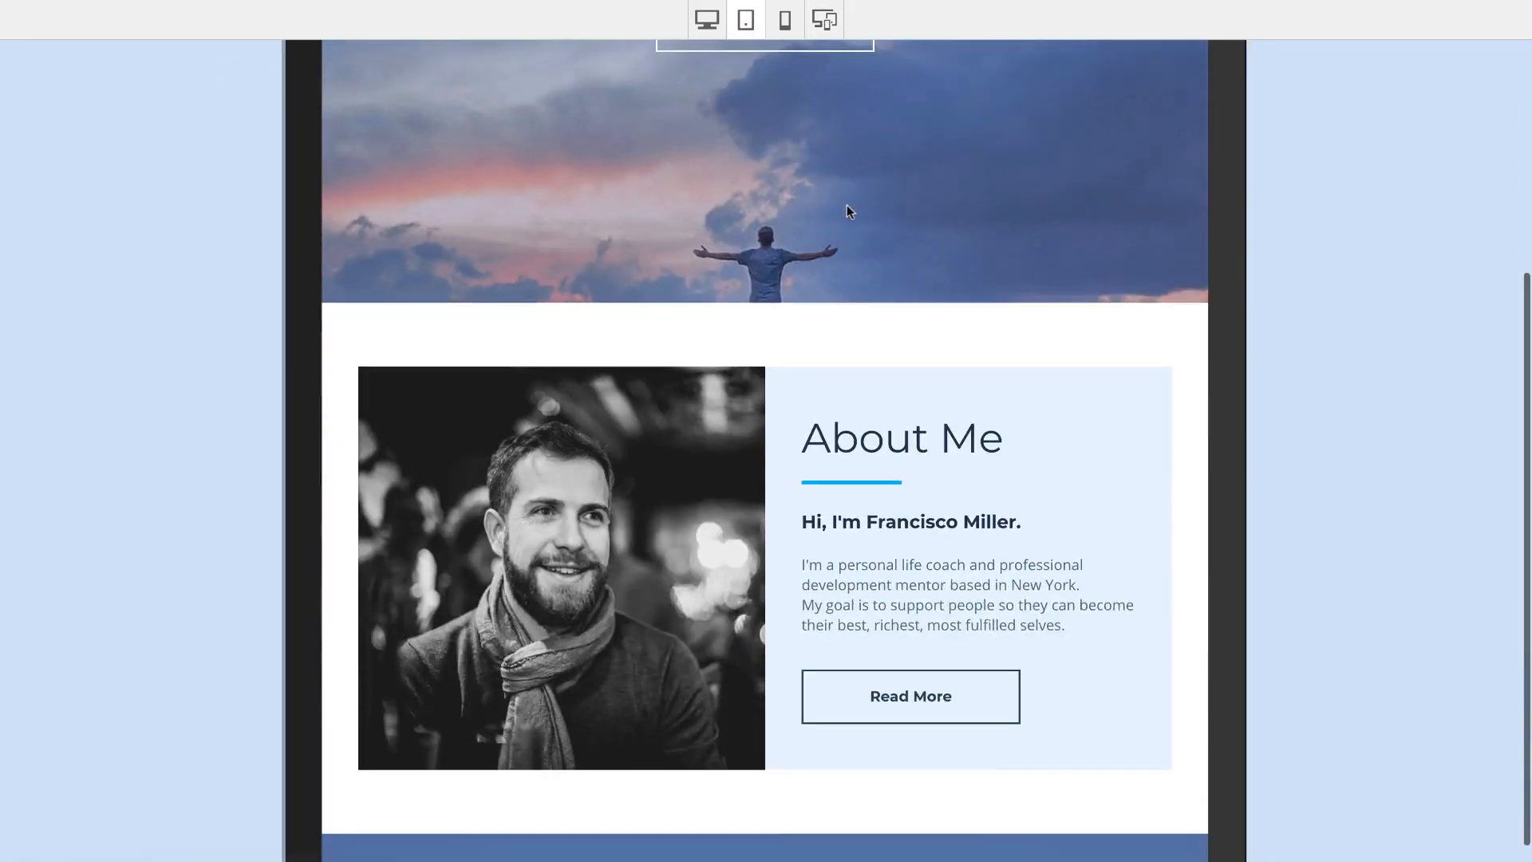
pyautogui.click(785, 19)
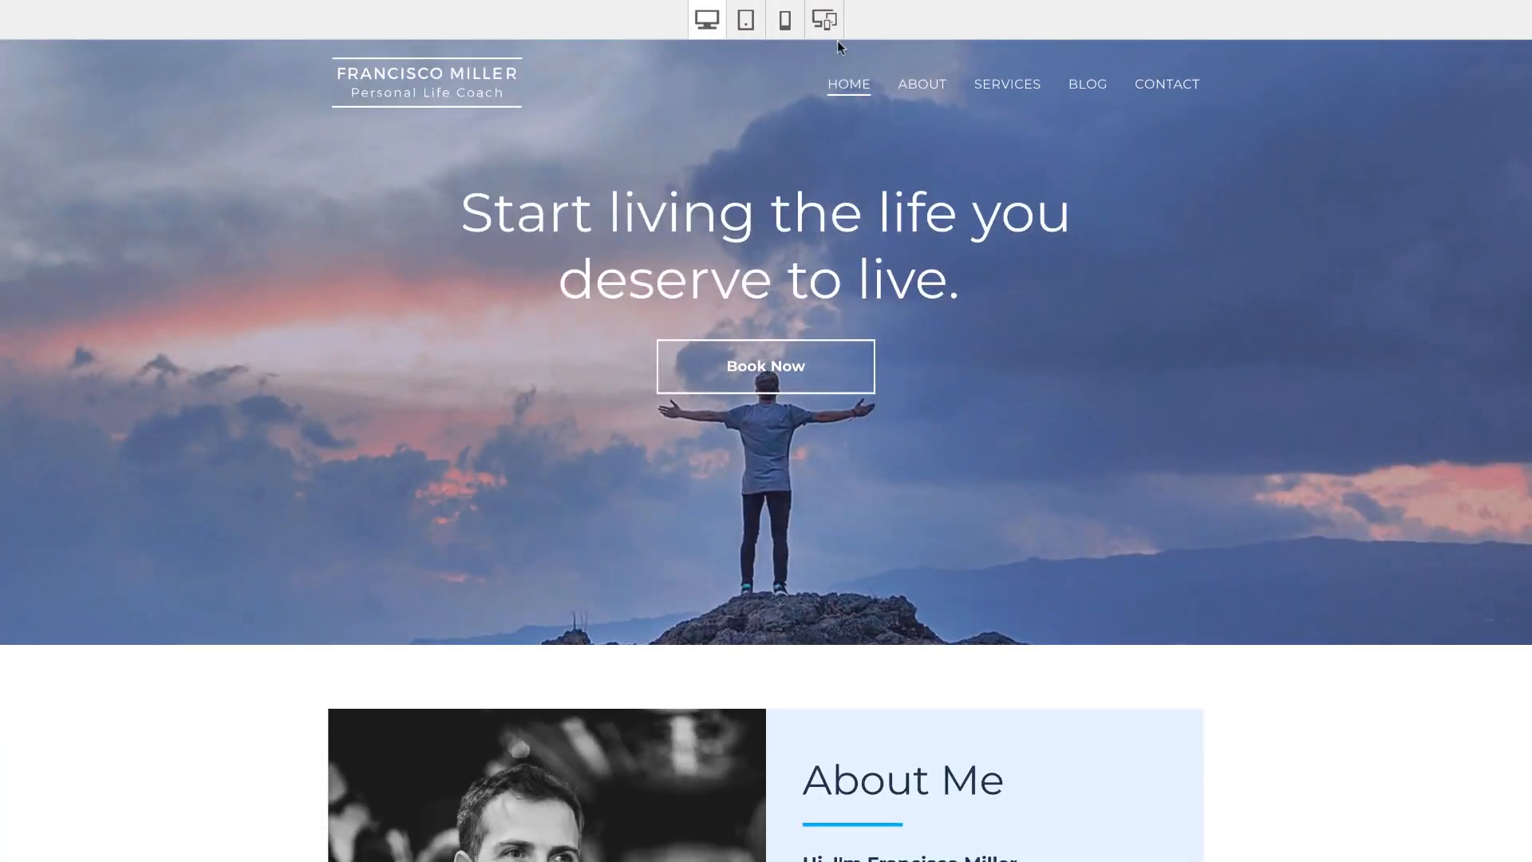
pyautogui.click(824, 19)
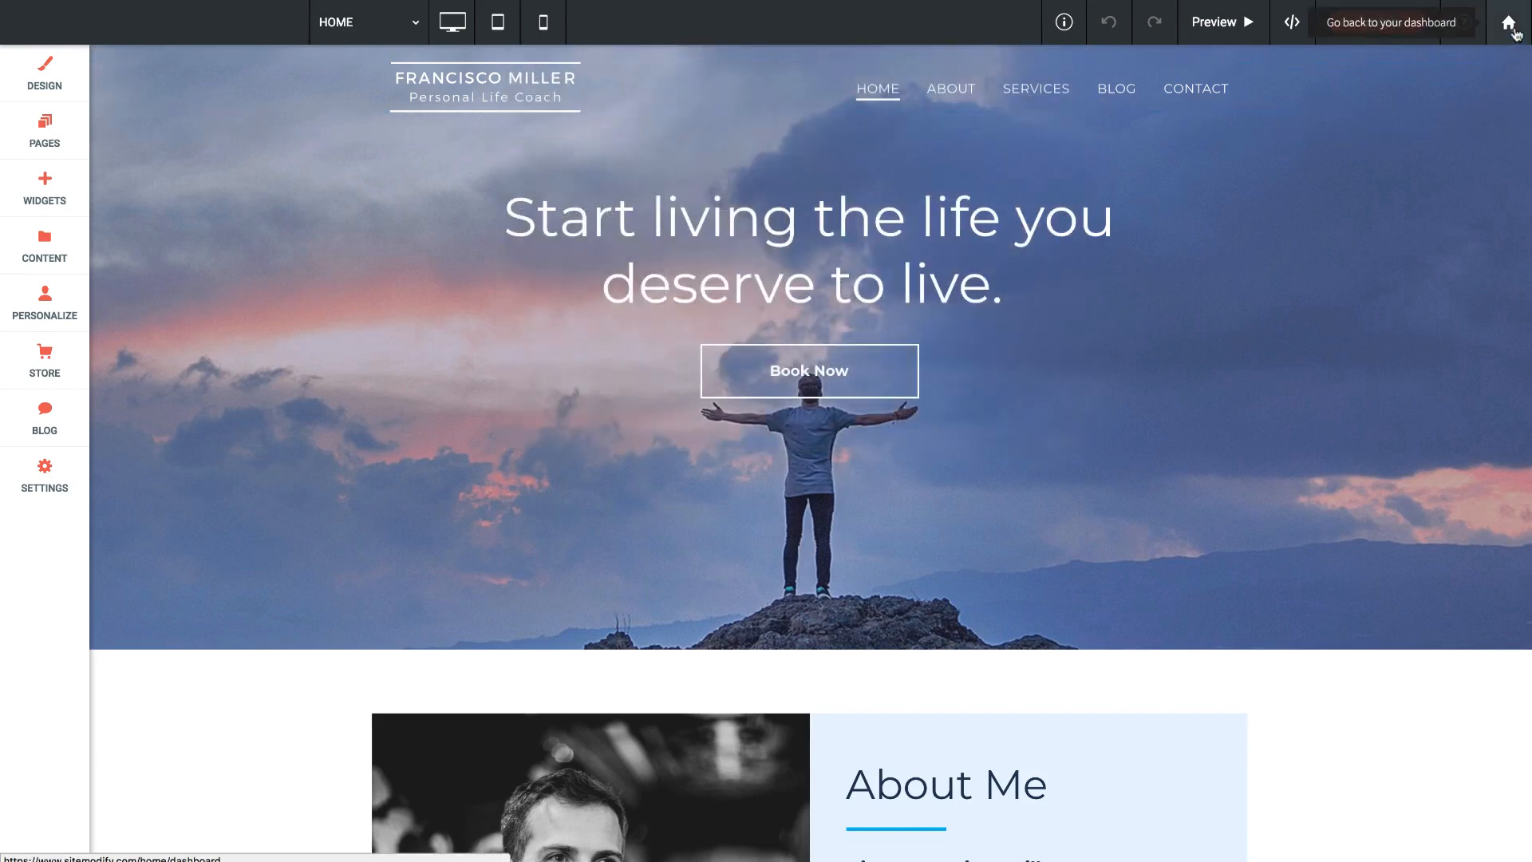
# - Return from the editor to the Sites Dashboard via the home icon
pyautogui.click(1516, 22)
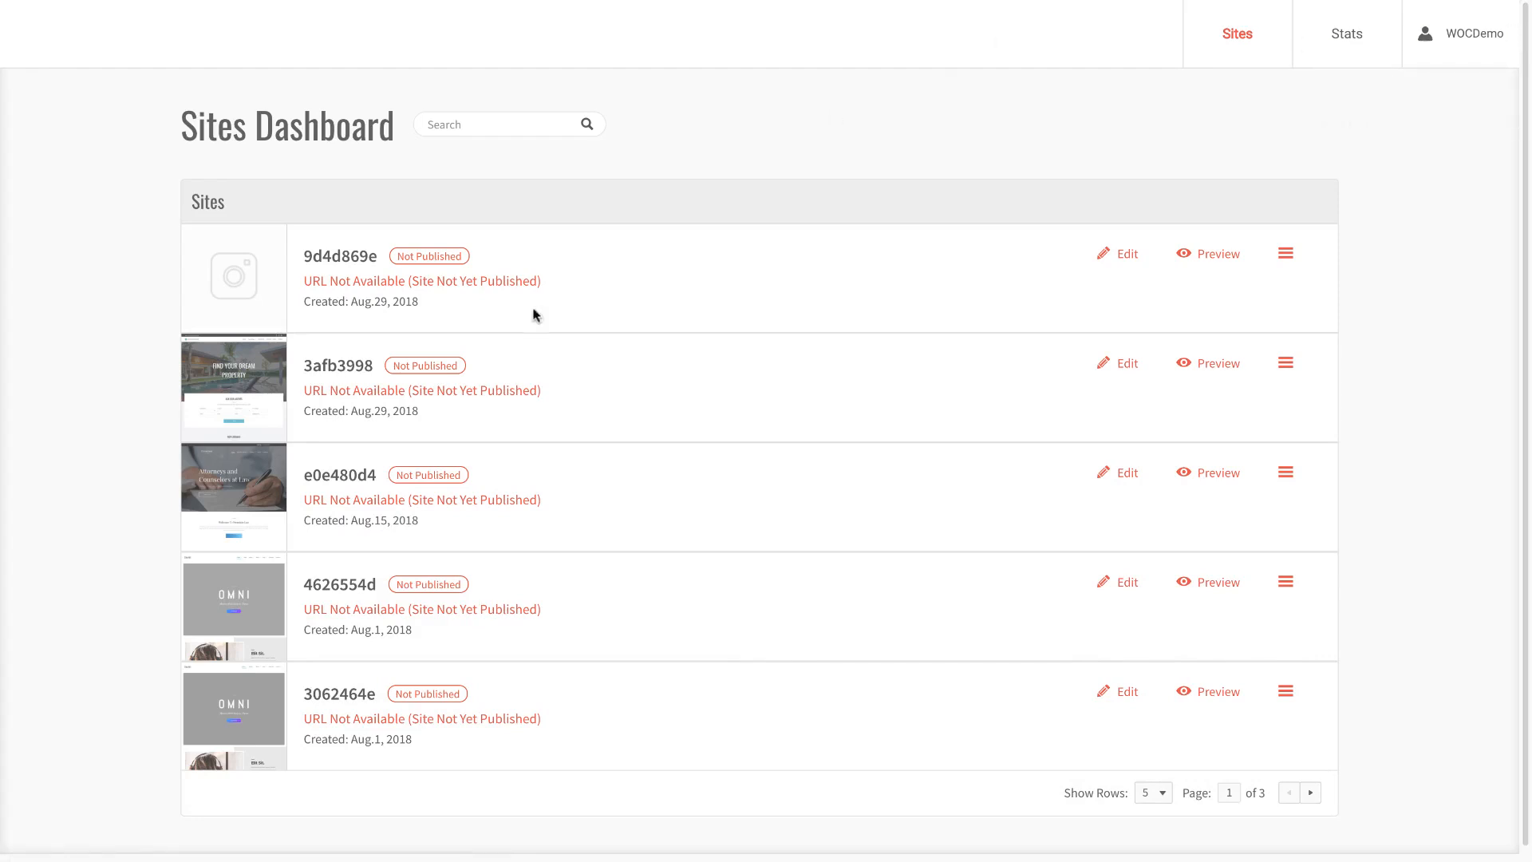
pyautogui.moveTo(233, 297)
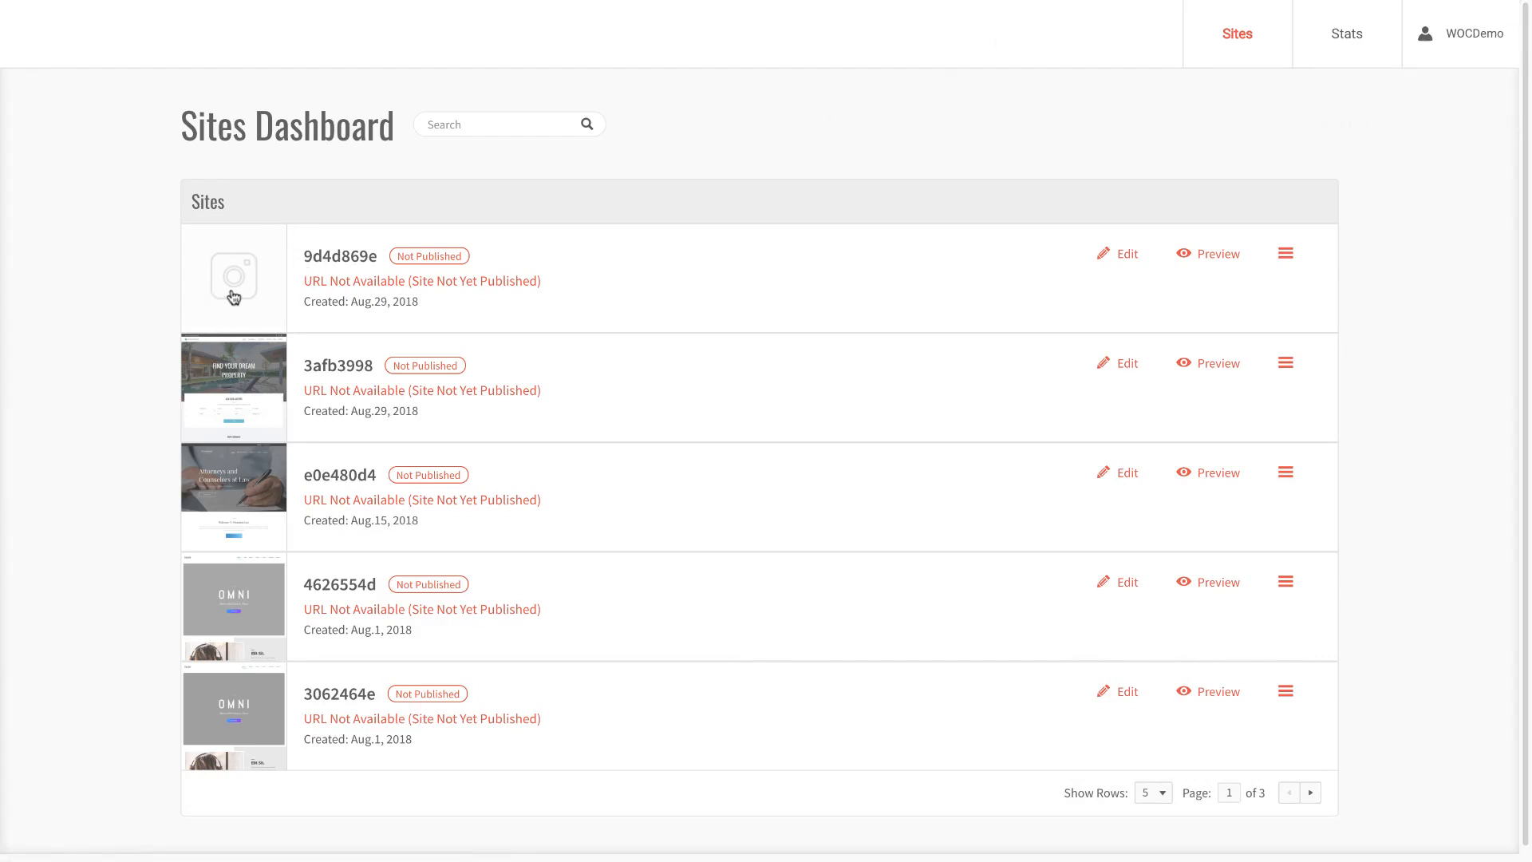
pyautogui.moveTo(1052, 319)
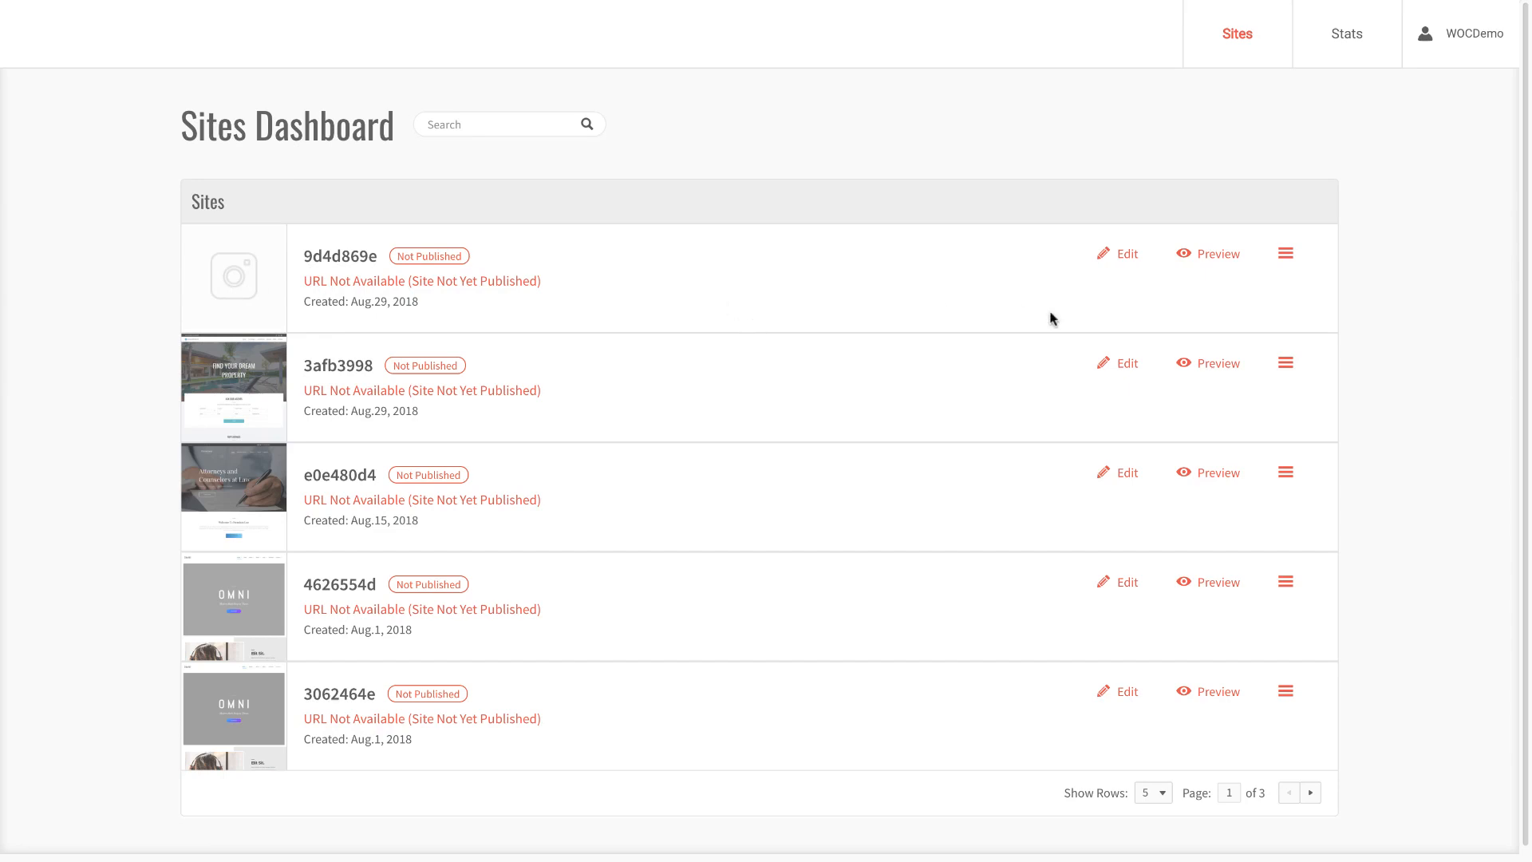
pyautogui.click(1286, 253)
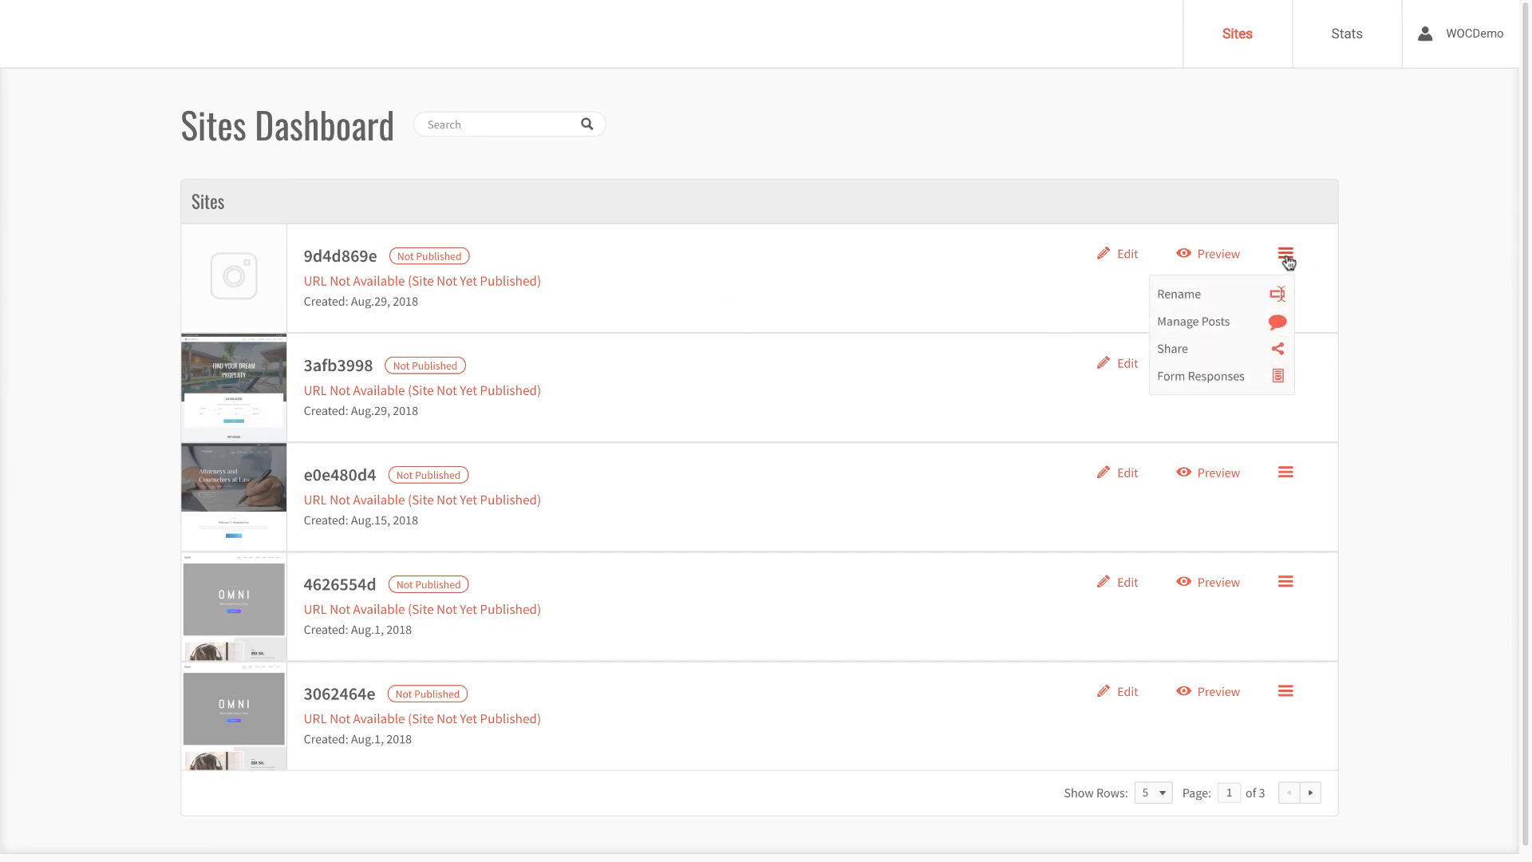
pyautogui.click(1173, 349)
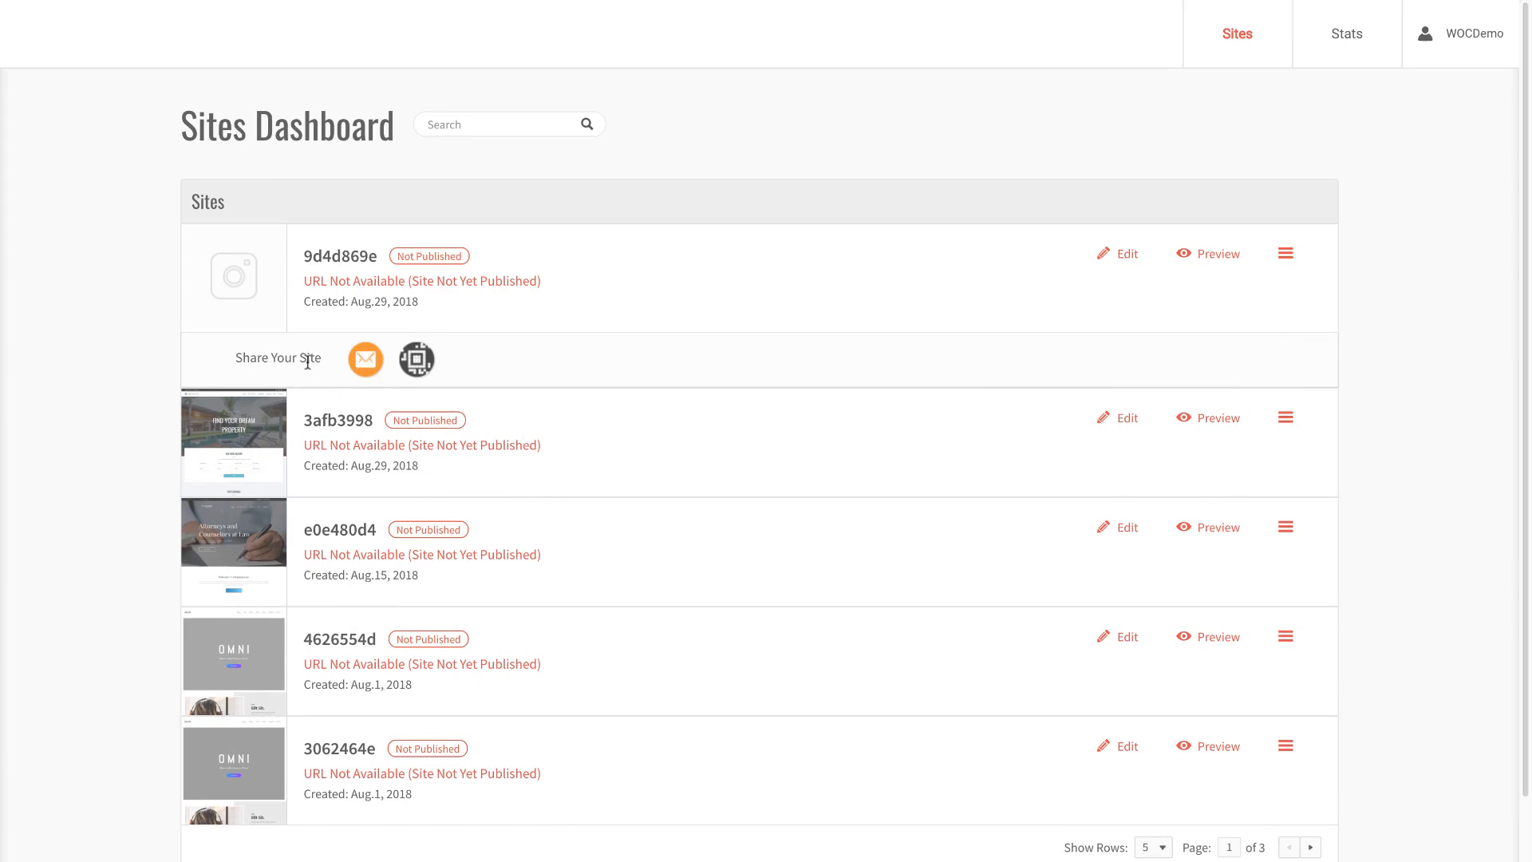
pyautogui.click(365, 359)
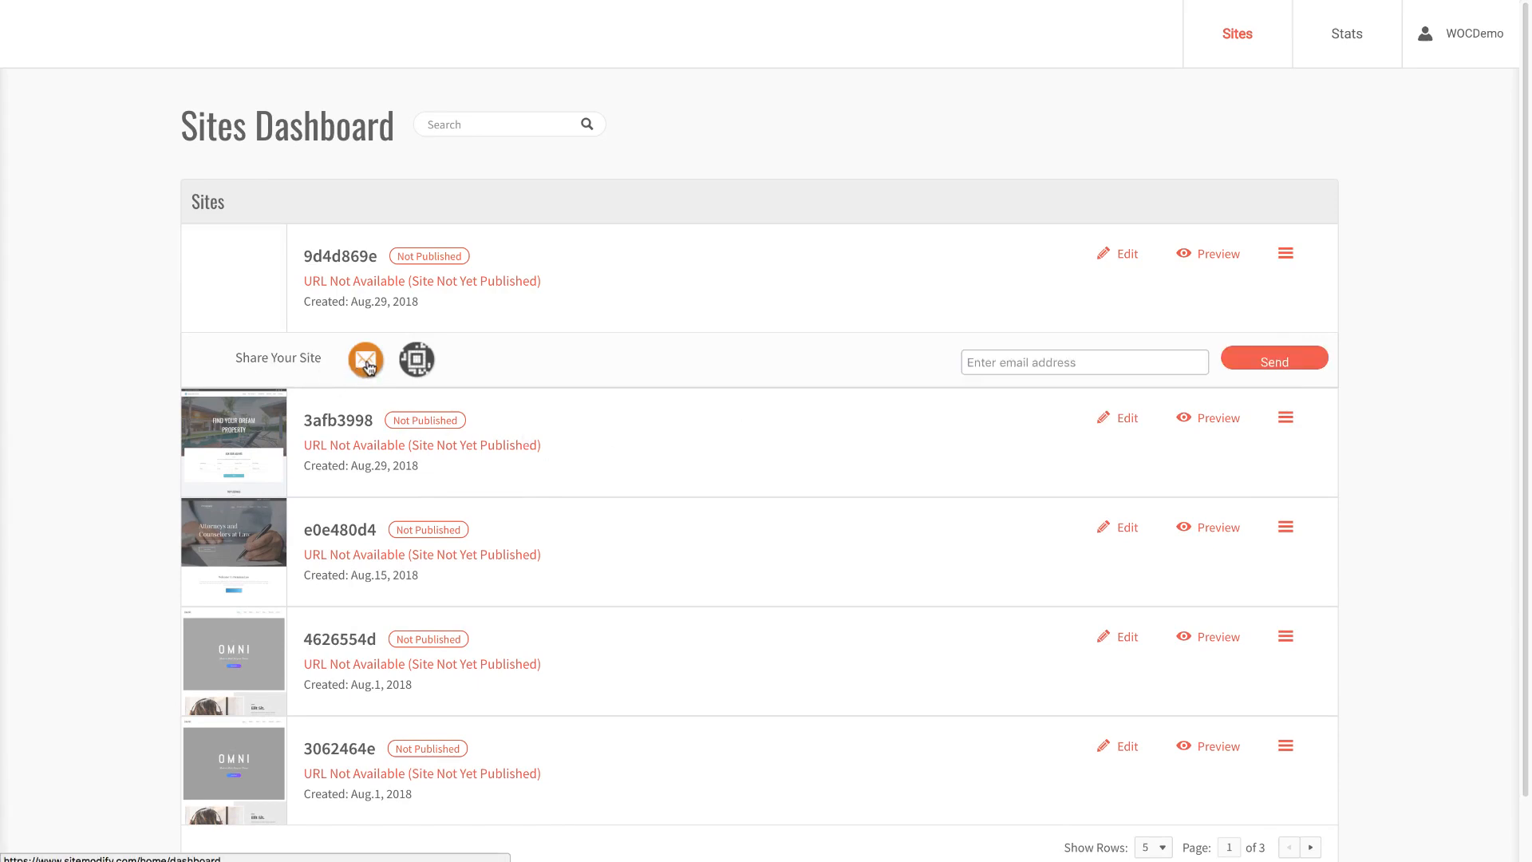
pyautogui.click(1083, 362)
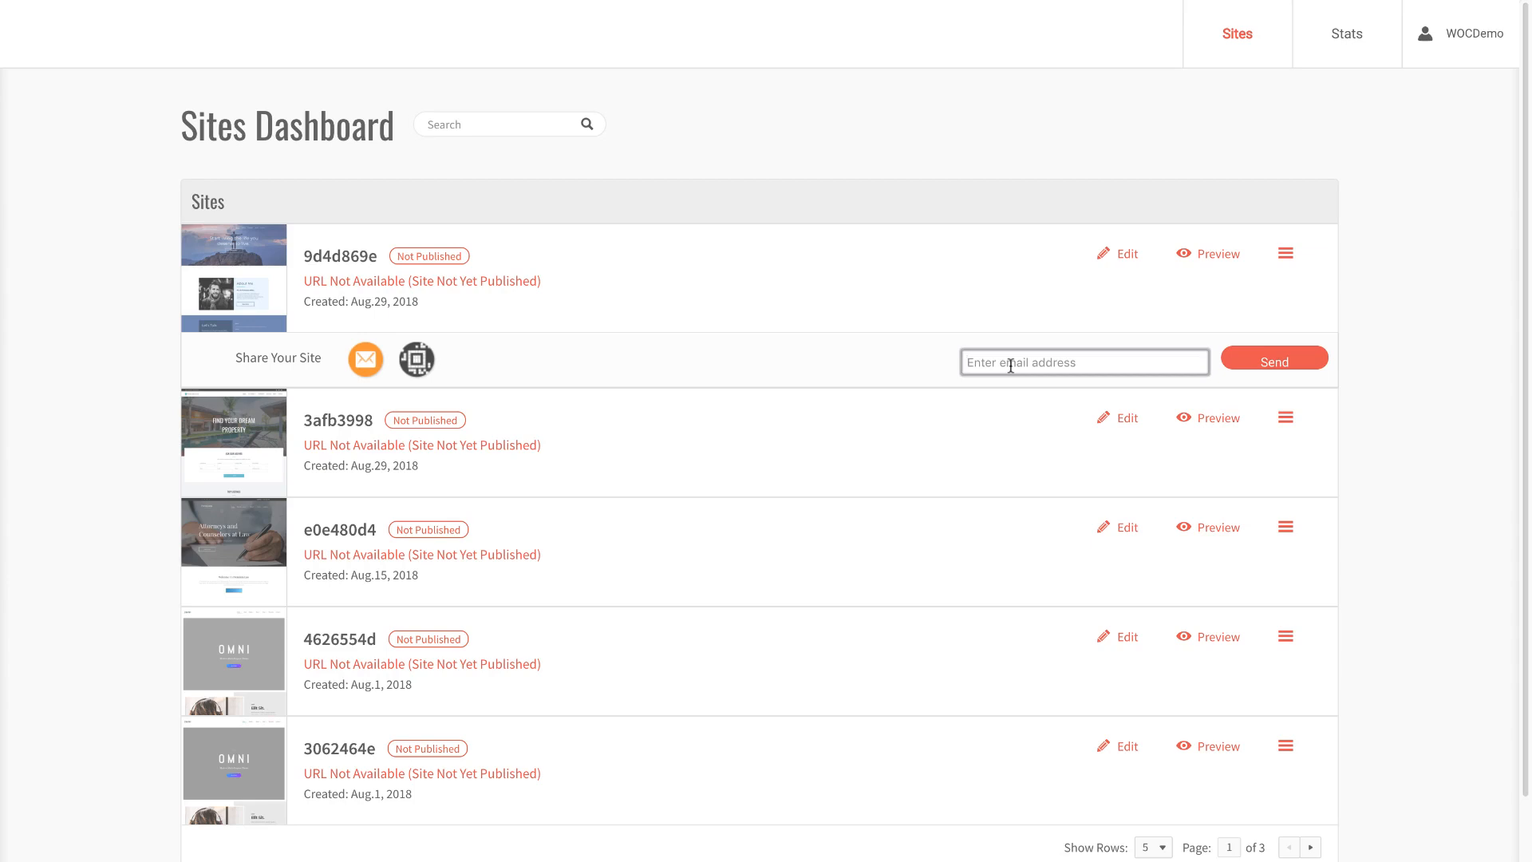
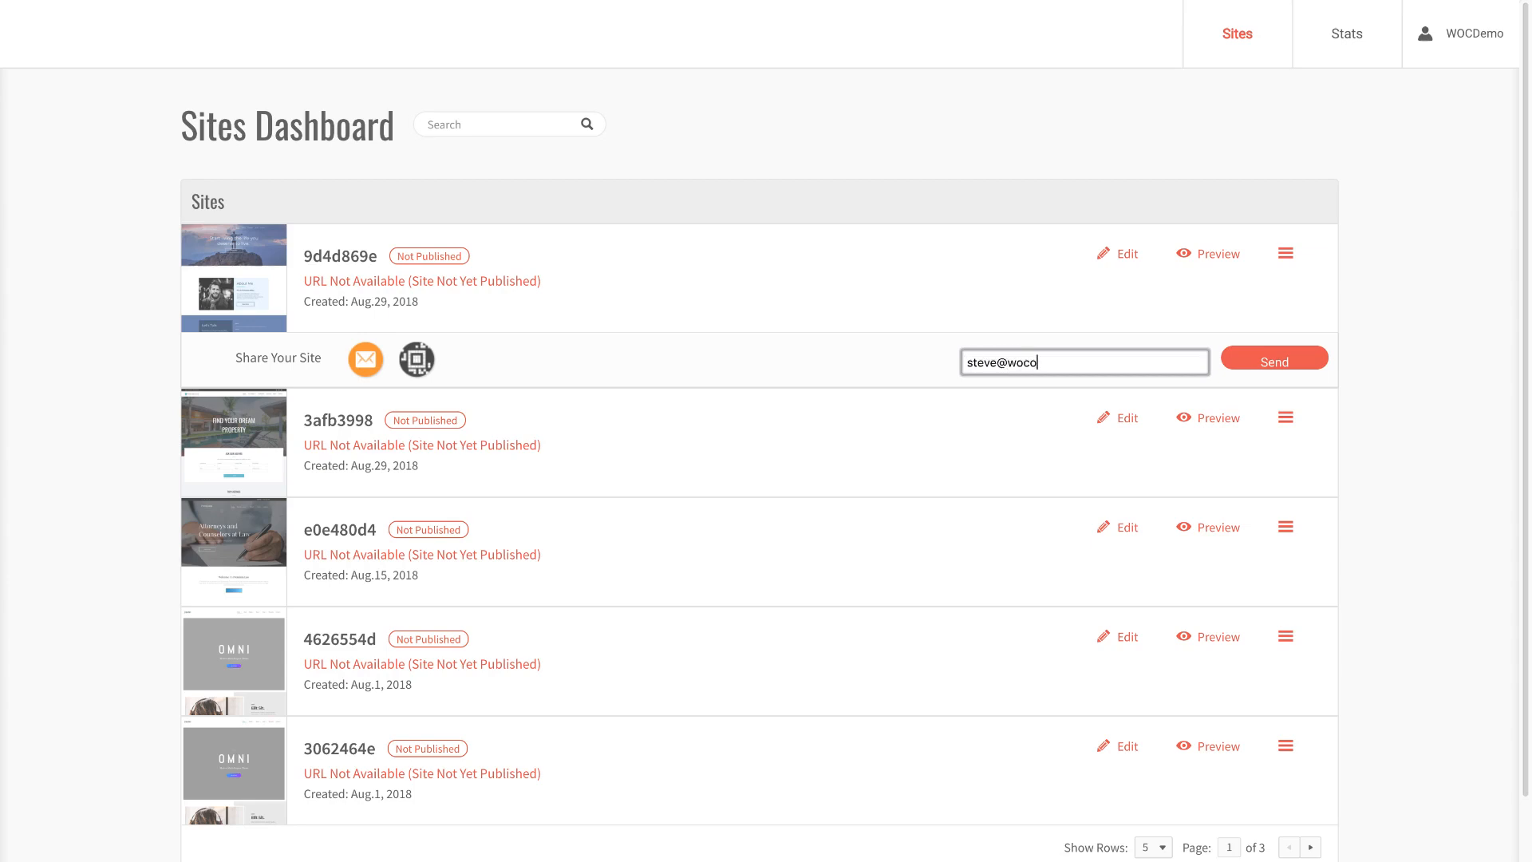
pyautogui.click(1273, 358)
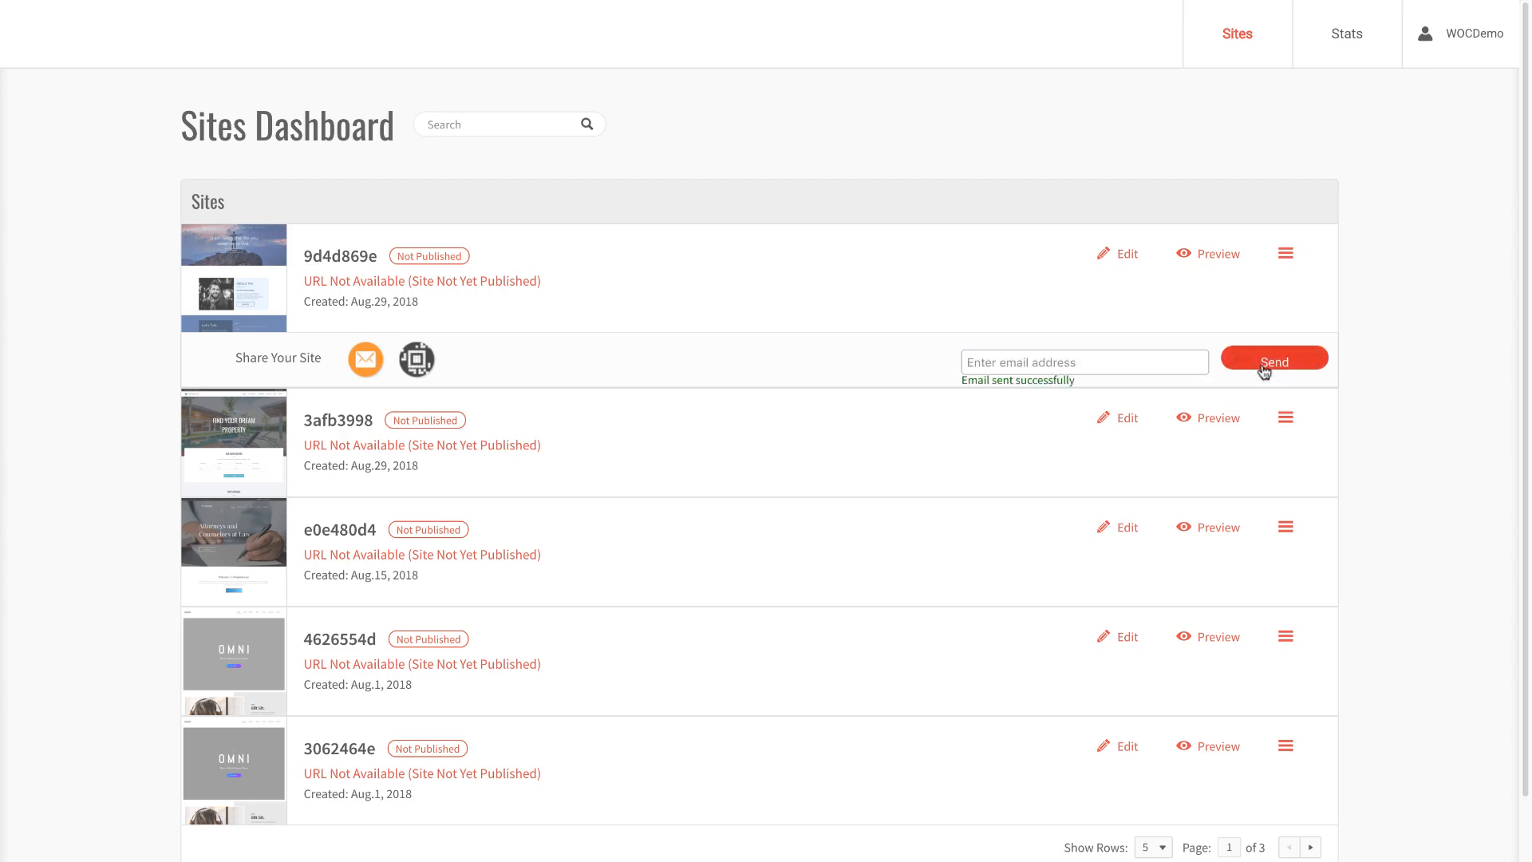
pyautogui.moveTo(1413, 339)
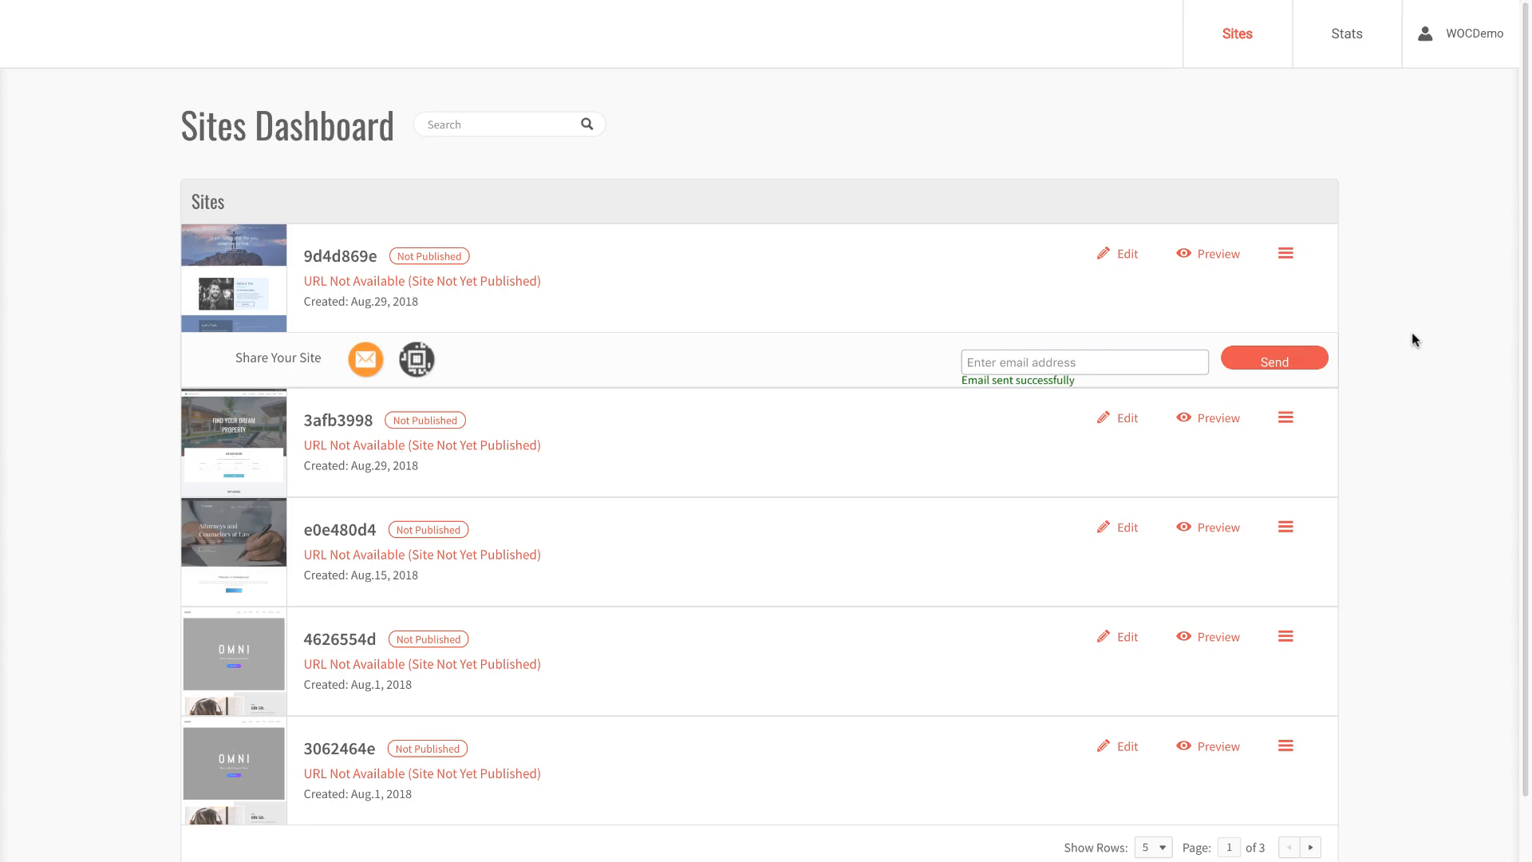
pyautogui.moveTo(886, 175)
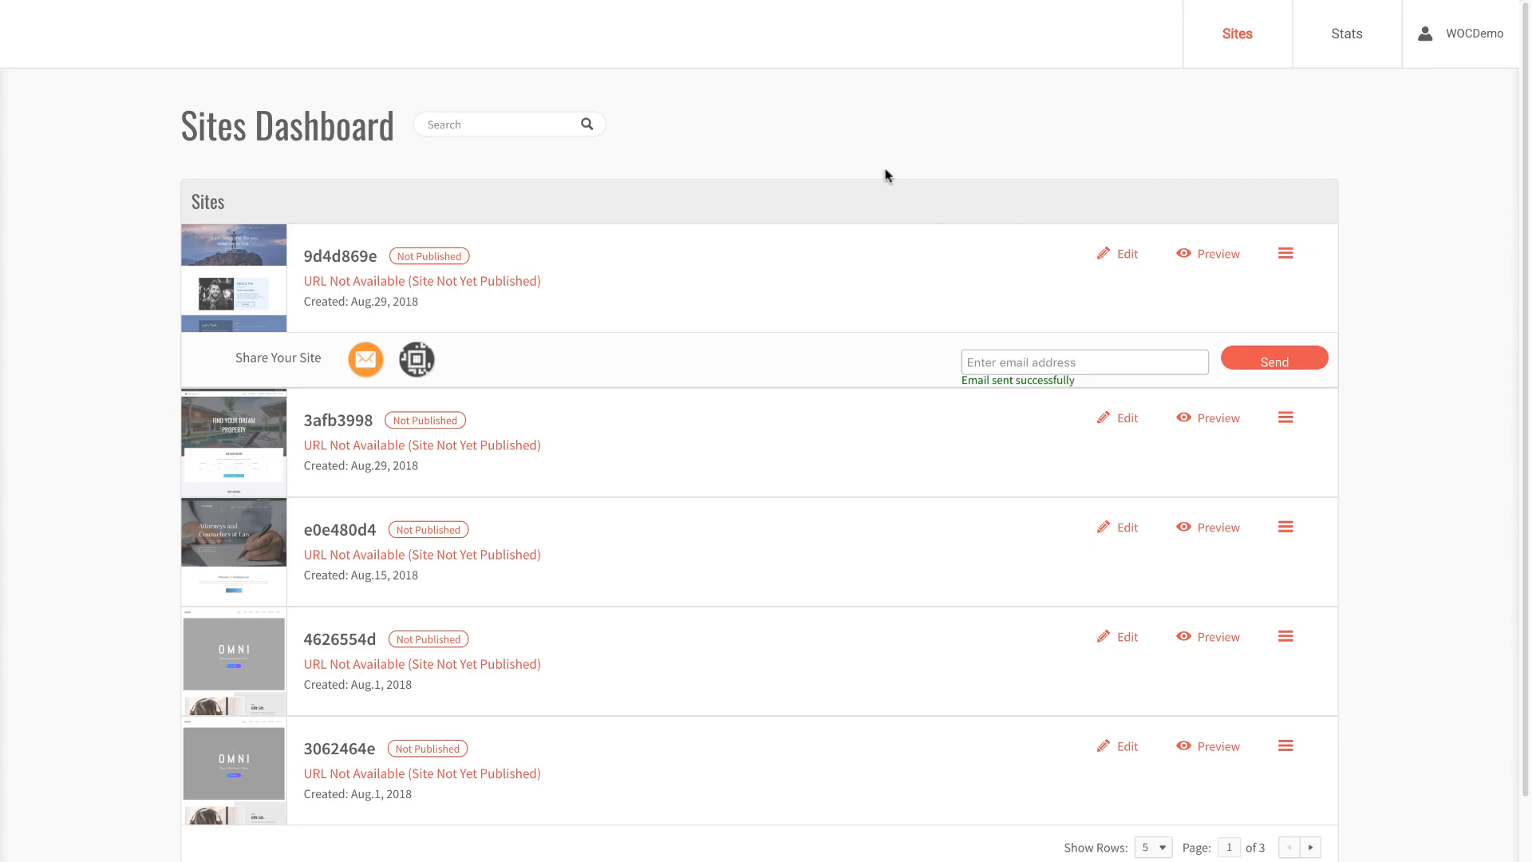
pyautogui.moveTo(237, 32)
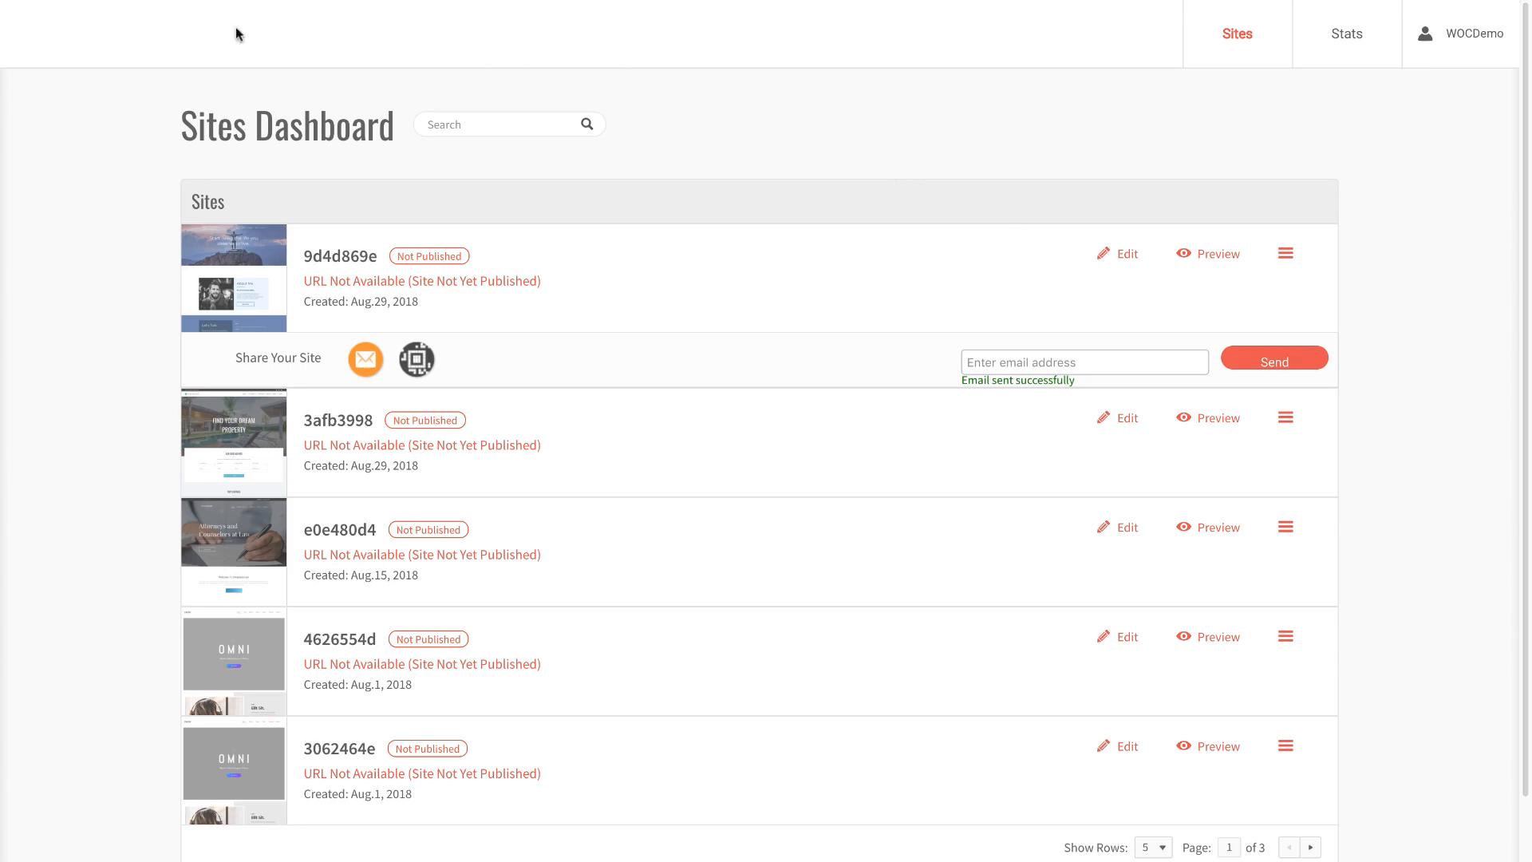
pyautogui.click(1125, 253)
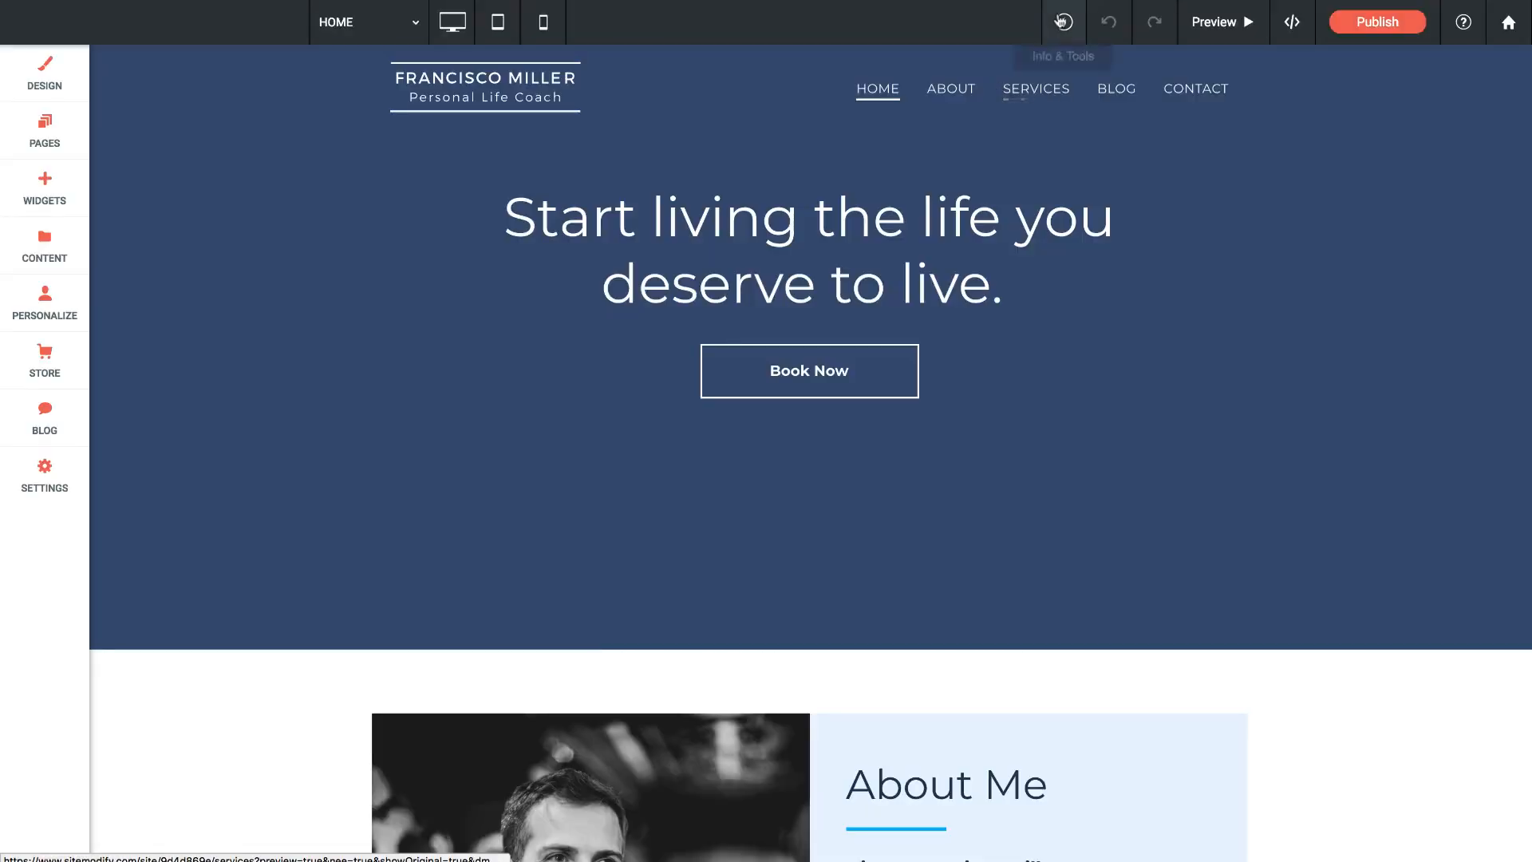
# - Reopen the preview link showing the homepage in desktop, tablet and mobile frames
pyautogui.click(1063, 20)
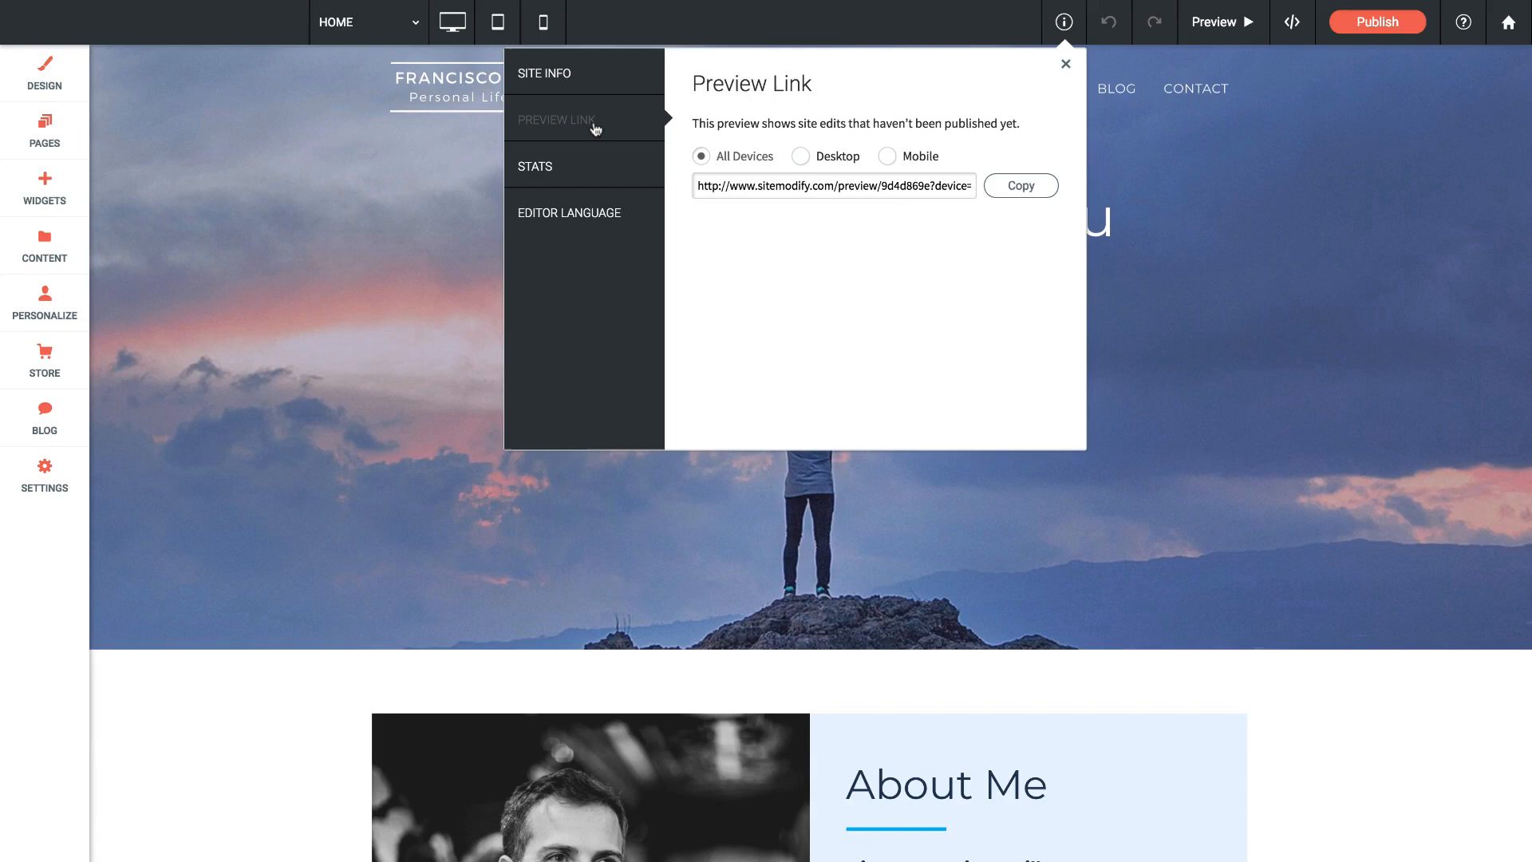
pyautogui.moveTo(1045, 73)
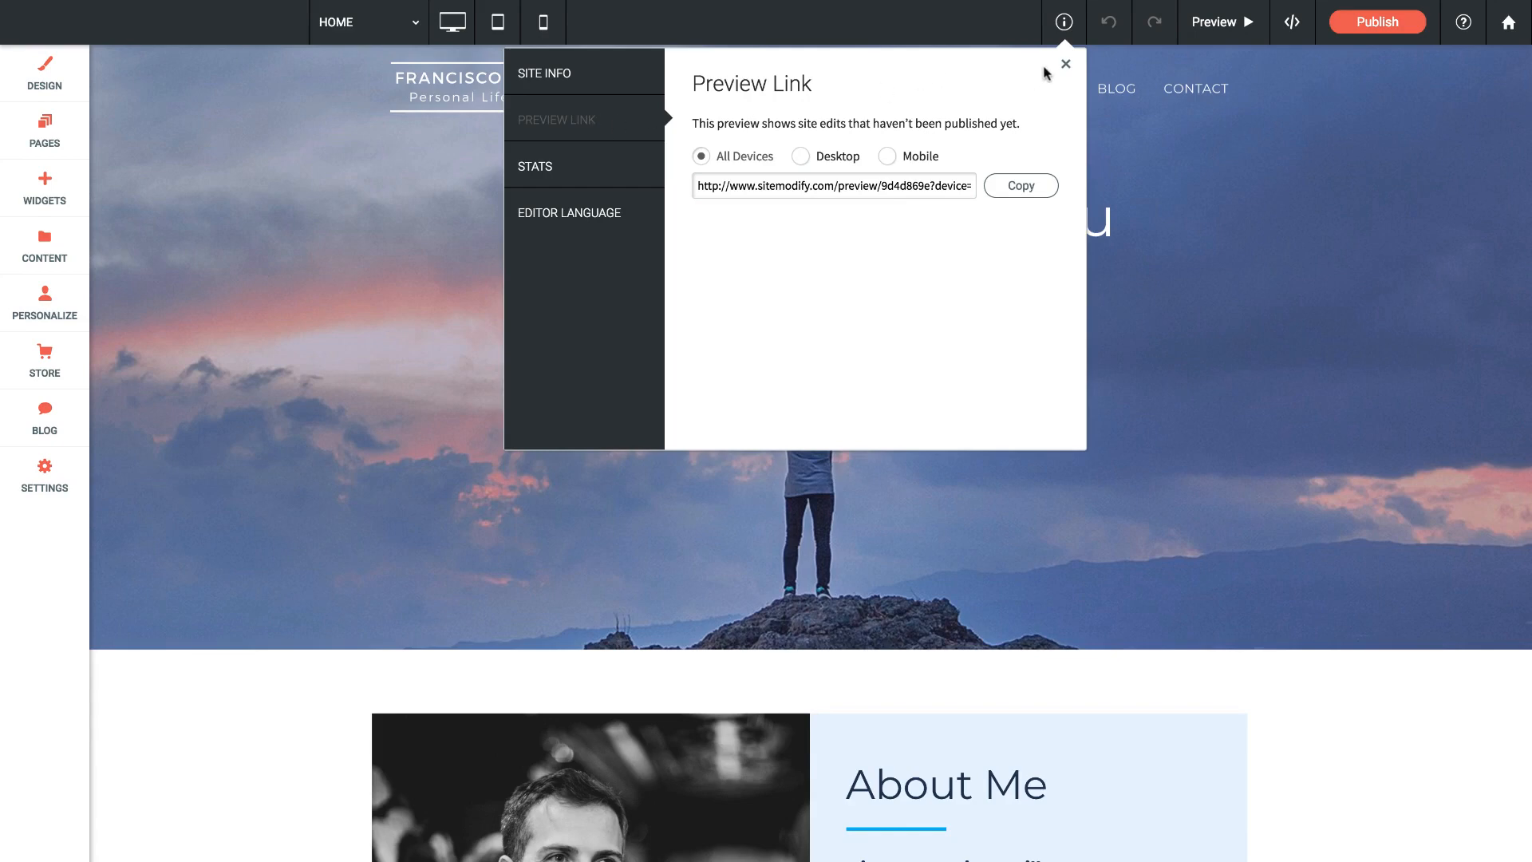
pyautogui.click(1064, 64)
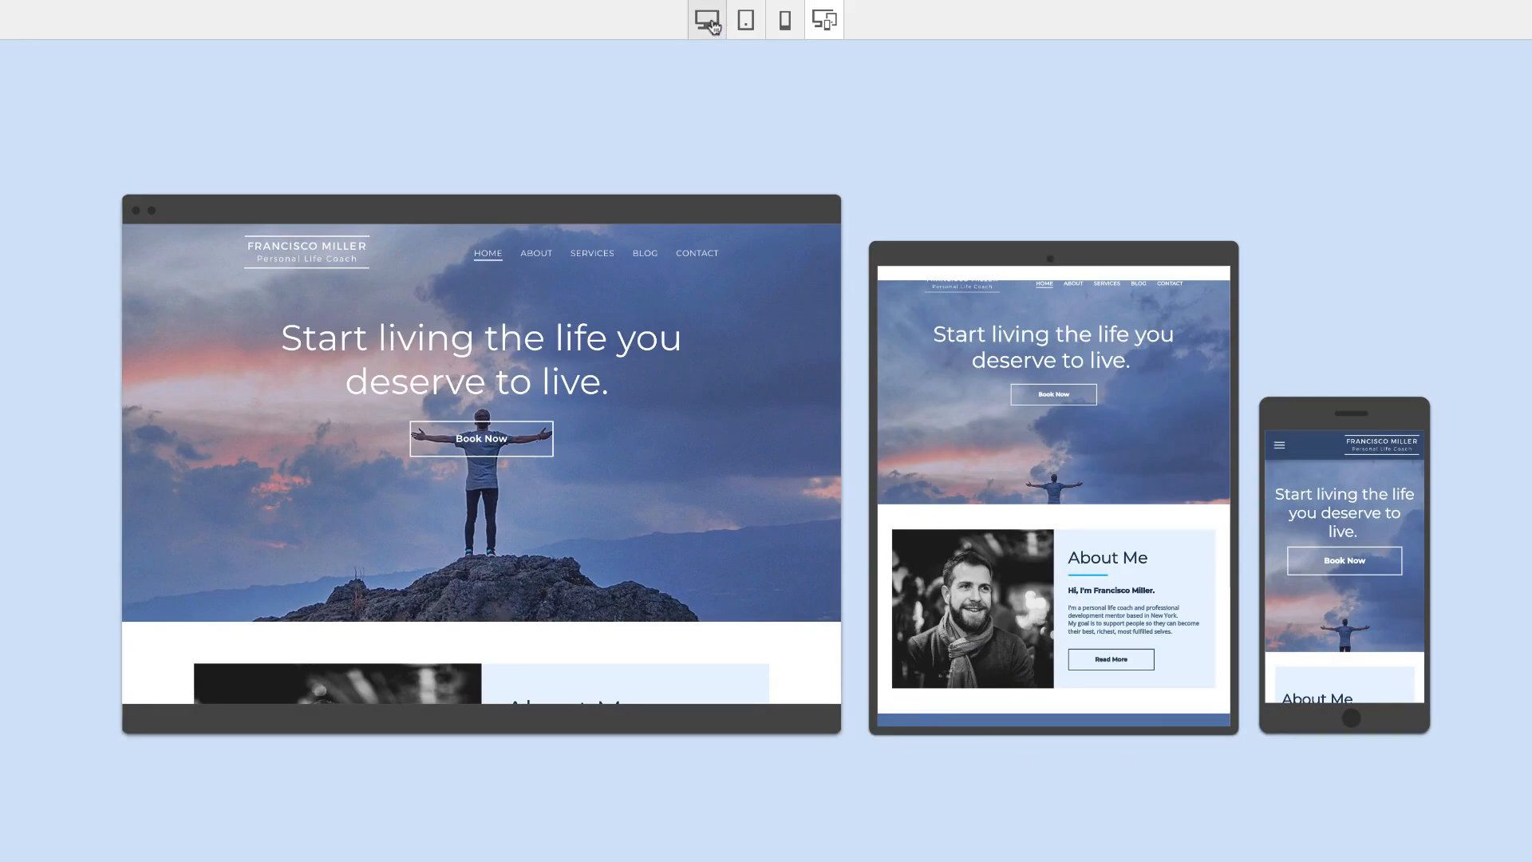
# - View the homepage at full desktop width, then inside the tablet frame
pyautogui.click(706, 19)
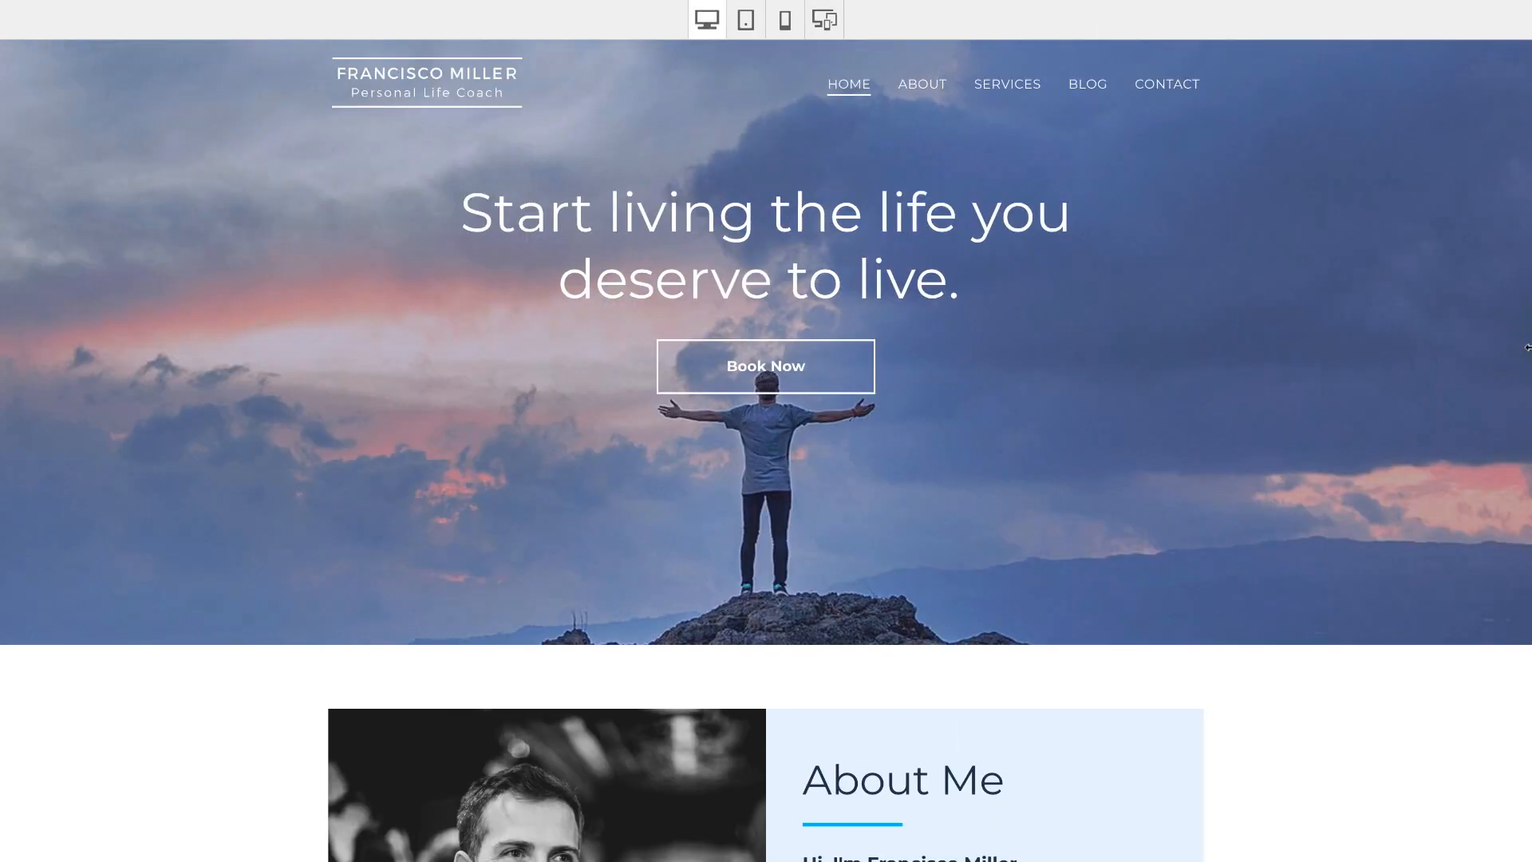
pyautogui.moveTo(1393, 332)
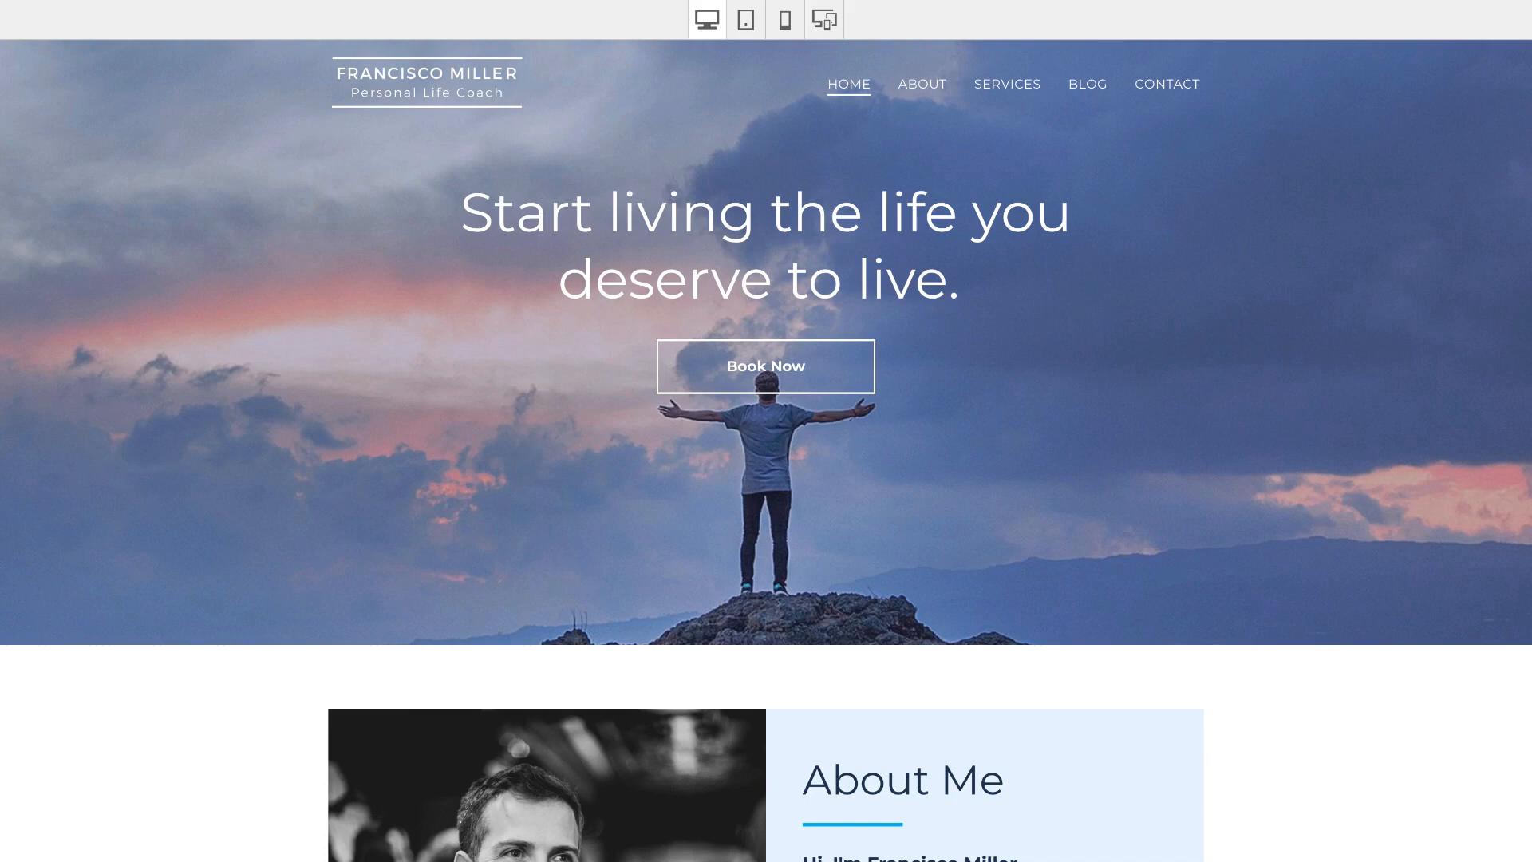
pyautogui.click(745, 19)
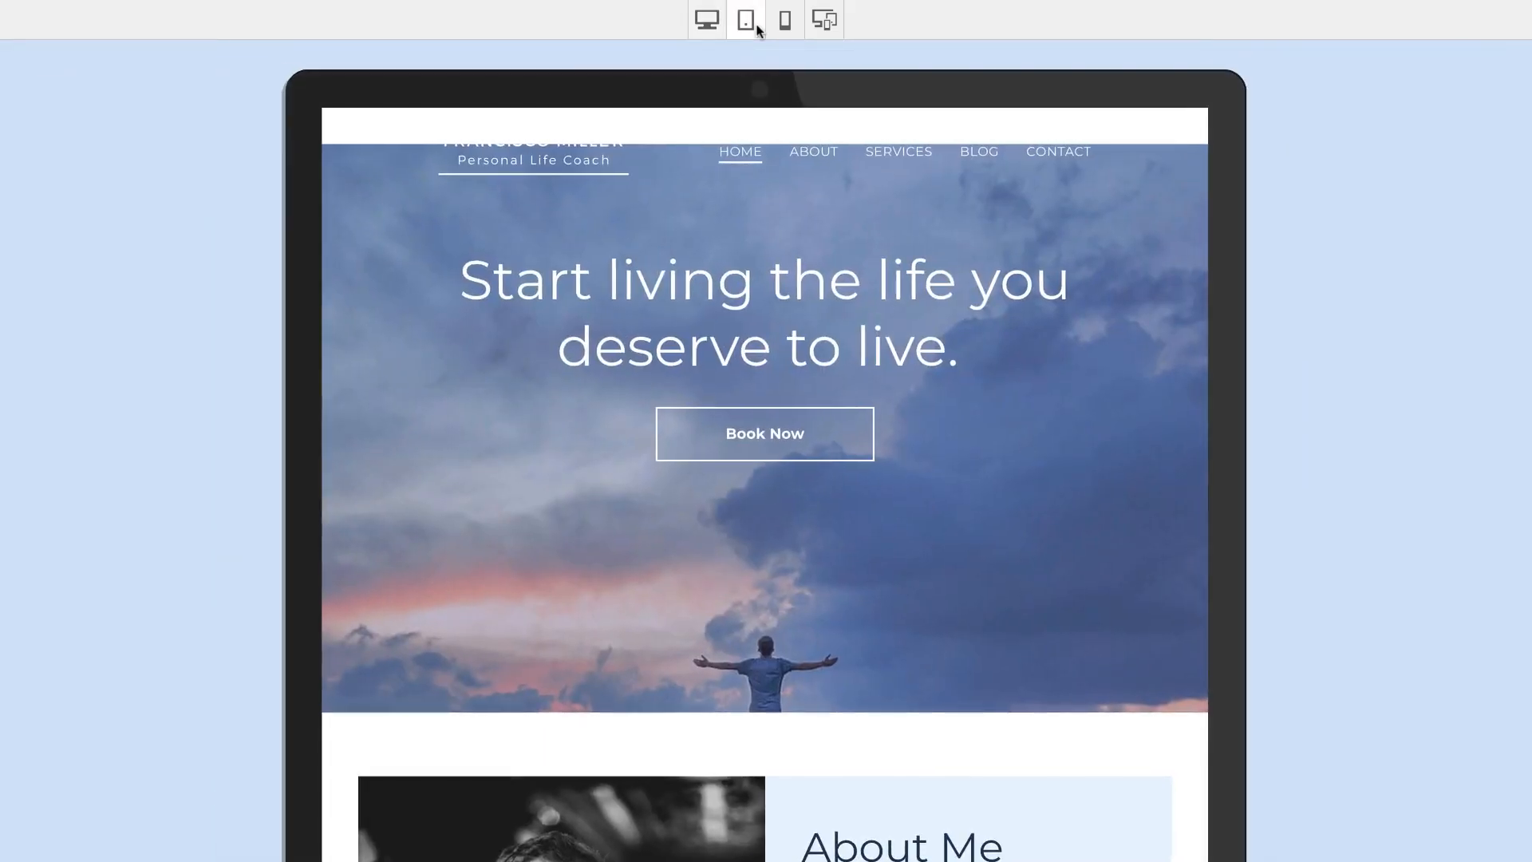
# - View the desktop preview's frame source to open the homepage standalone
pyautogui.rightClick(728, 166)
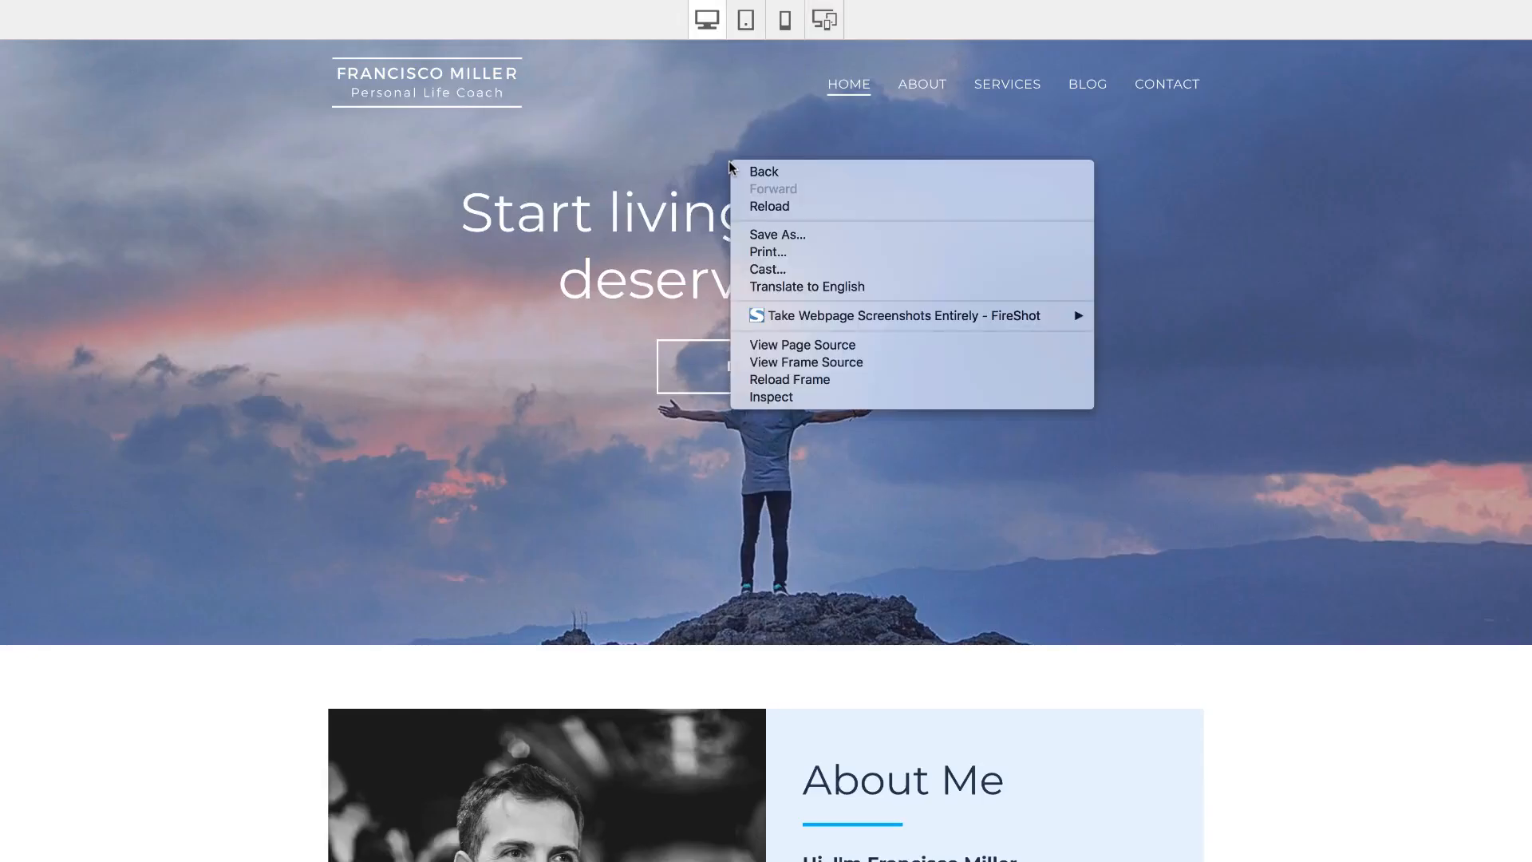
pyautogui.moveTo(801, 351)
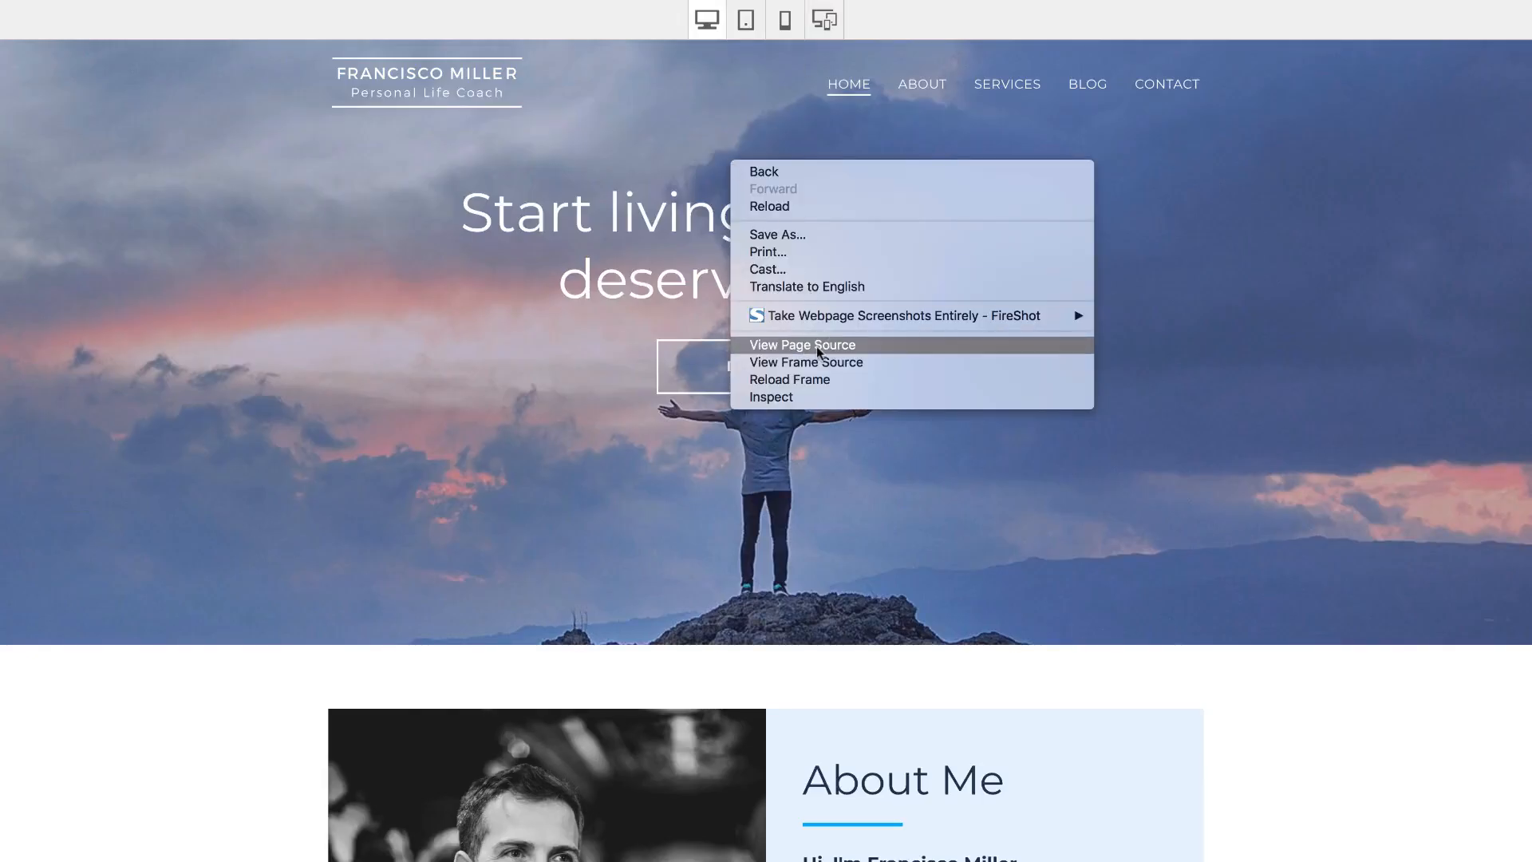
pyautogui.moveTo(835, 369)
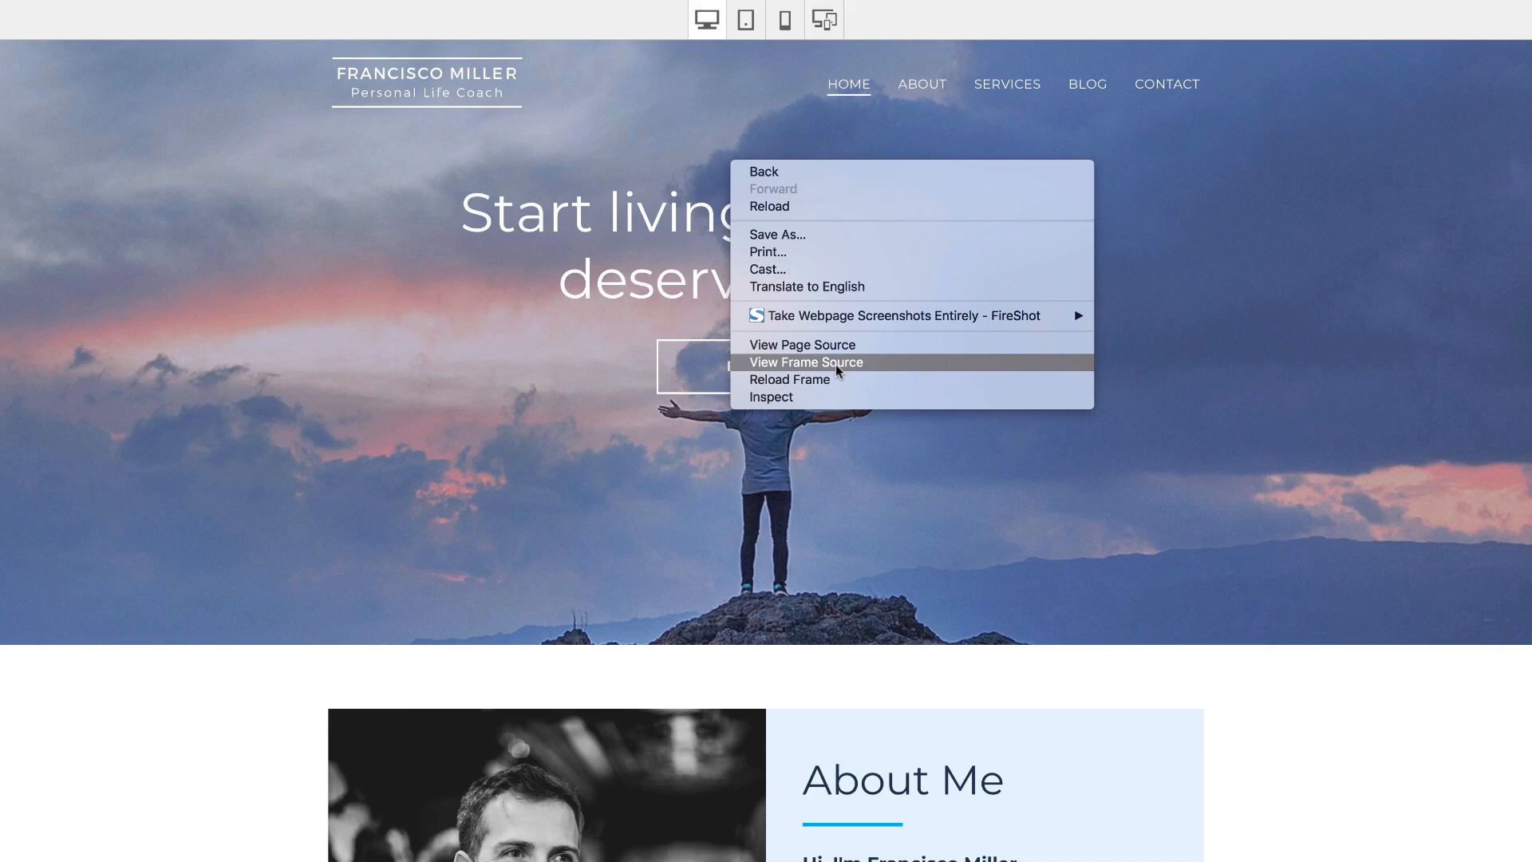
pyautogui.moveTo(825, 367)
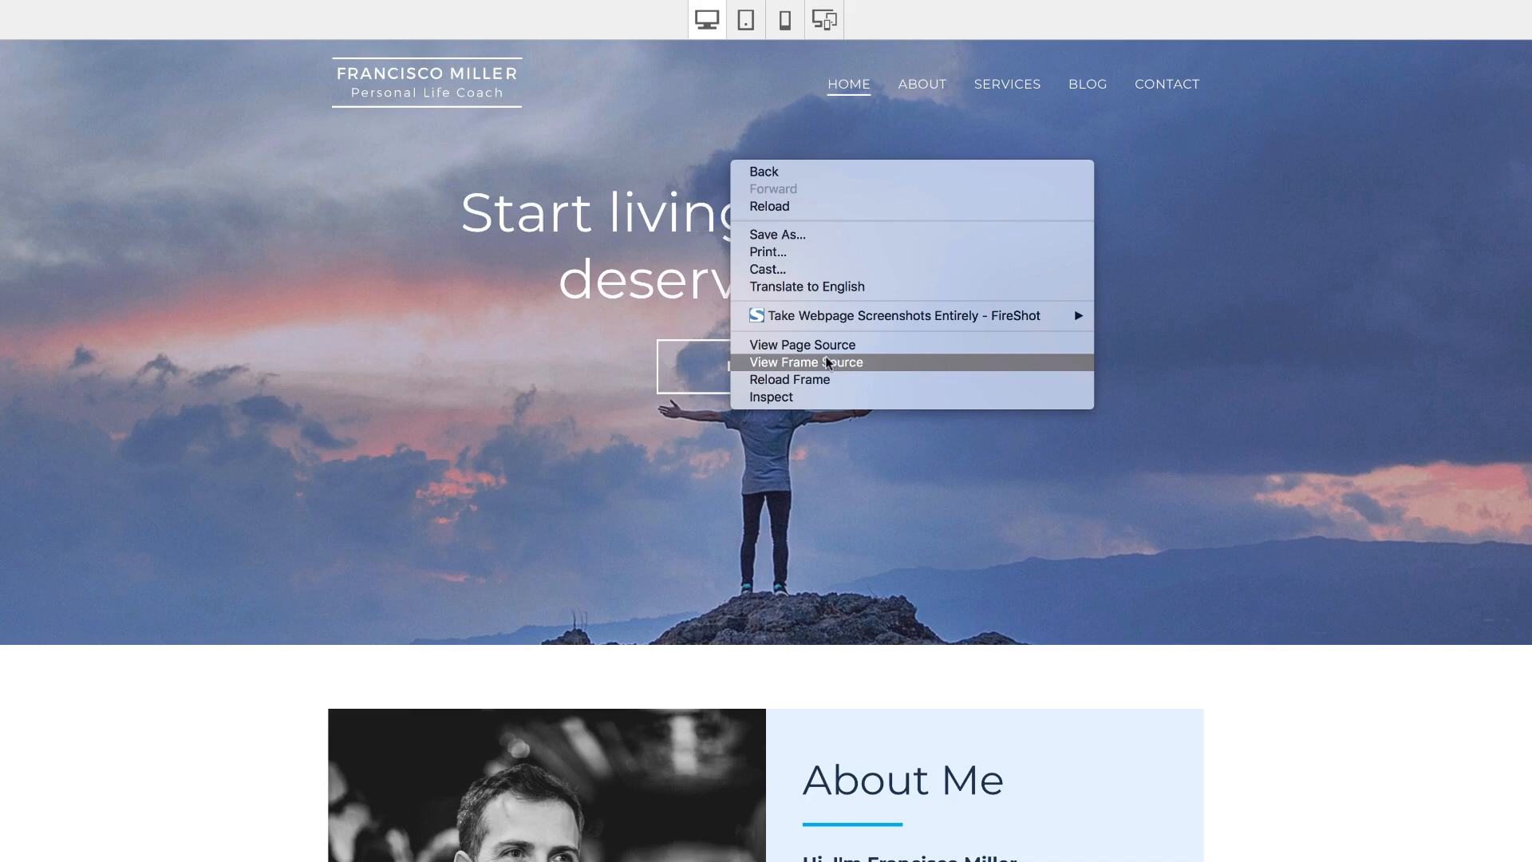
pyautogui.moveTo(828, 369)
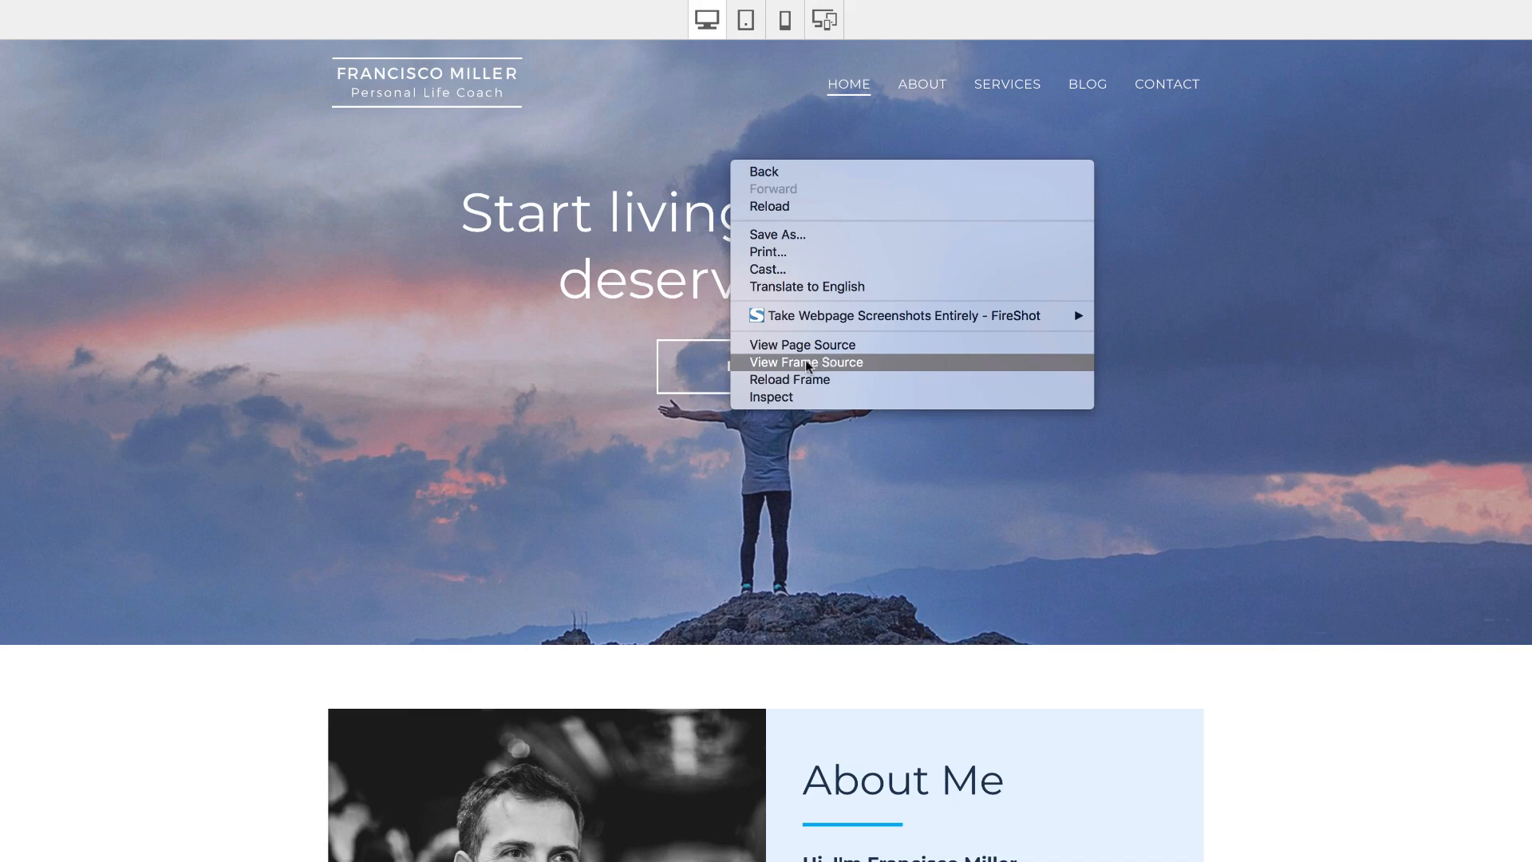
pyautogui.click(805, 369)
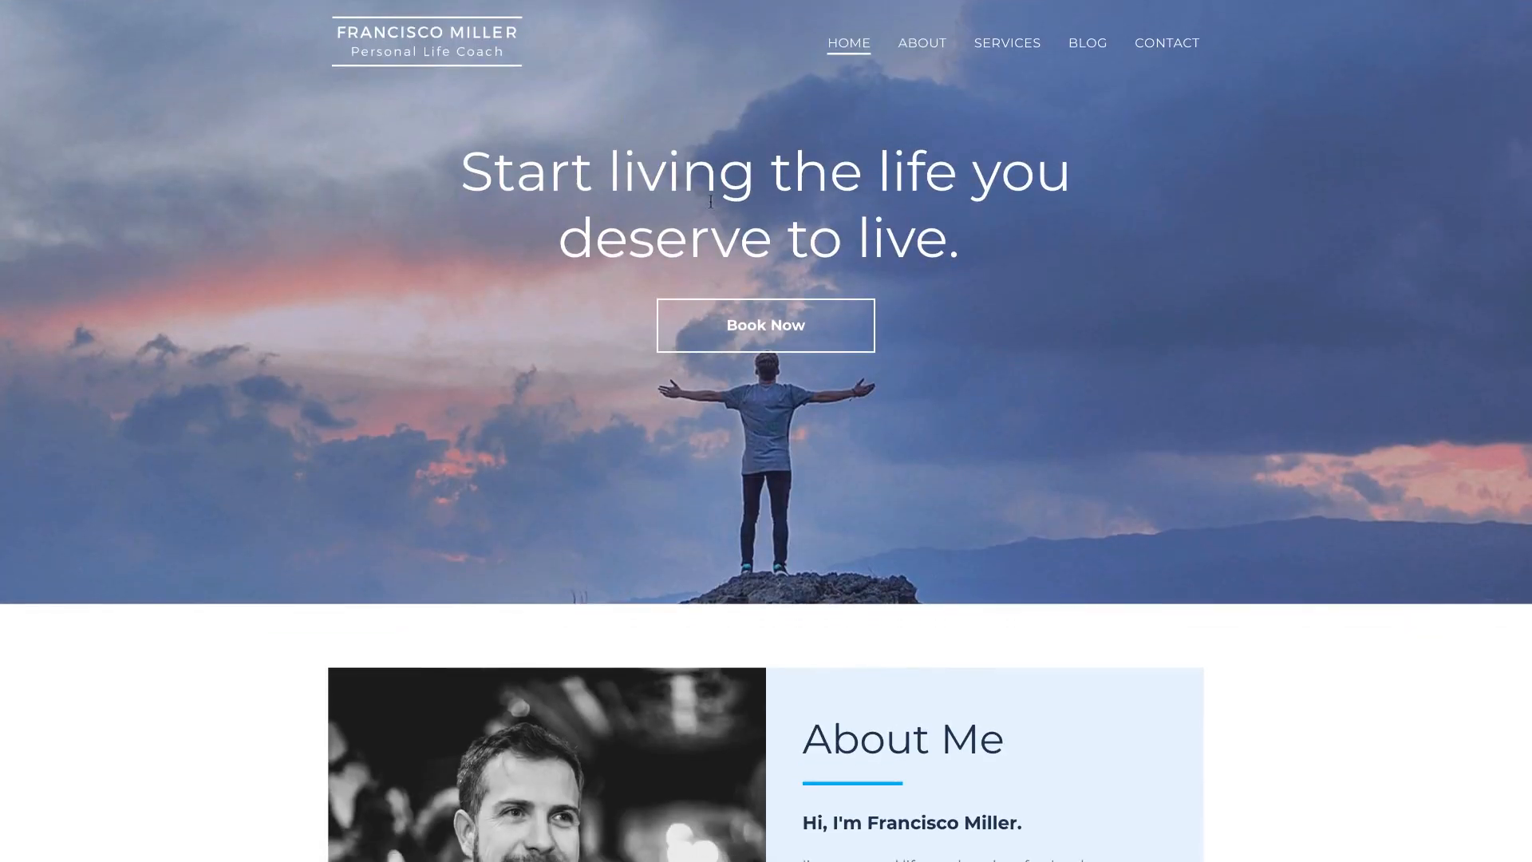
pyautogui.moveTo(684, 54)
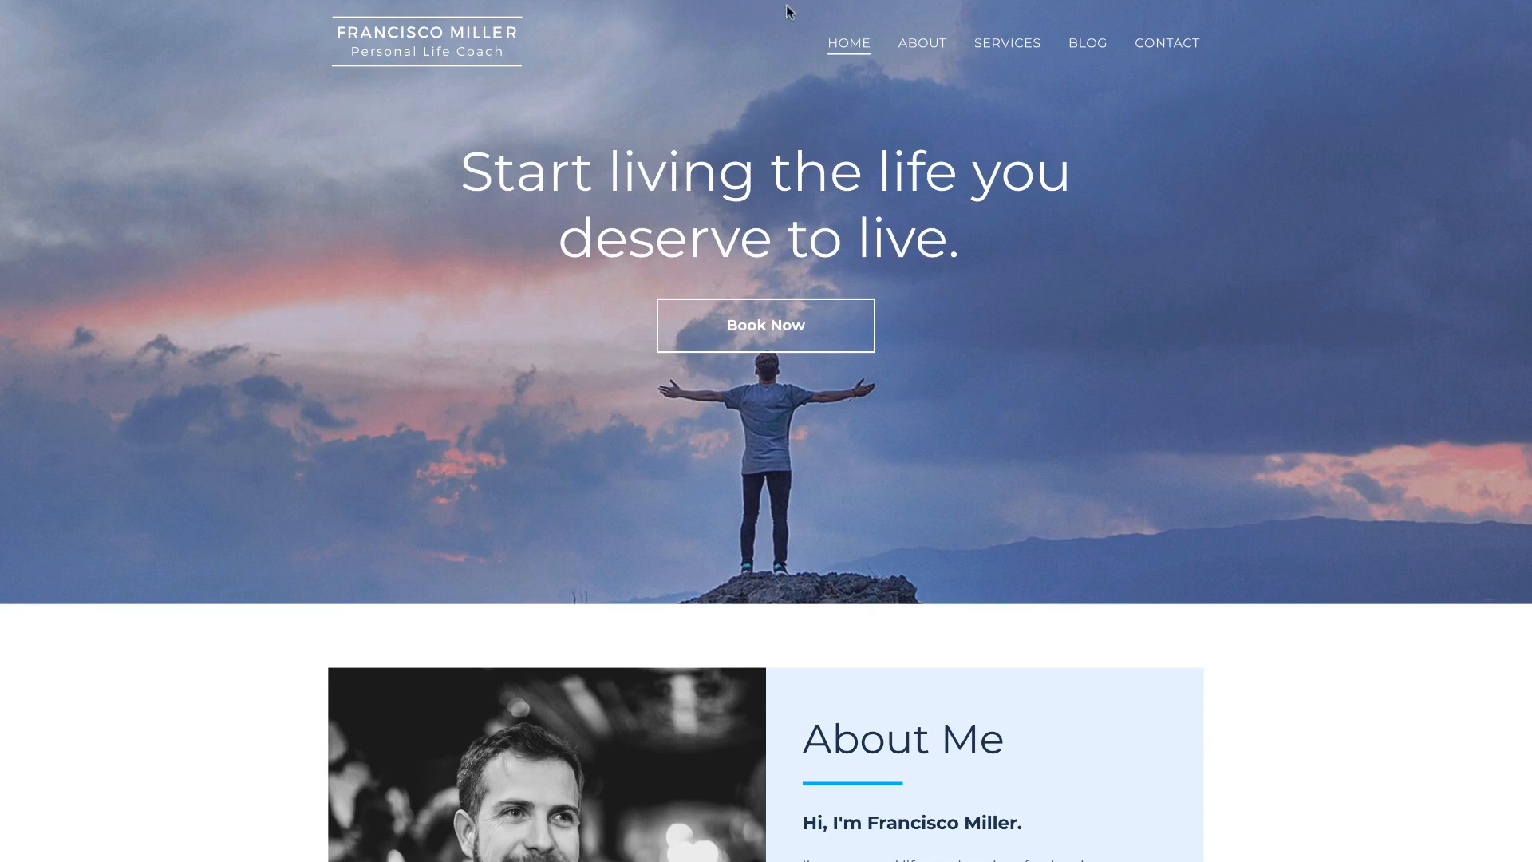
pyautogui.moveTo(925, 325)
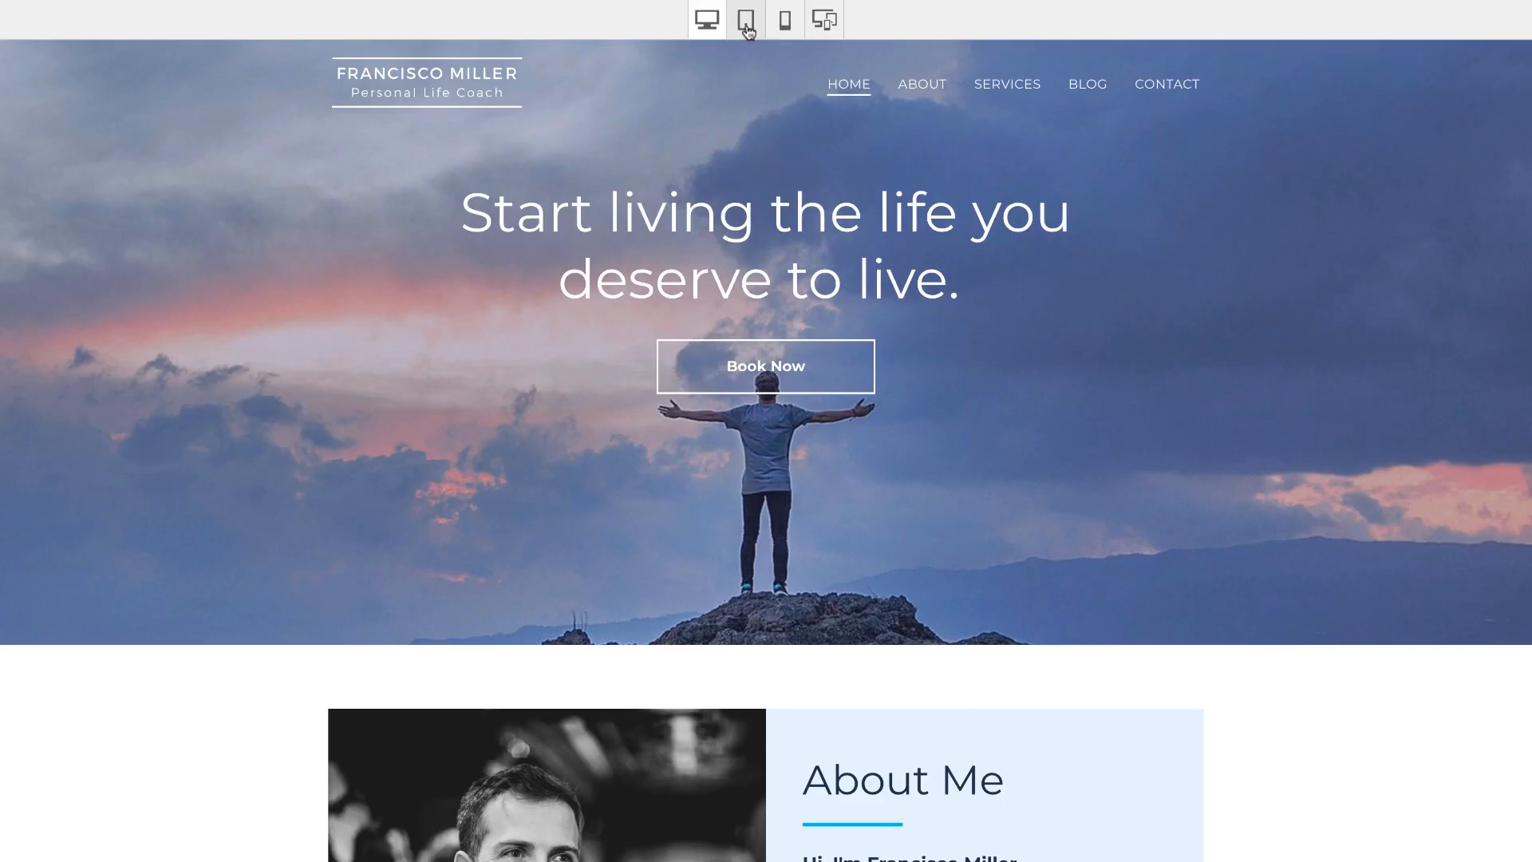
# - View the phone preview's frame source and edit its address to load the mobile homepage standalone
pyautogui.click(785, 19)
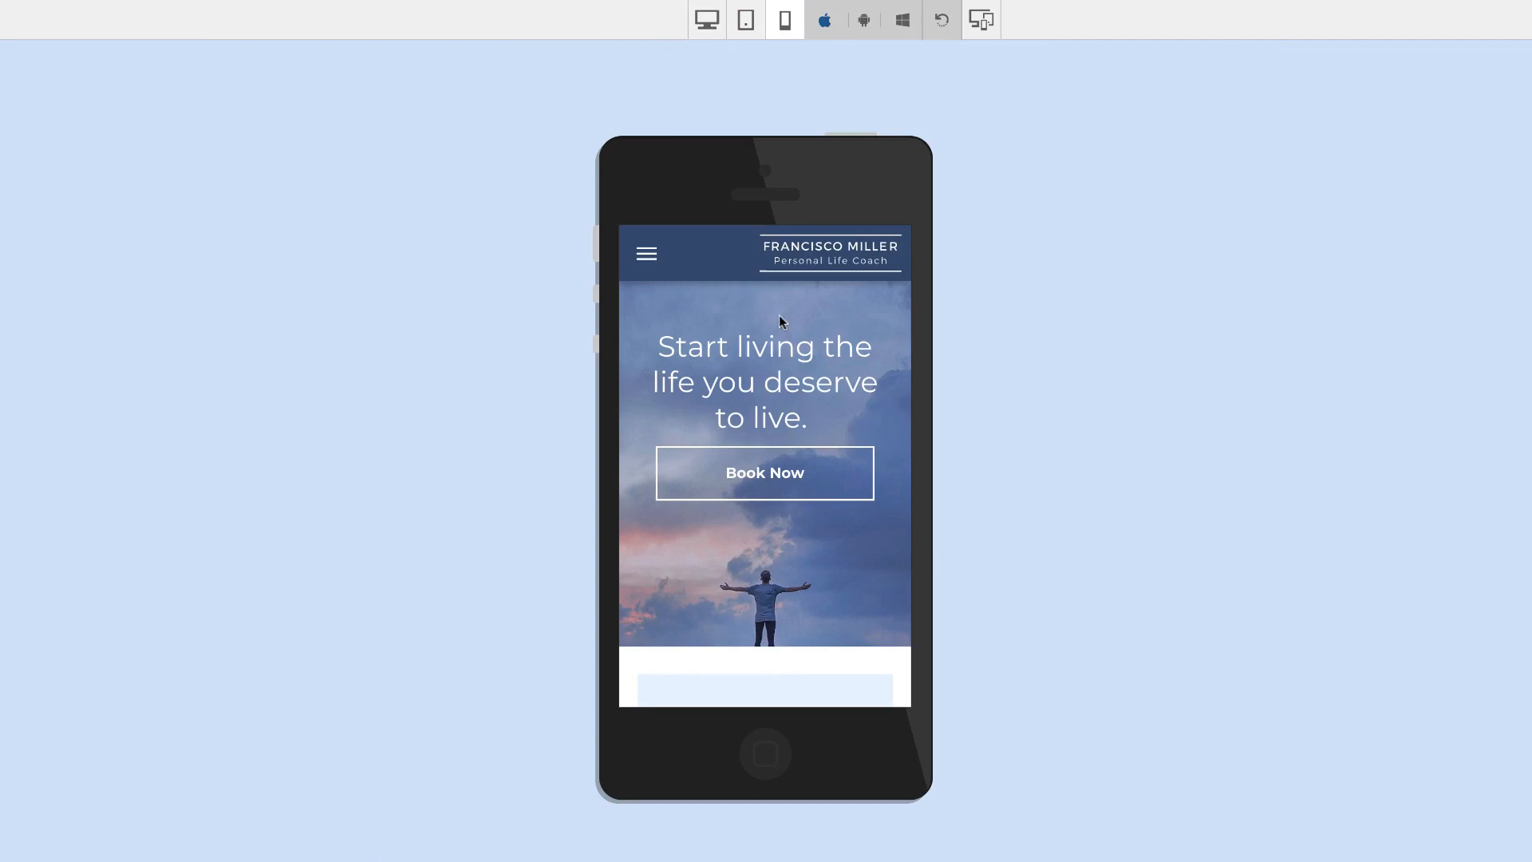
pyautogui.rightClick(782, 322)
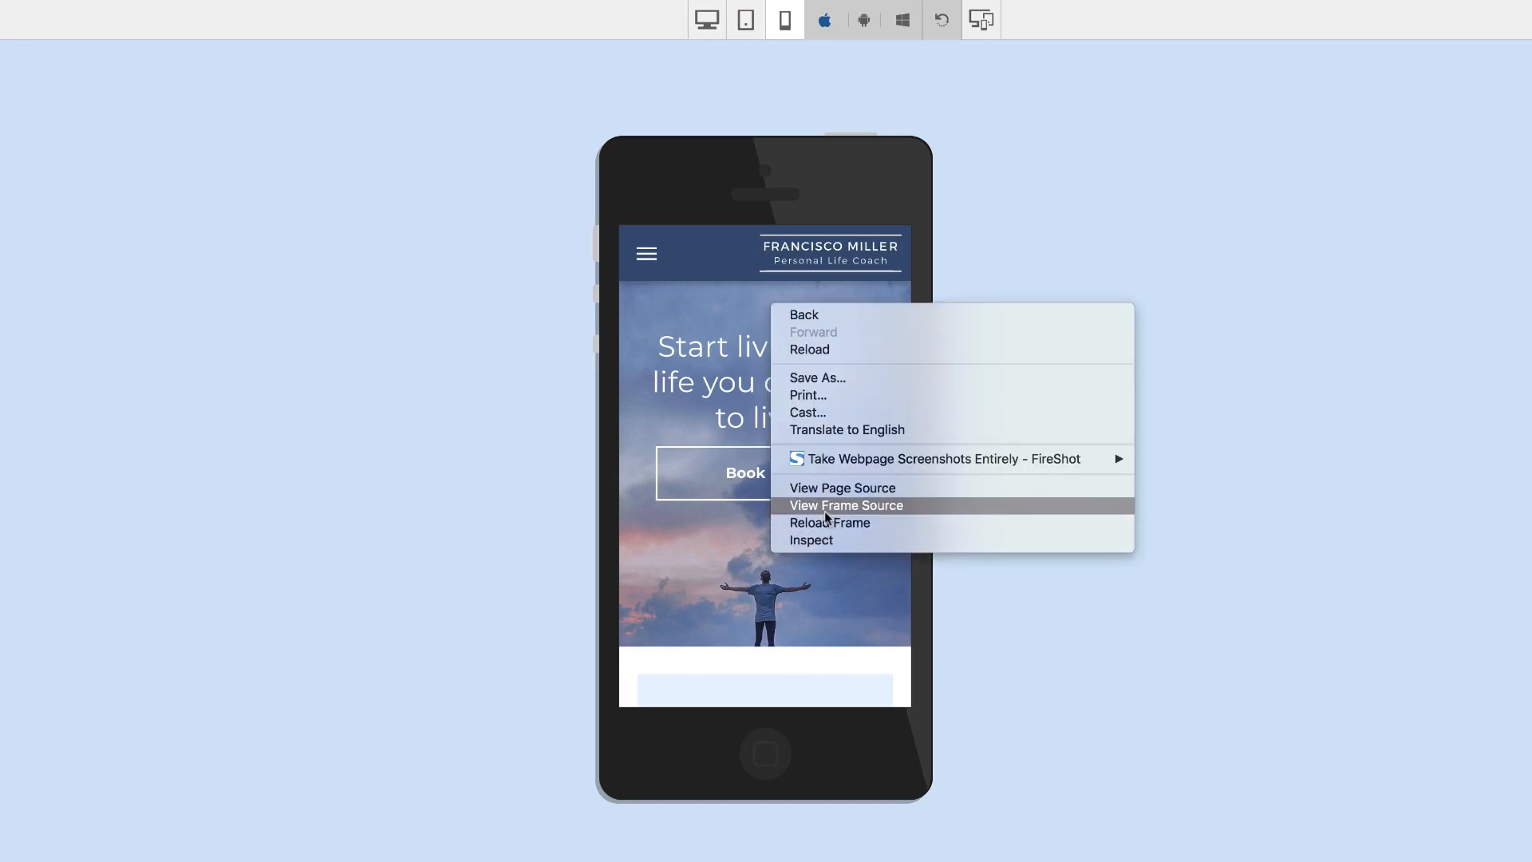
pyautogui.click(845, 506)
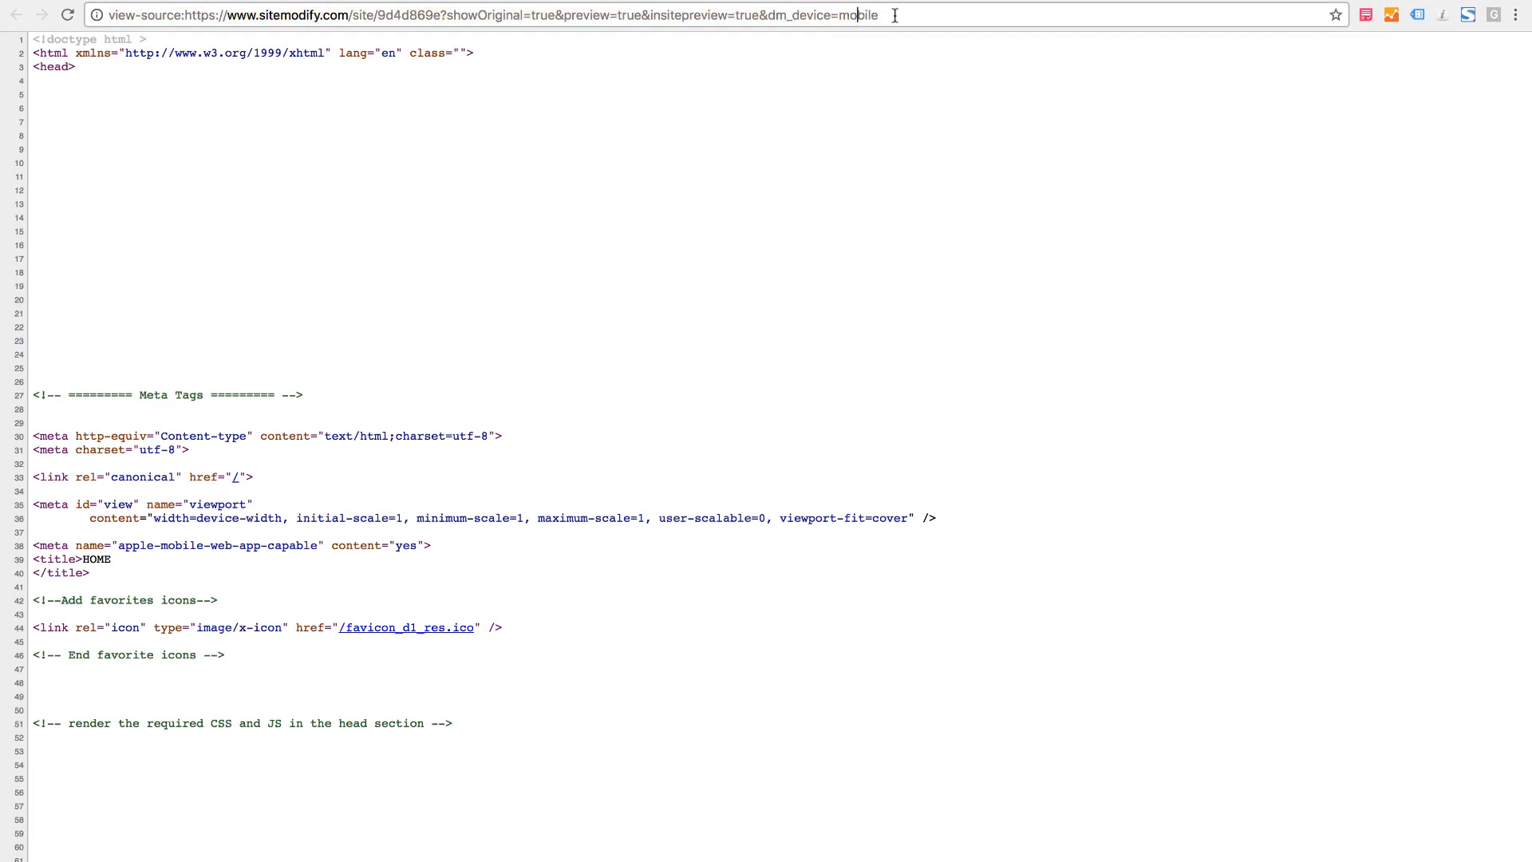
pyautogui.doubleClick(489, 15)
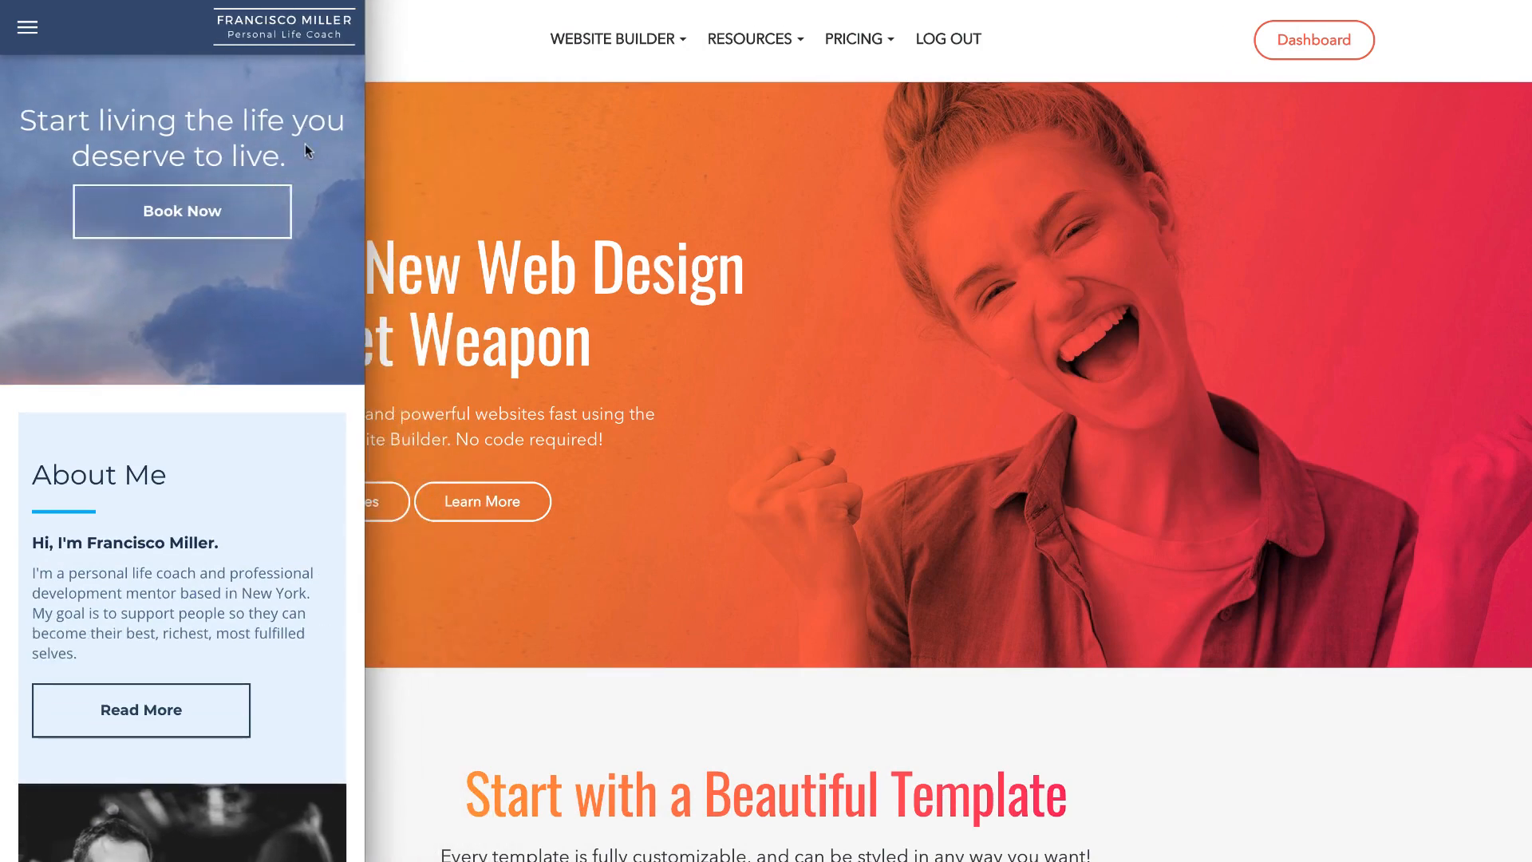
pyautogui.scroll(-3)
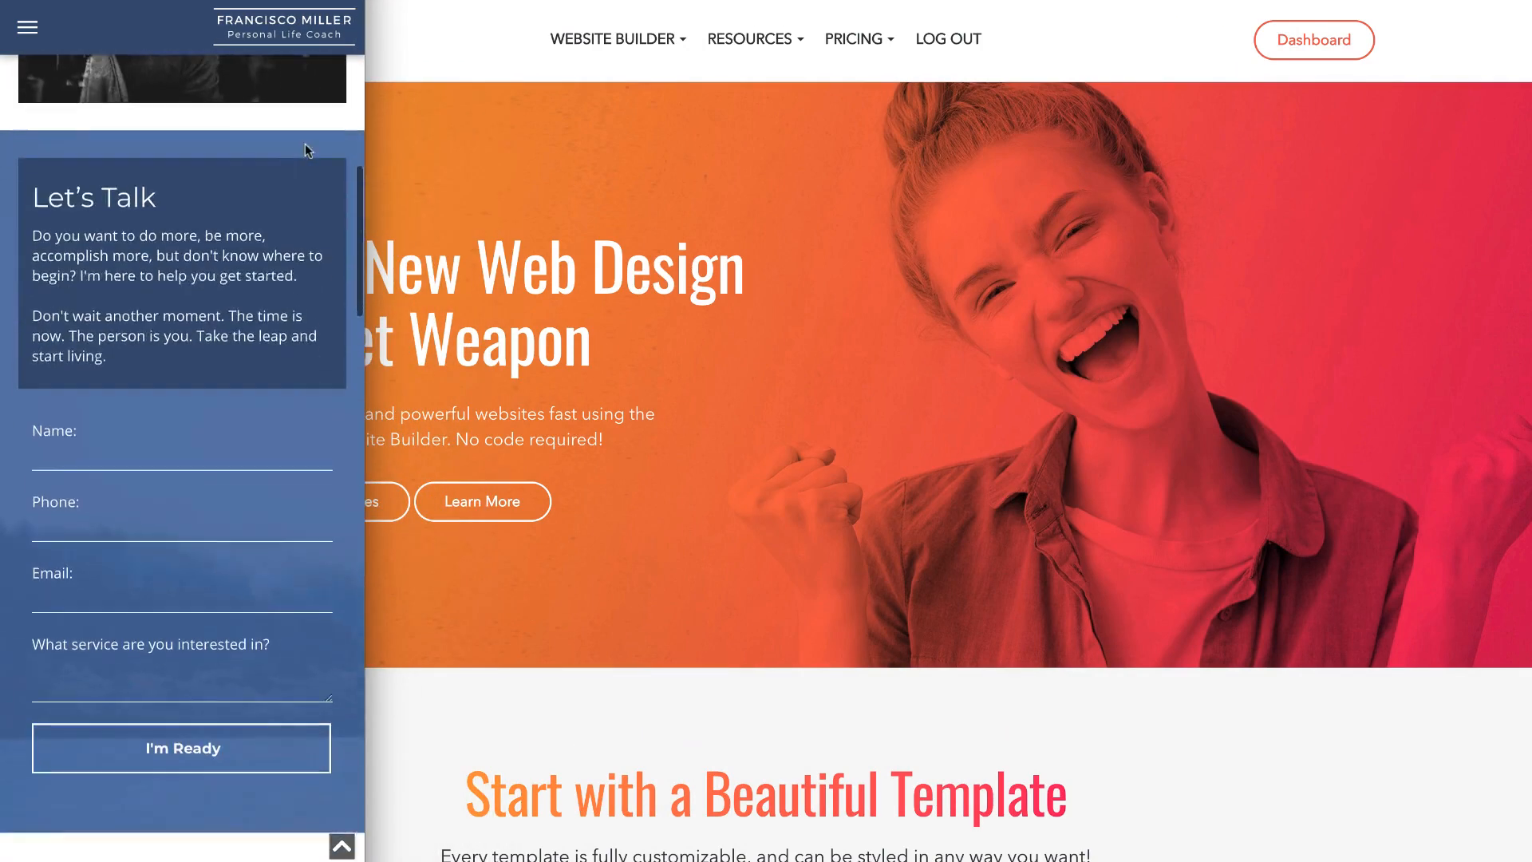
pyautogui.scroll(-3)
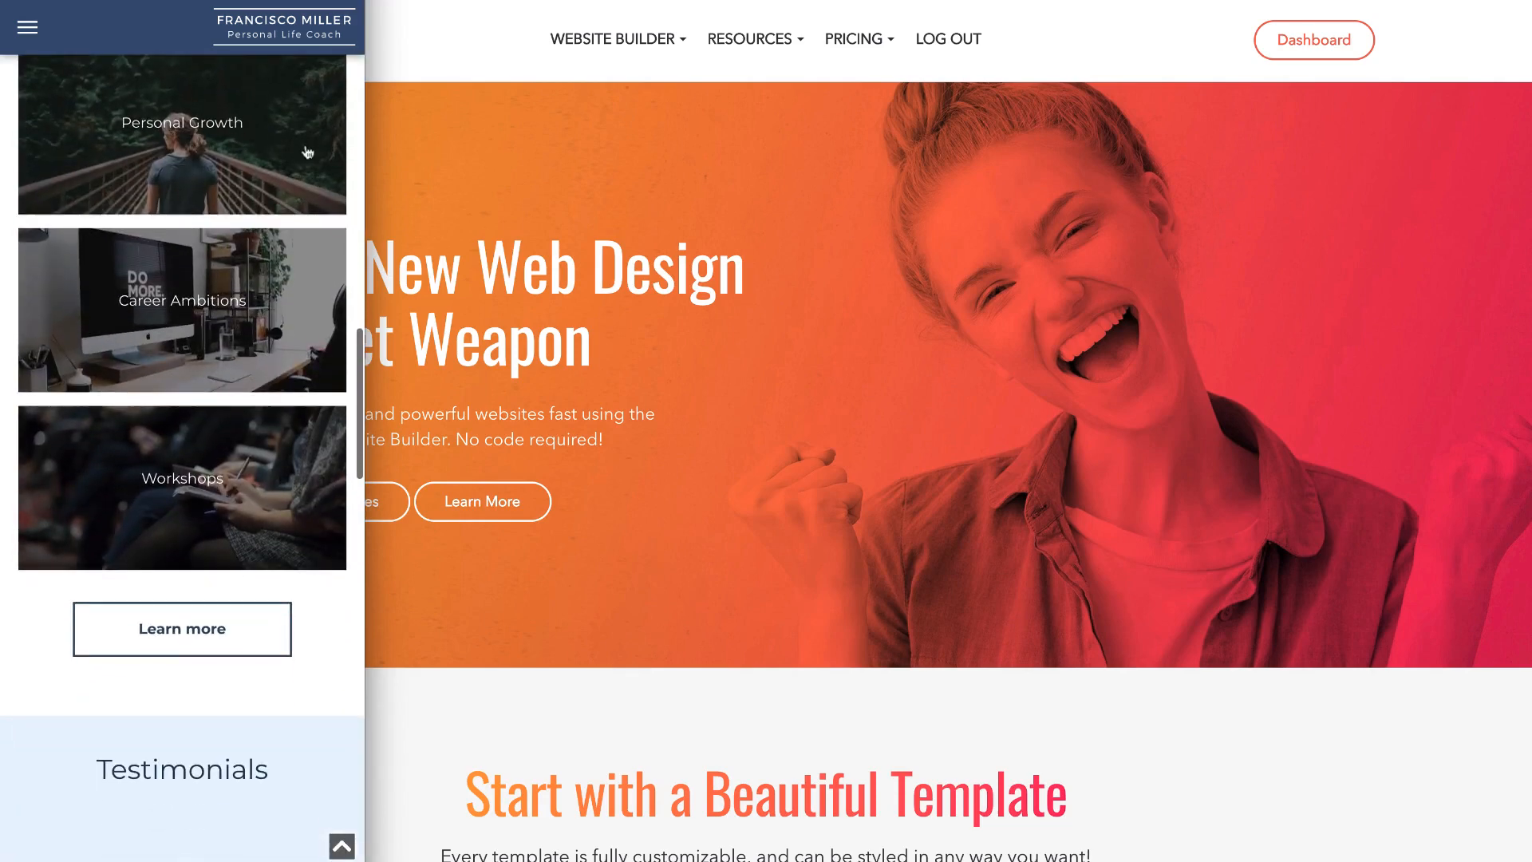
pyautogui.scroll(-3)
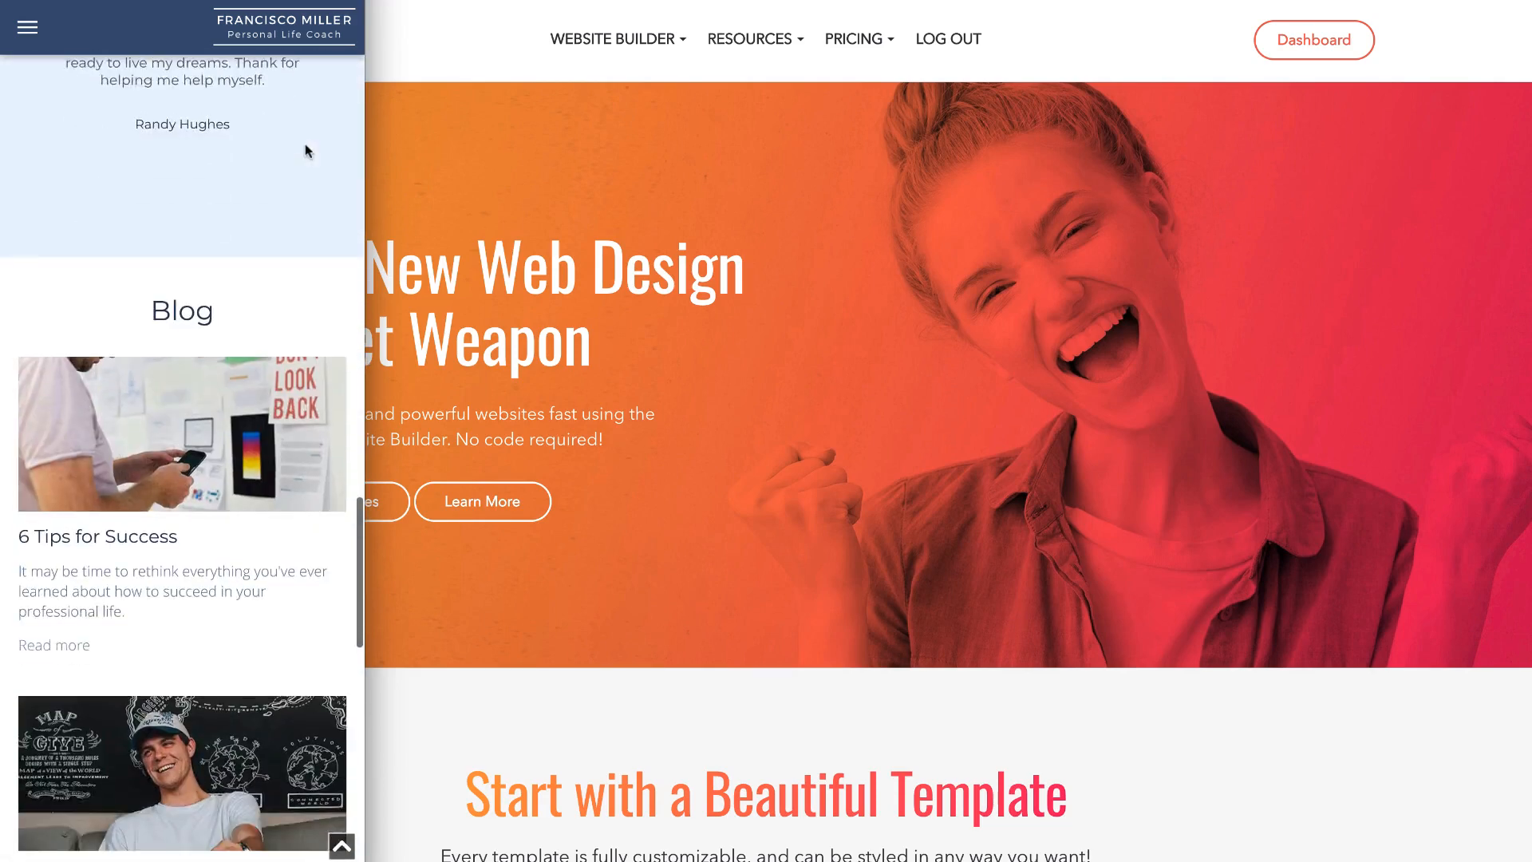
pyautogui.scroll(-3)
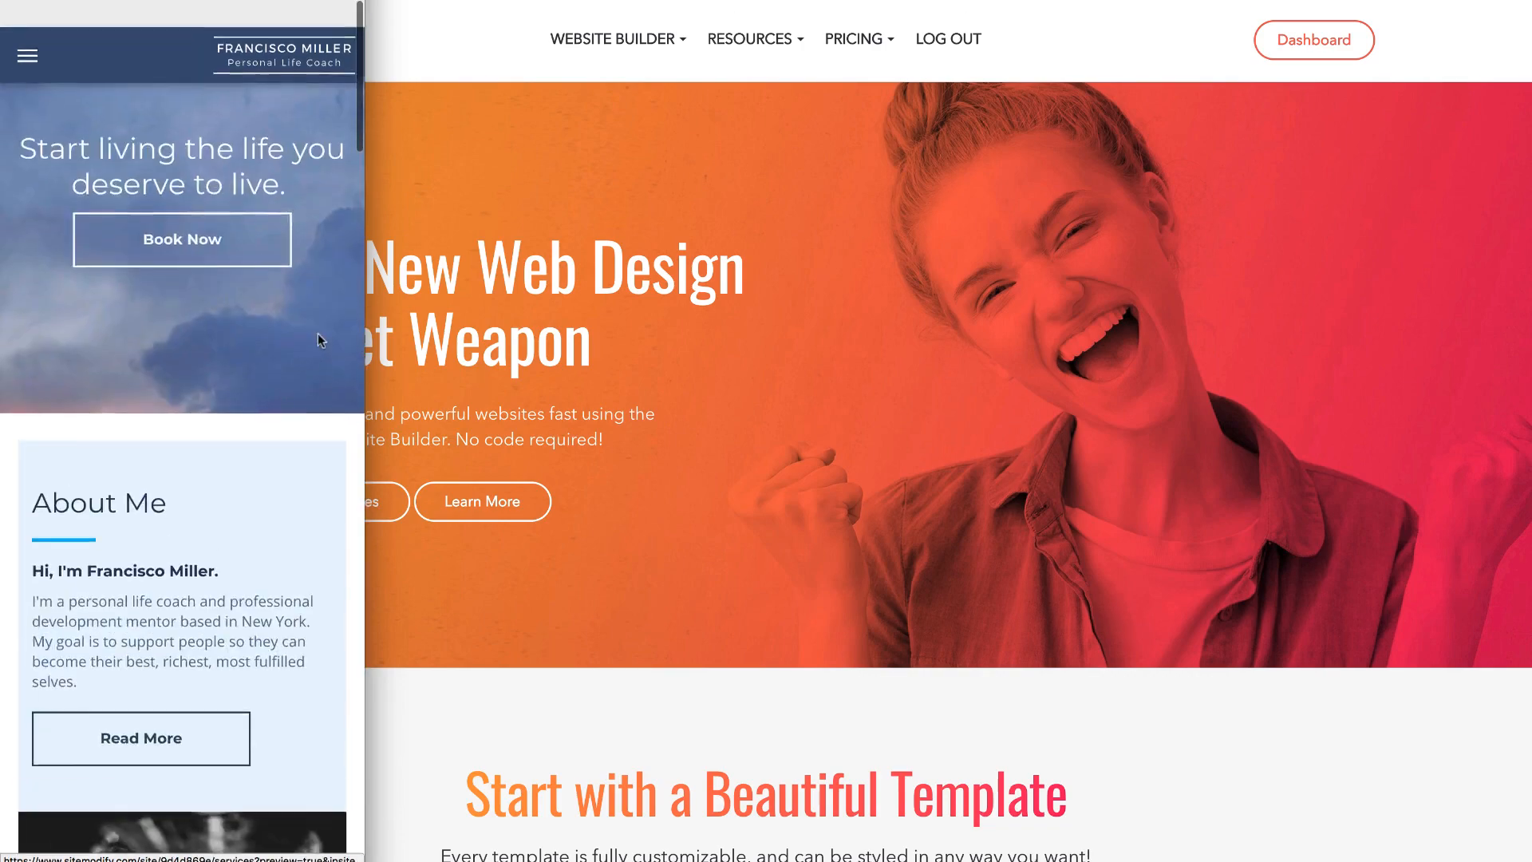
pyautogui.click(28, 54)
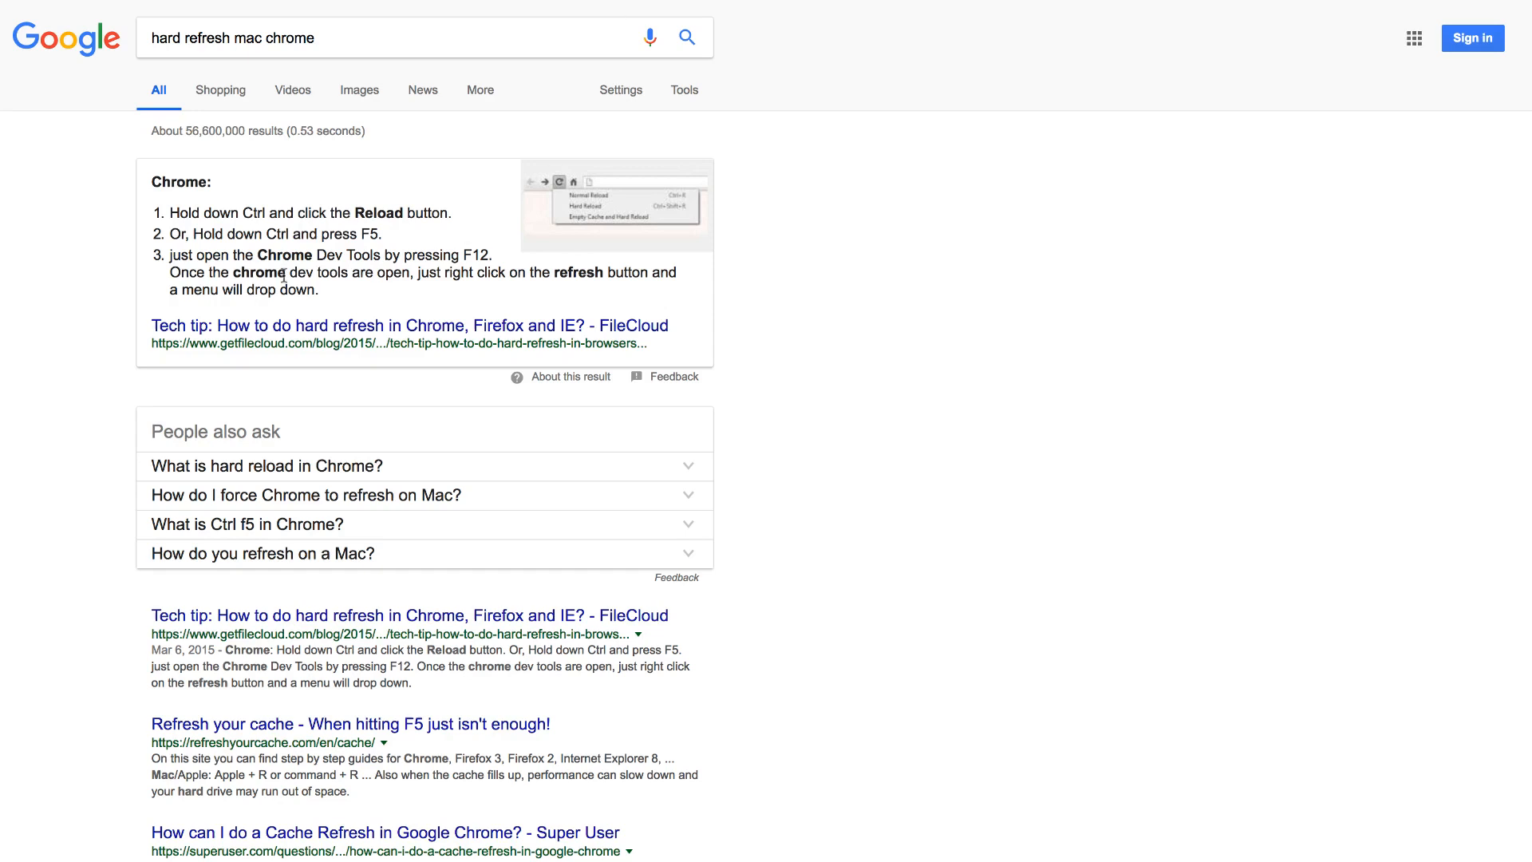
pyautogui.moveTo(159, 220)
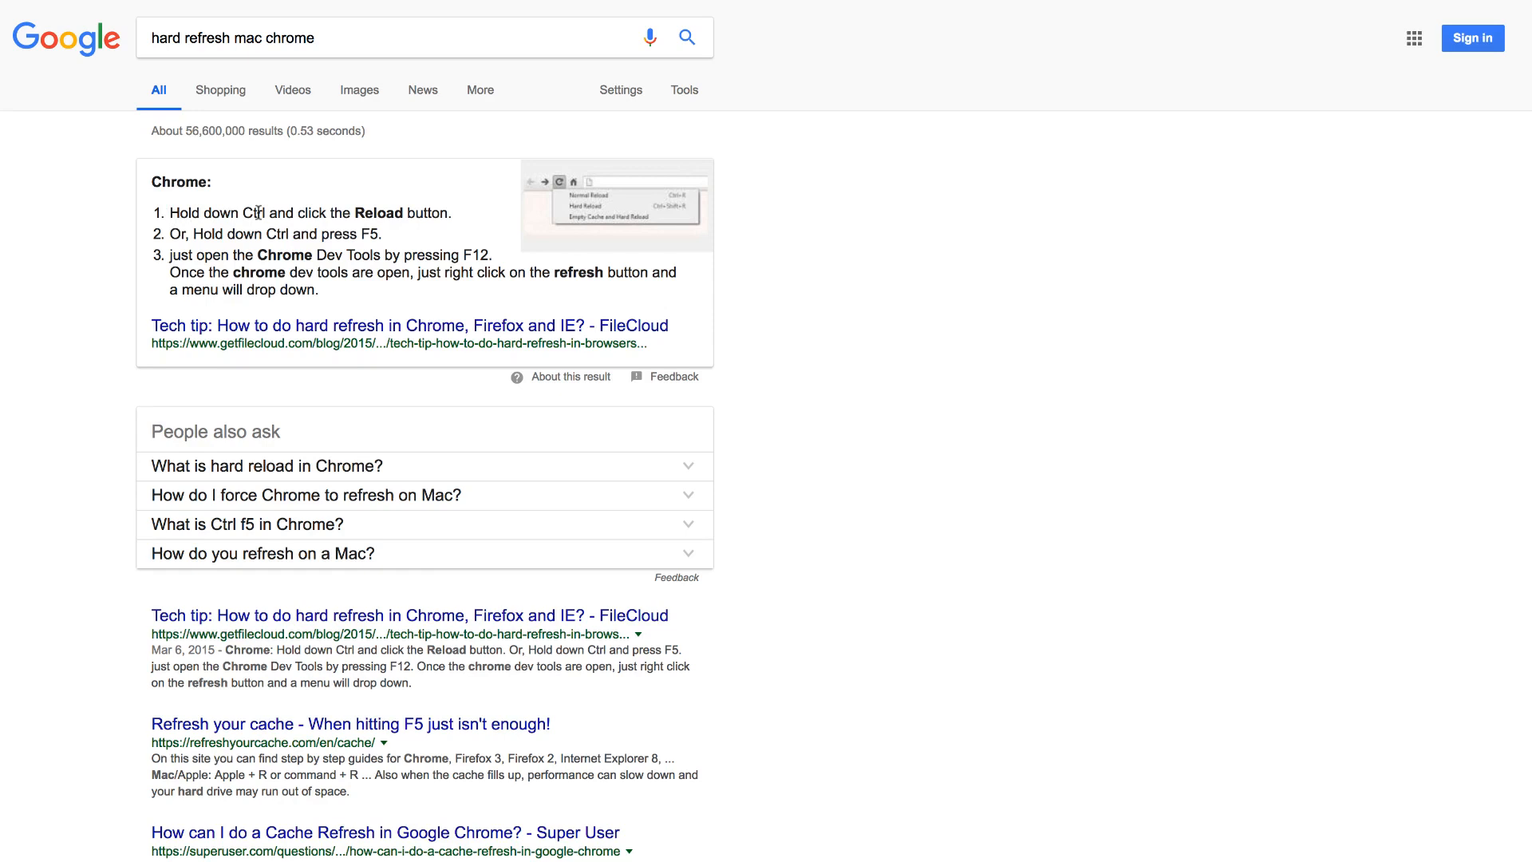
pyautogui.moveTo(369, 213)
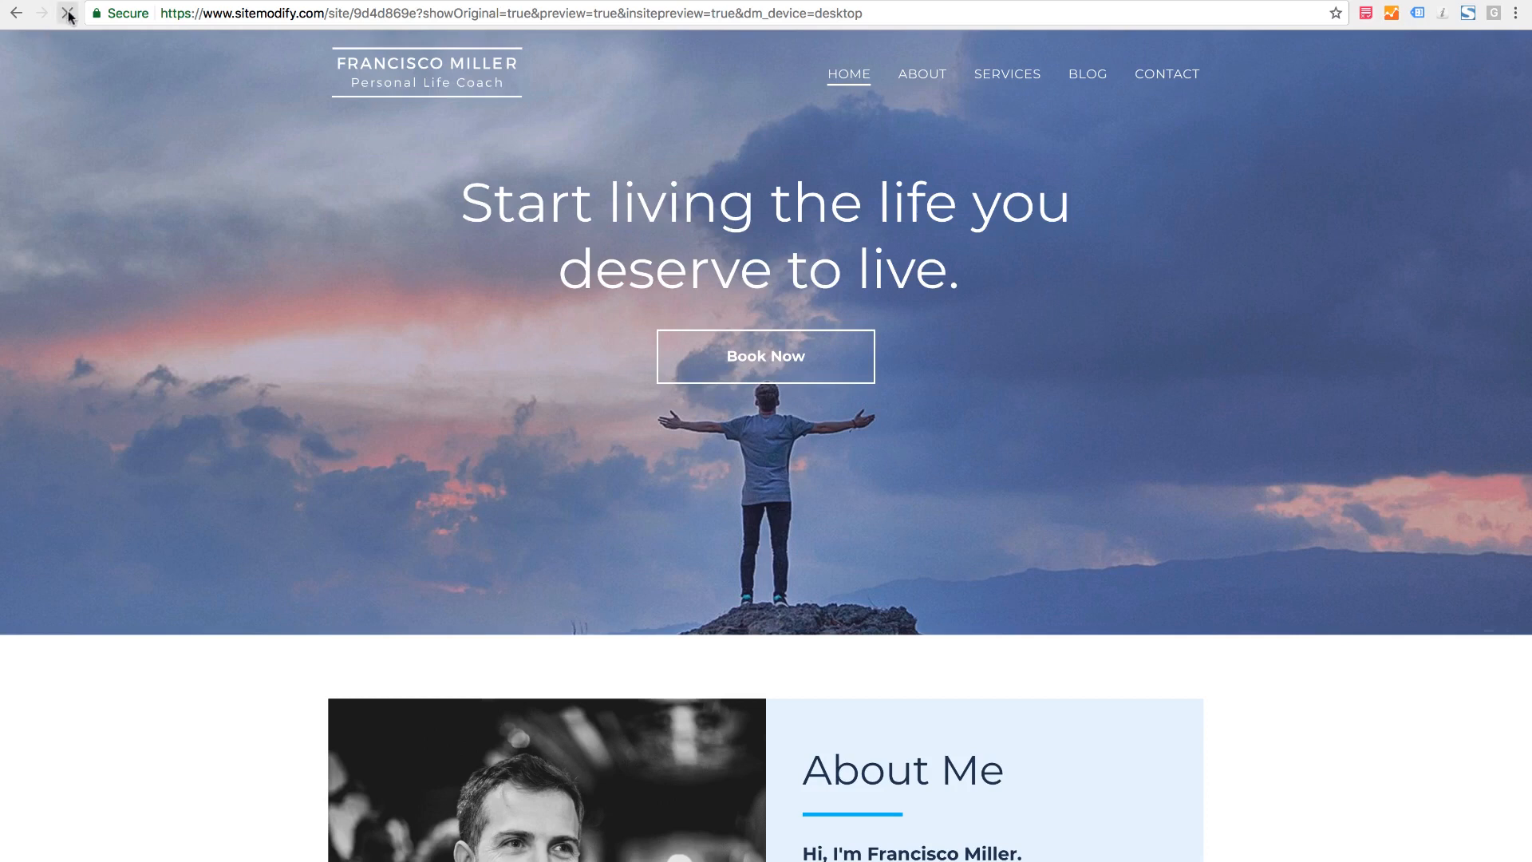
# - Hard-refresh the standalone desktop site page twice with Chrome's Reload button
pyautogui.click(68, 14)
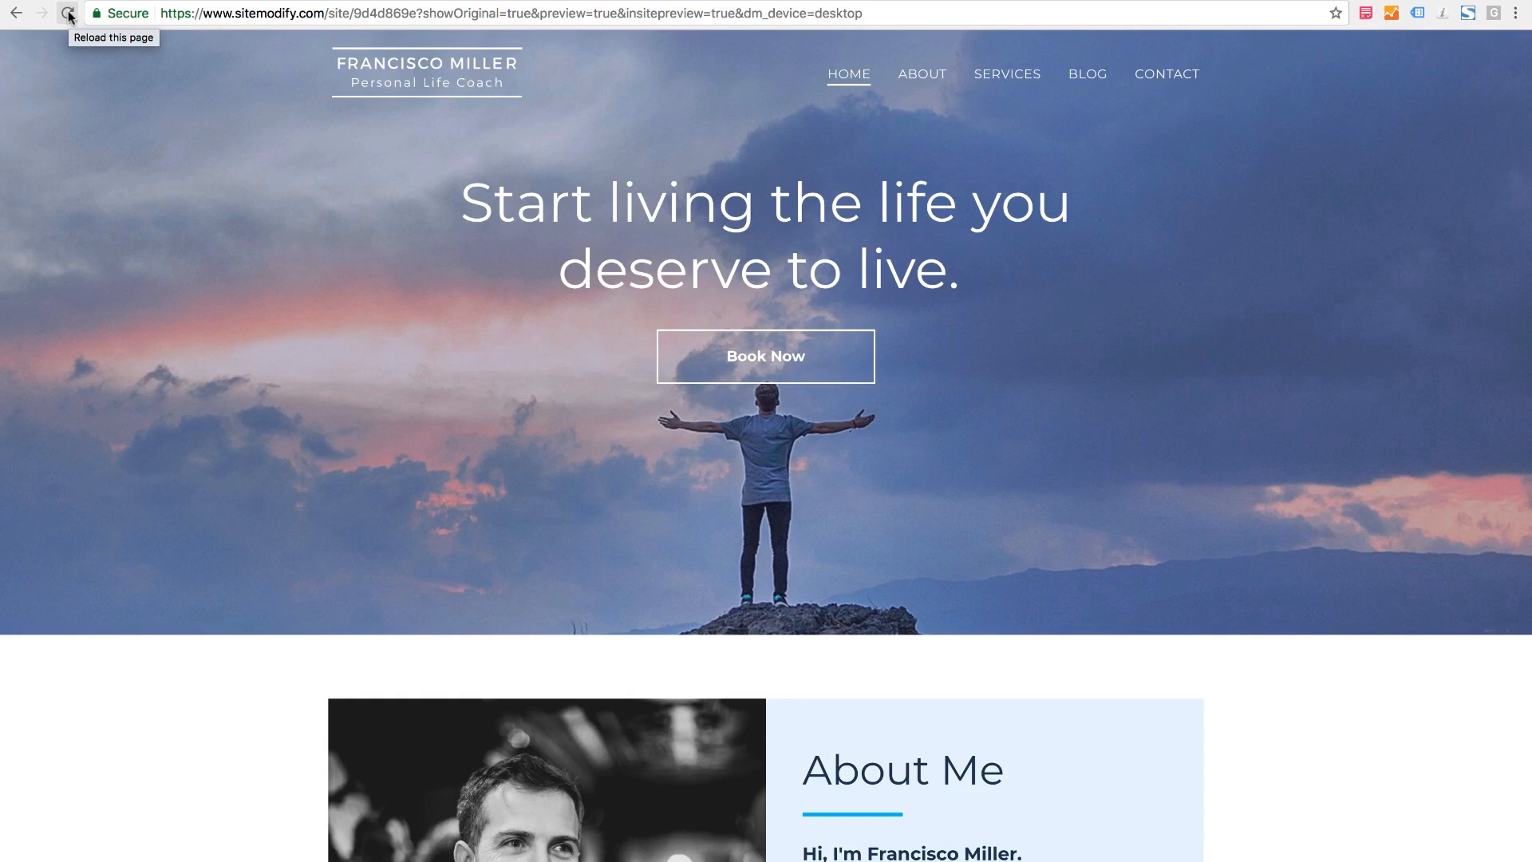
pyautogui.click(69, 16)
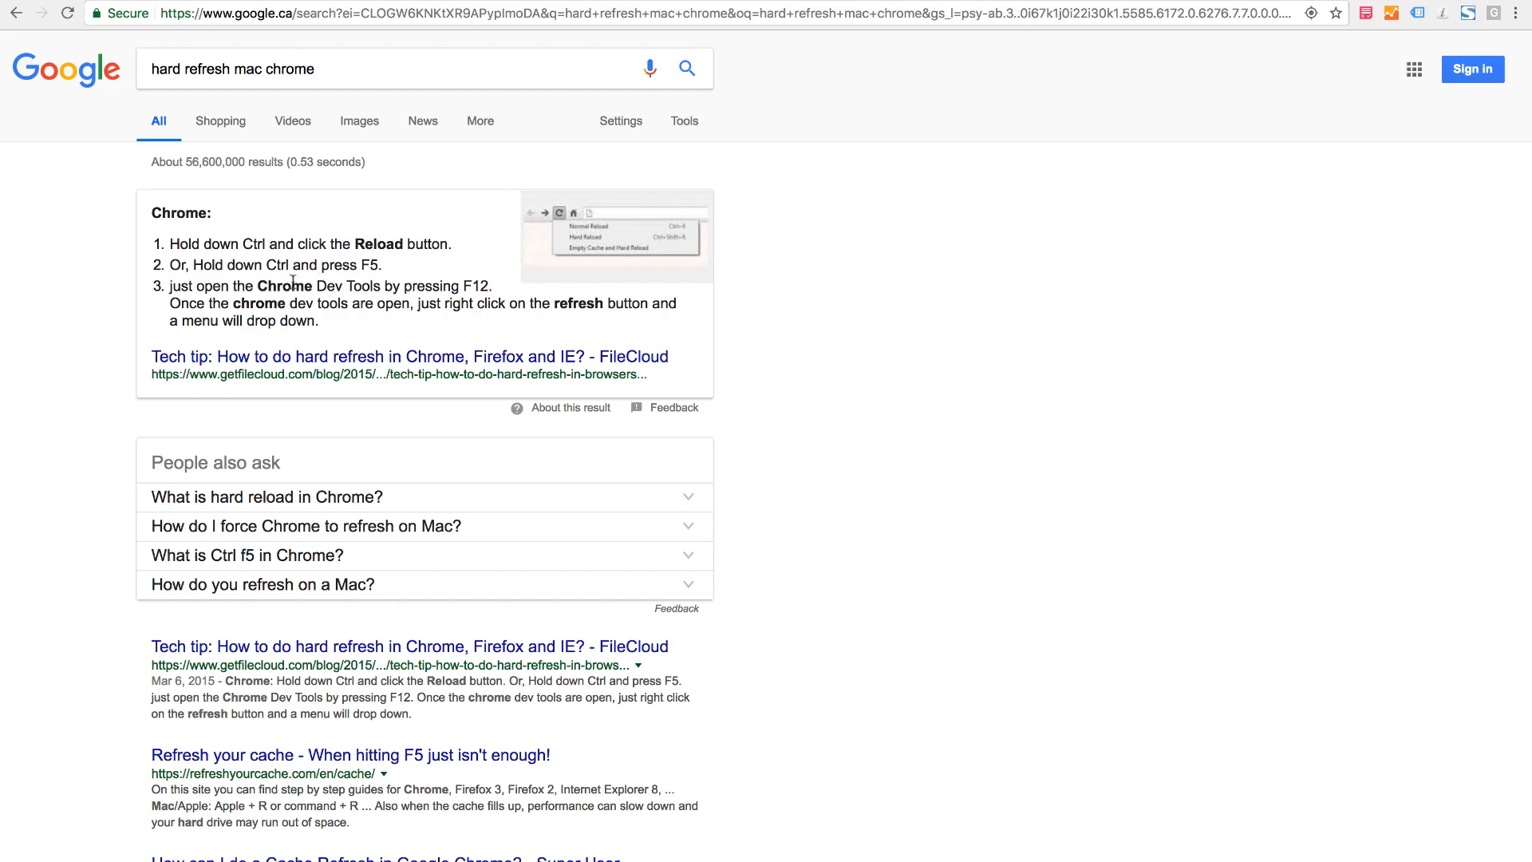
pyautogui.moveTo(313, 263)
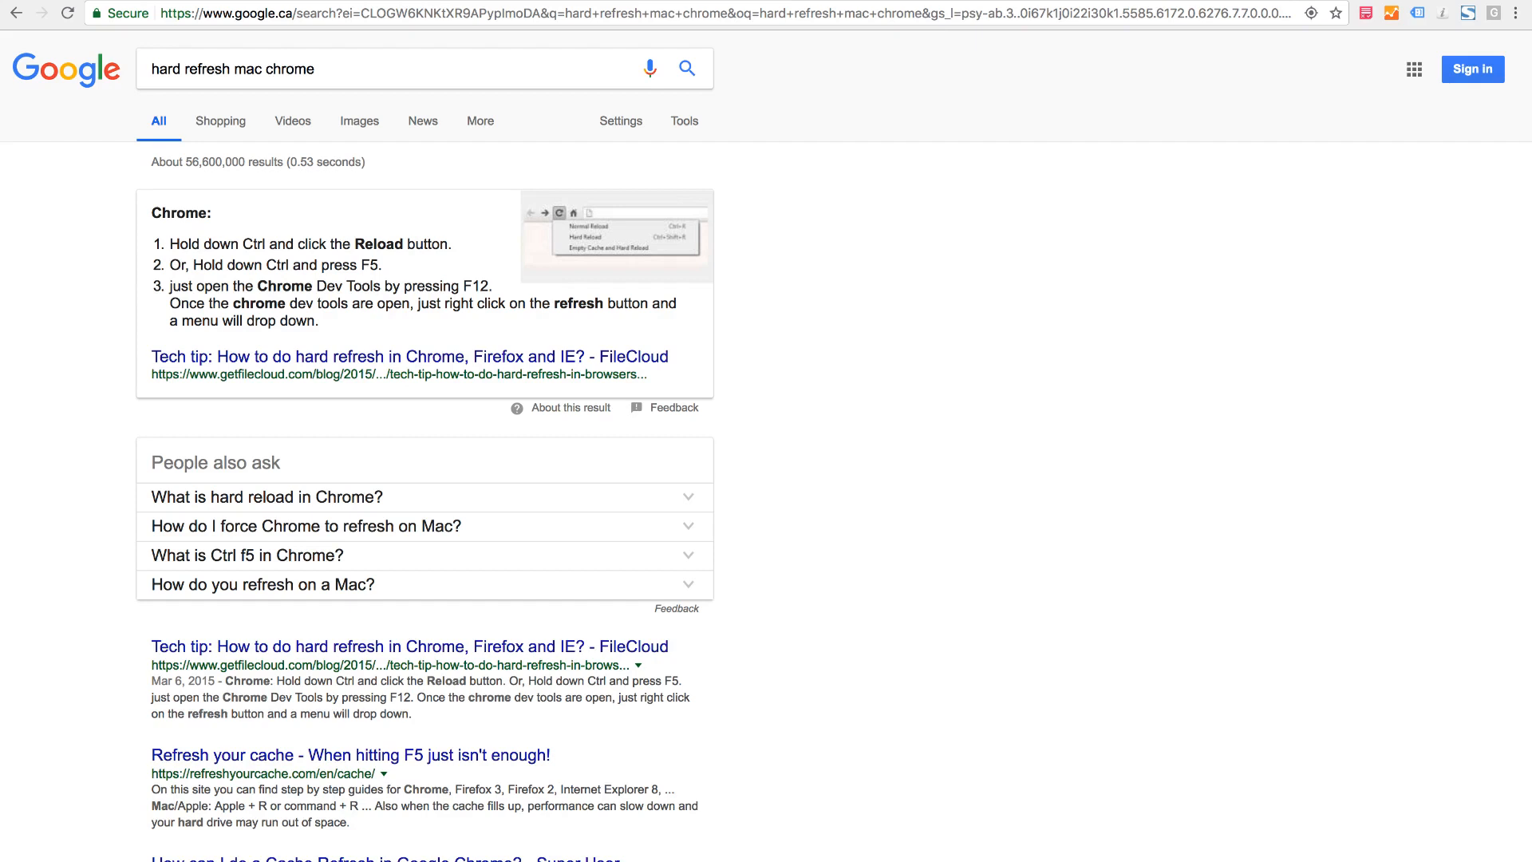
pyautogui.moveTo(1208, 169)
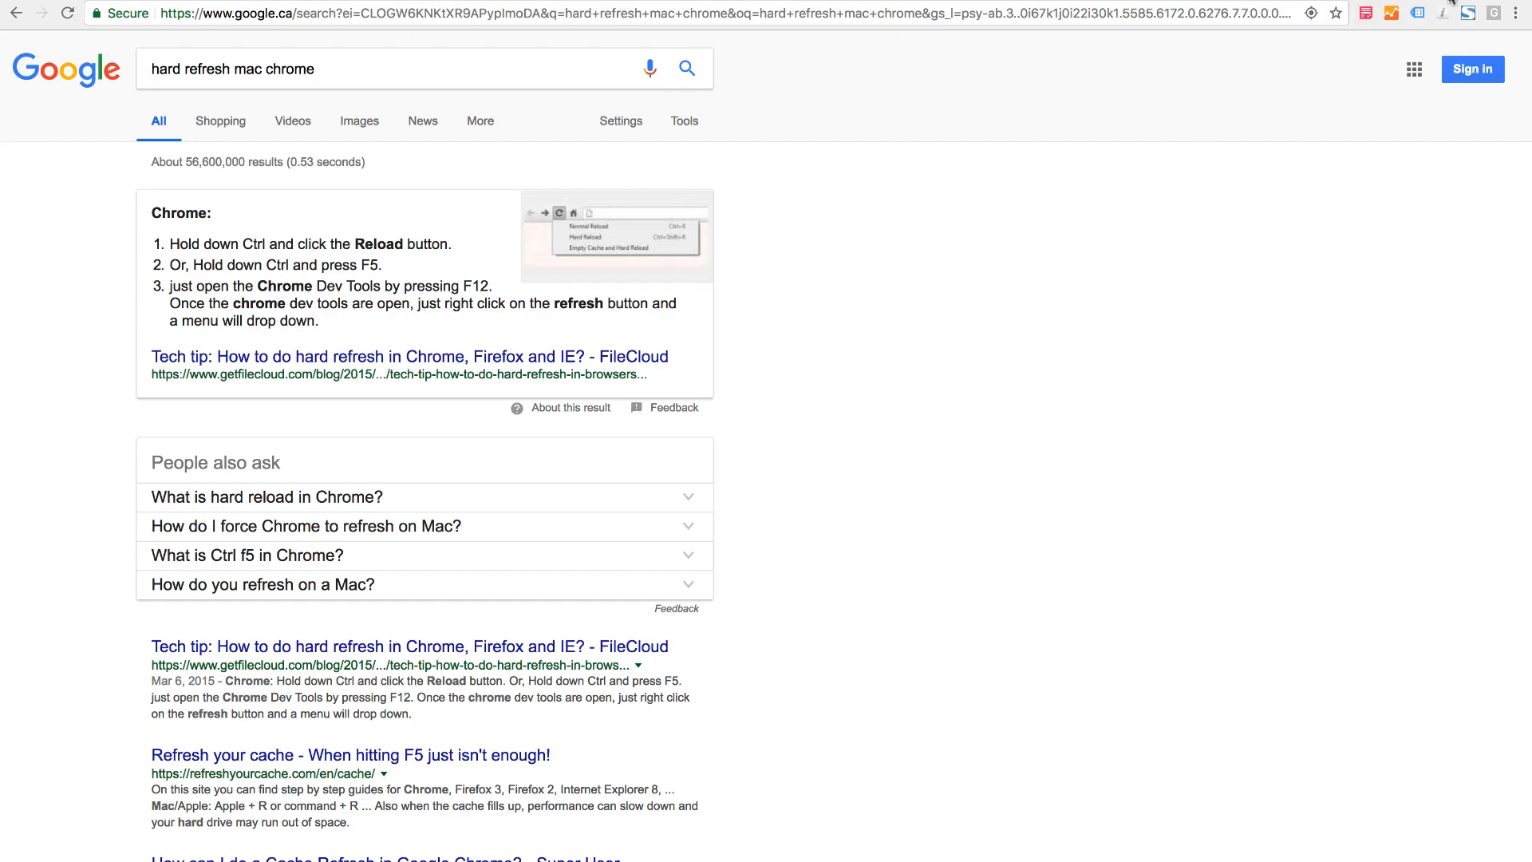
# - Open Chrome's browsing history listing today's Sitemodify and Google visits
pyautogui.click(1516, 15)
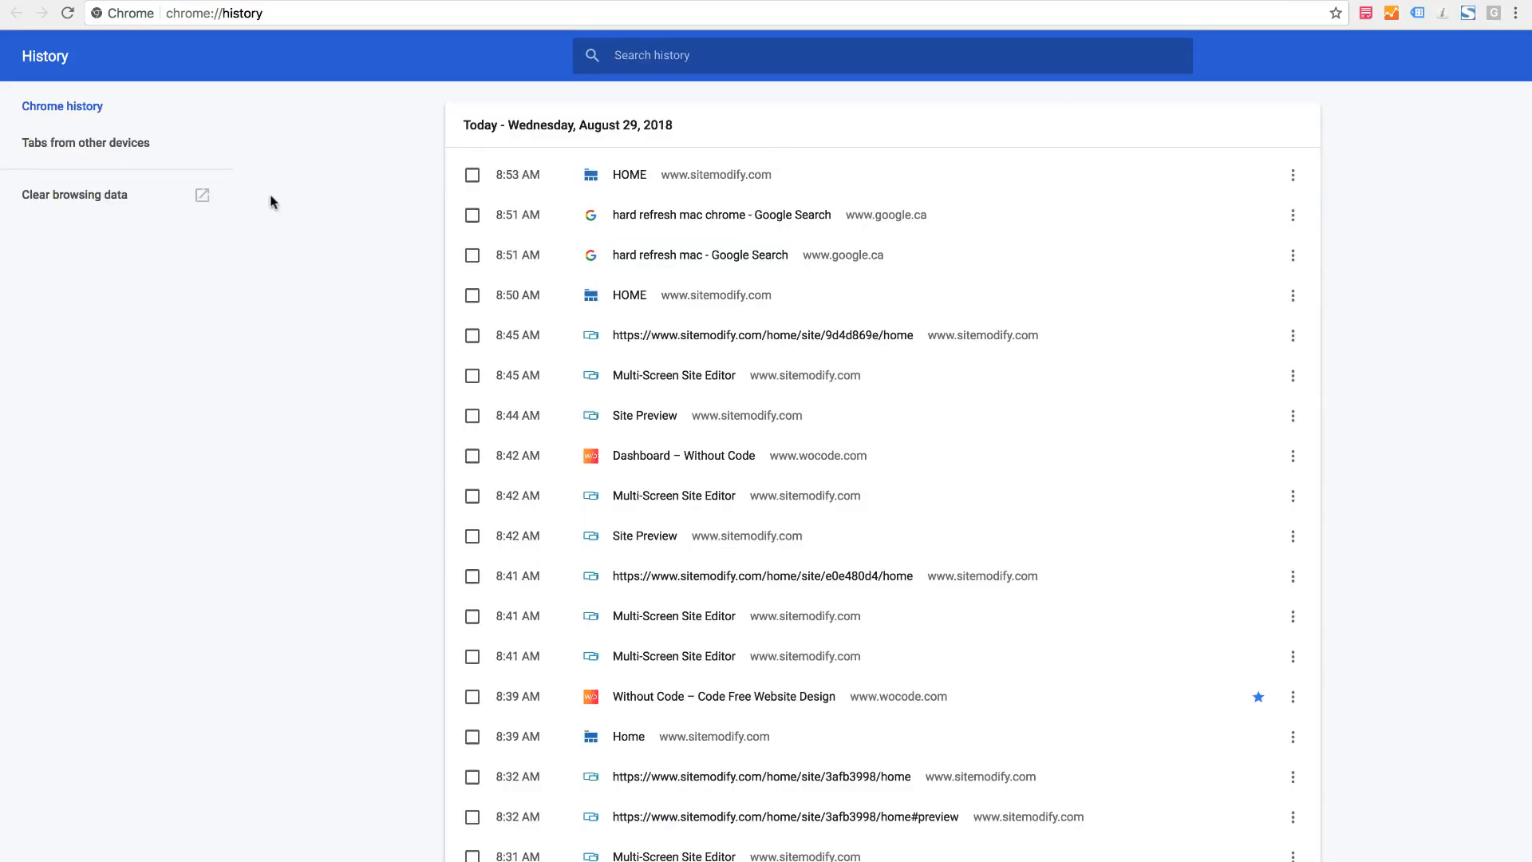
# - Begin clearing Chrome browsing data for all time, cached images and files only
pyautogui.click(75, 195)
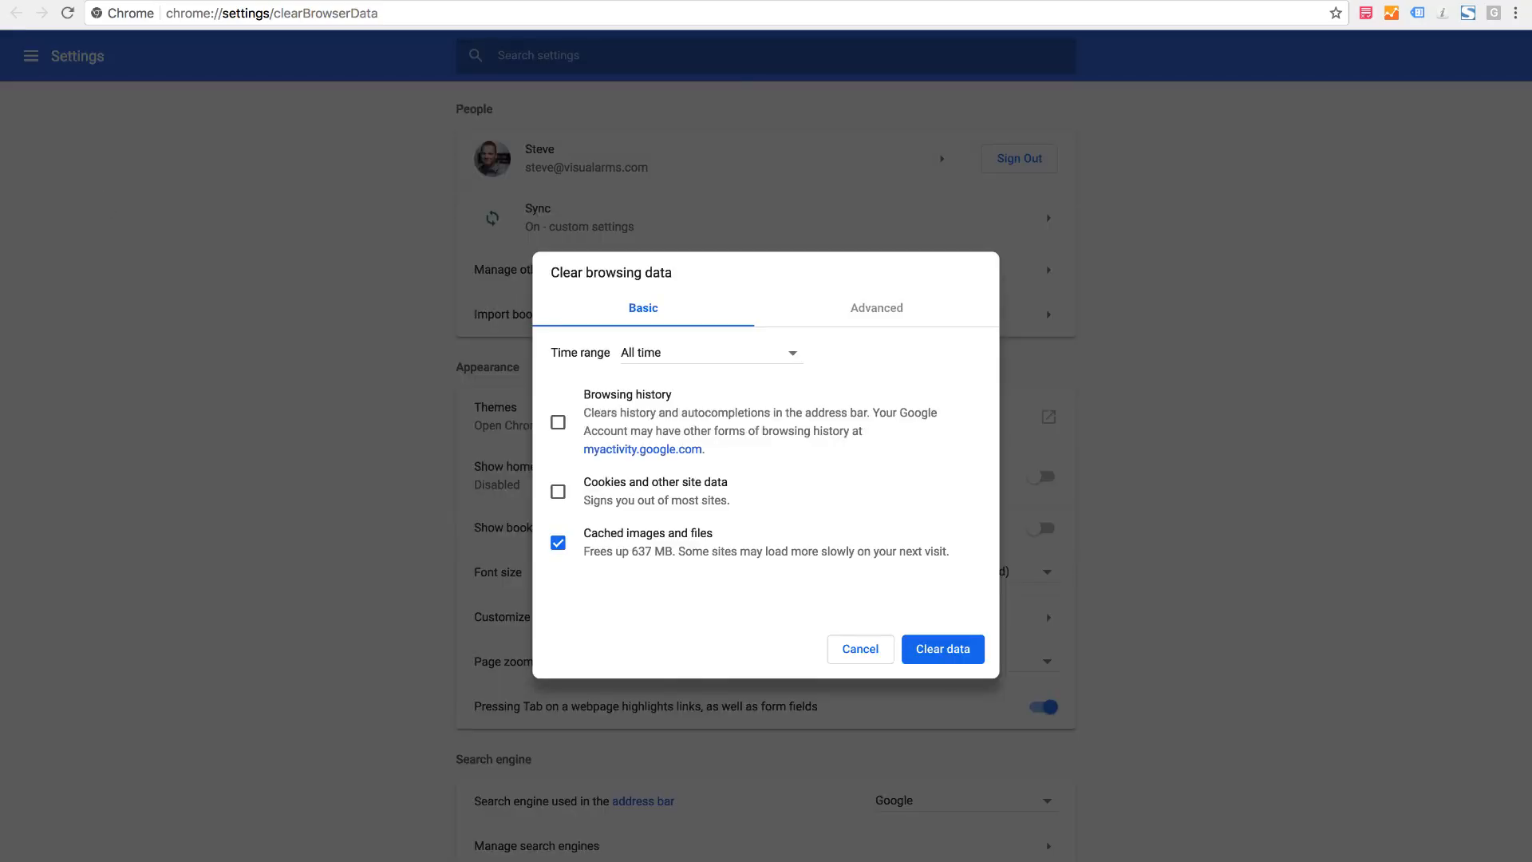
pyautogui.moveTo(633, 522)
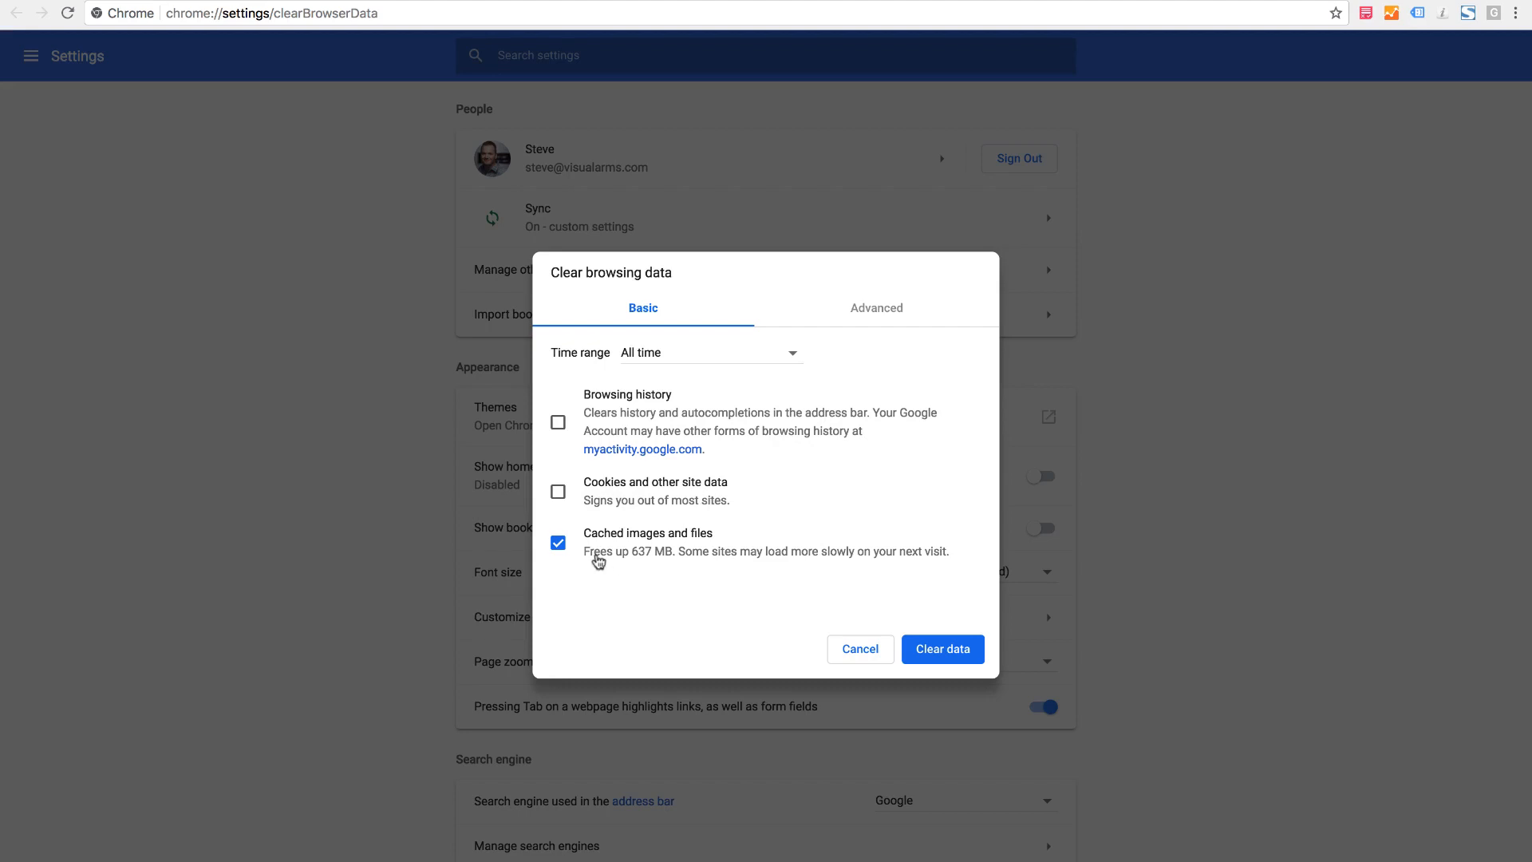
pyautogui.moveTo(629, 485)
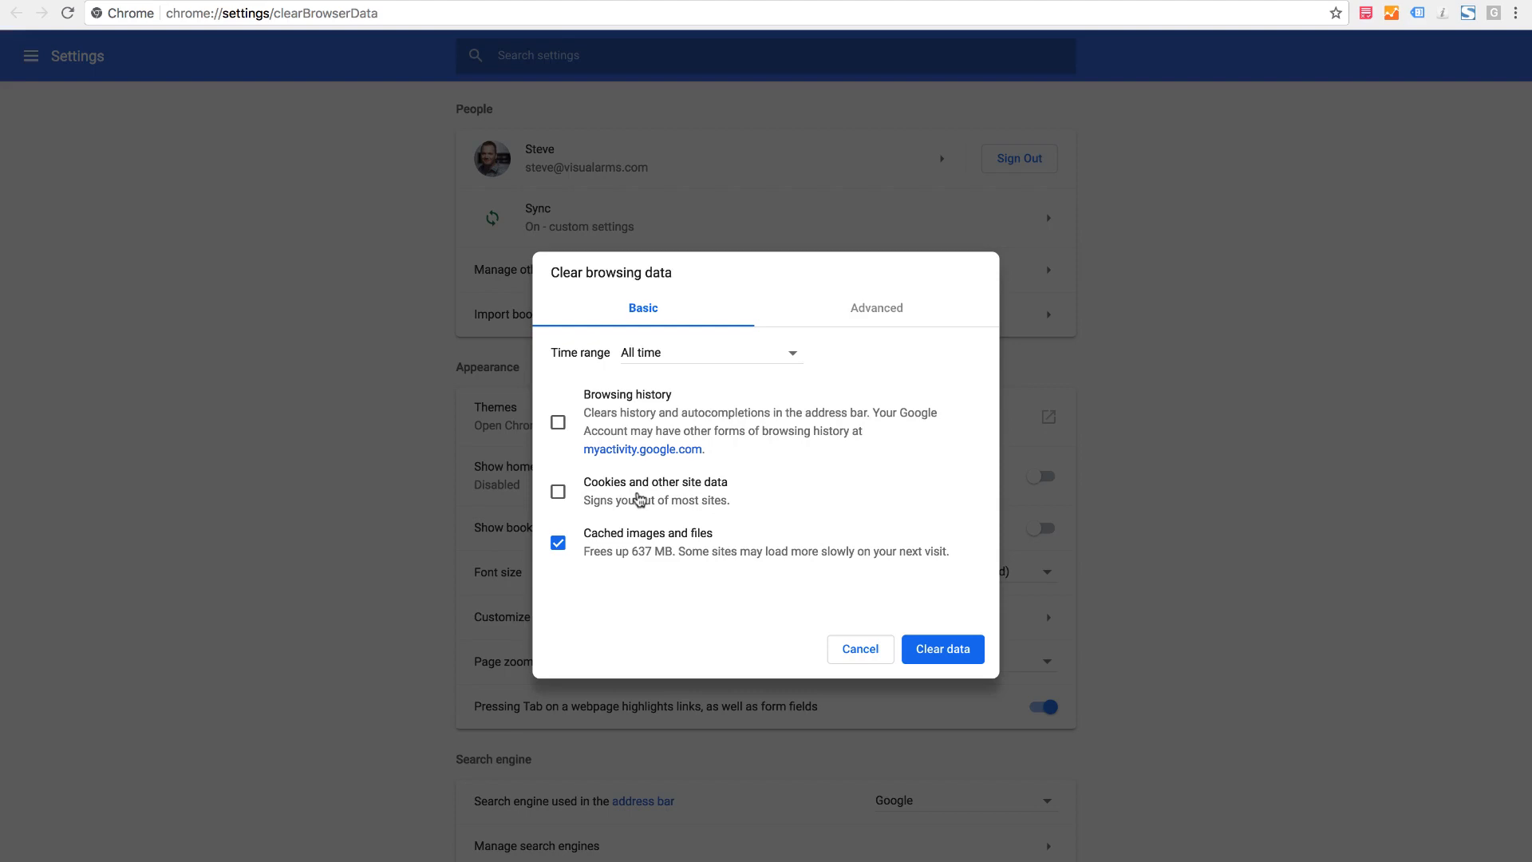
pyautogui.moveTo(594, 512)
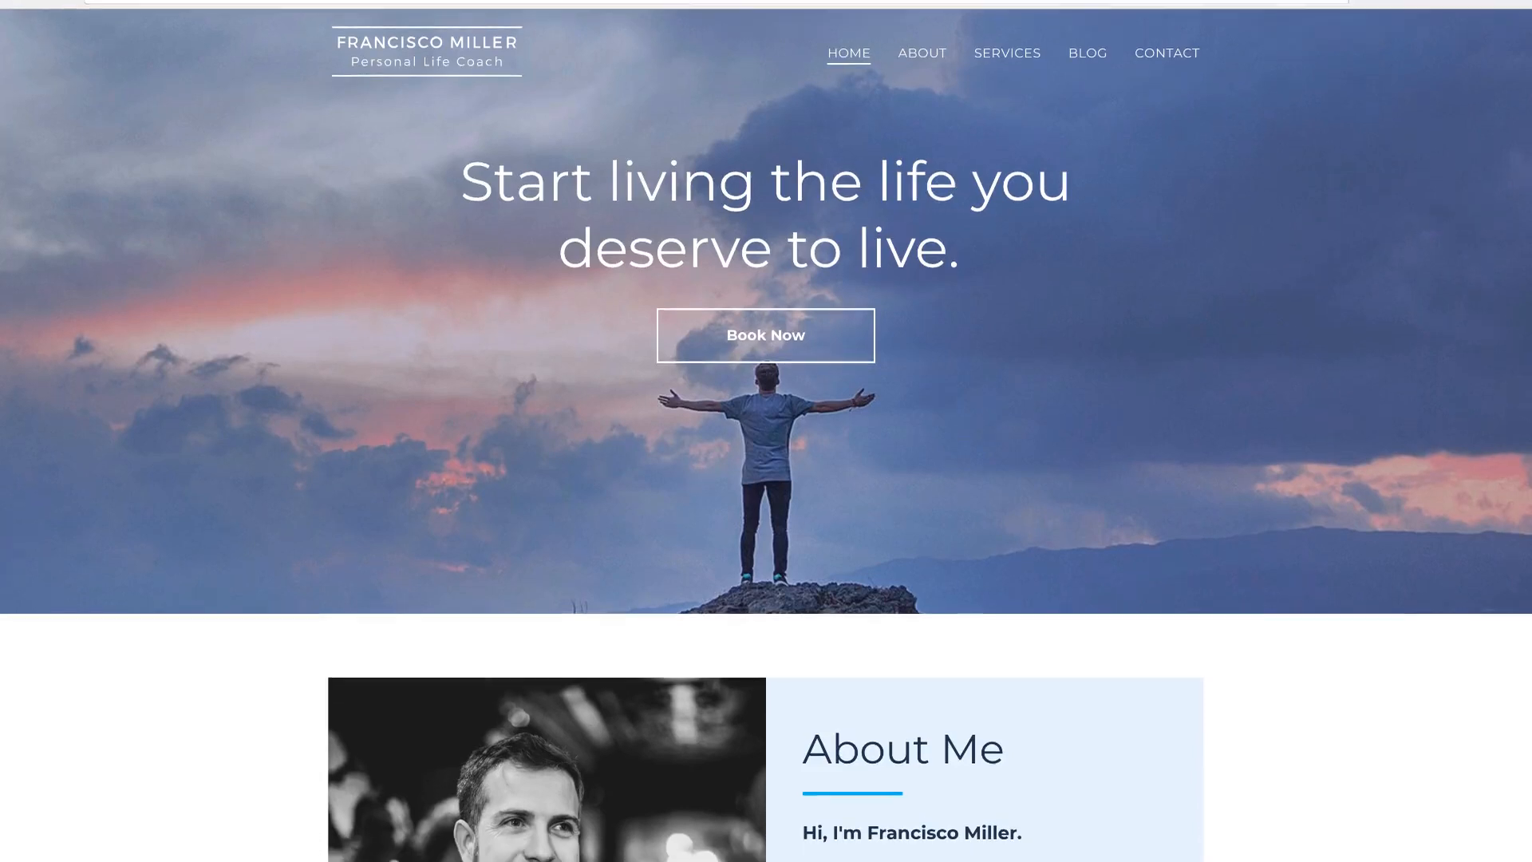
pyautogui.scroll(-3)
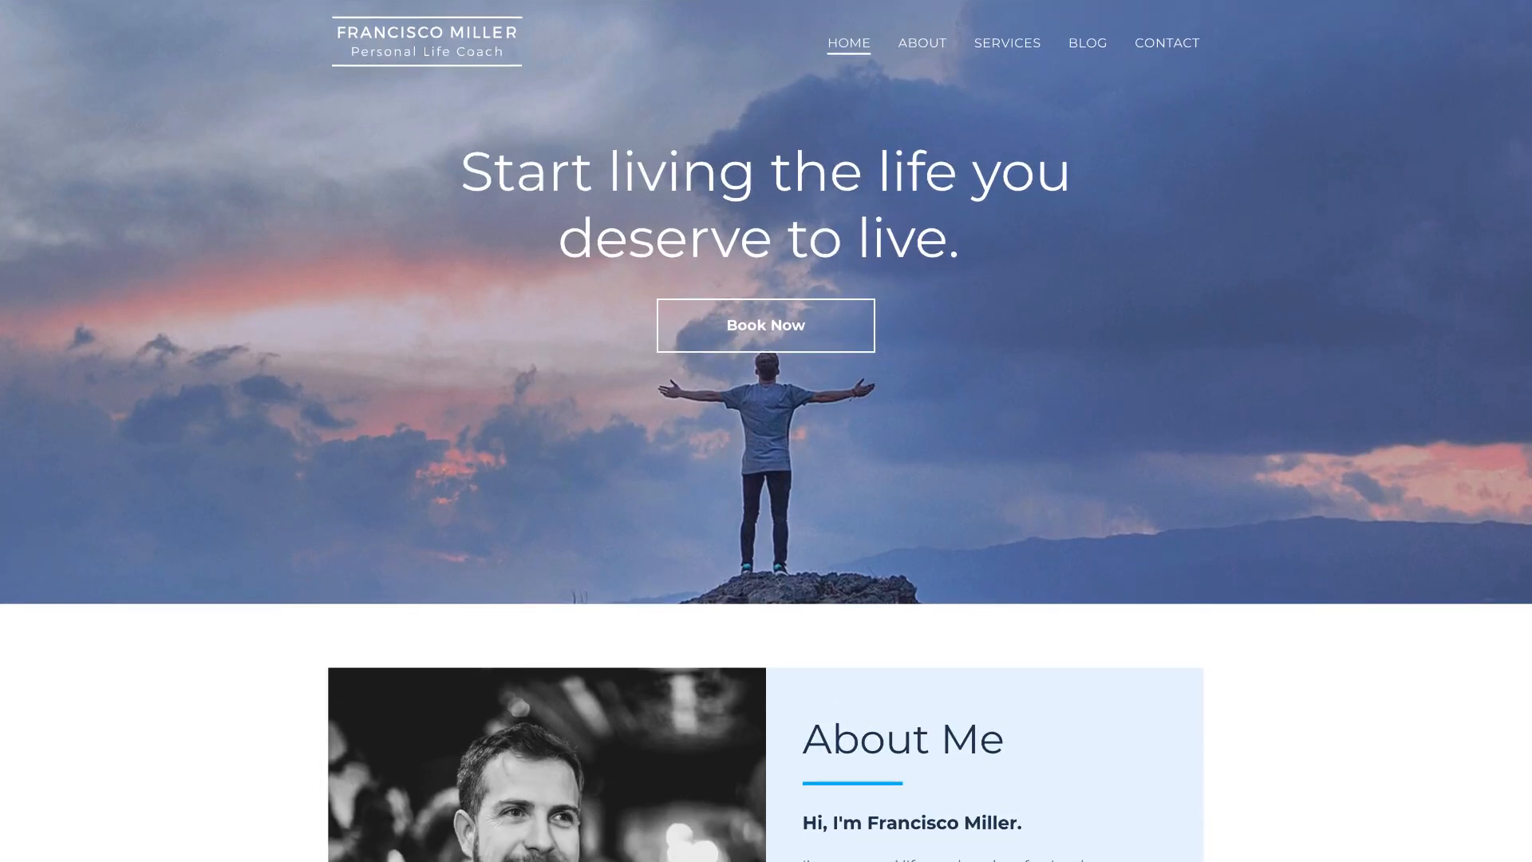